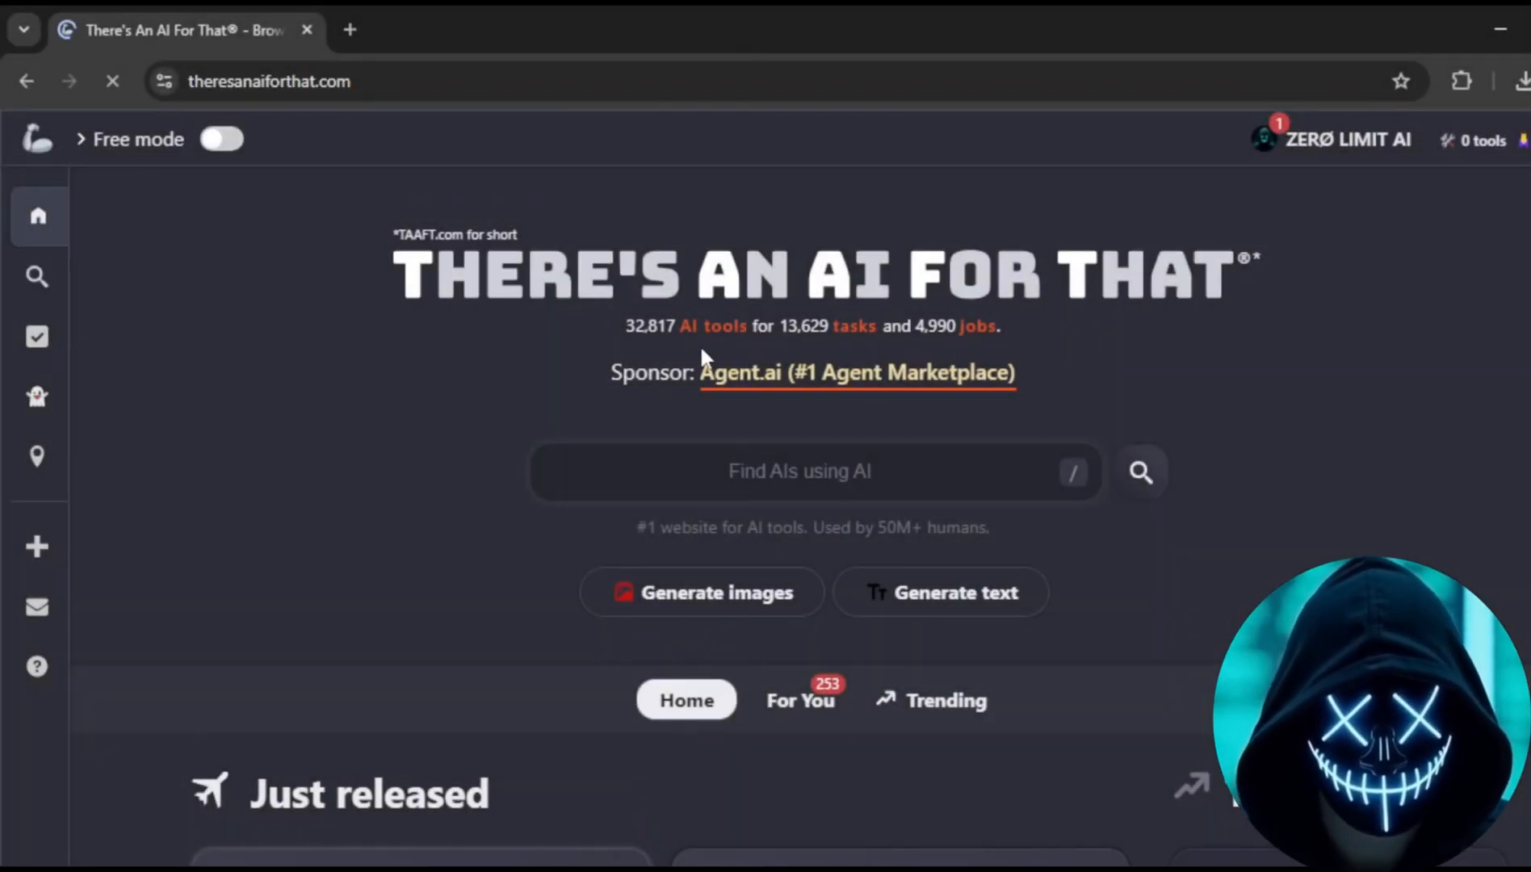
Browse down through the There's An AI For That tool listings on the home page
scroll(down, 3)
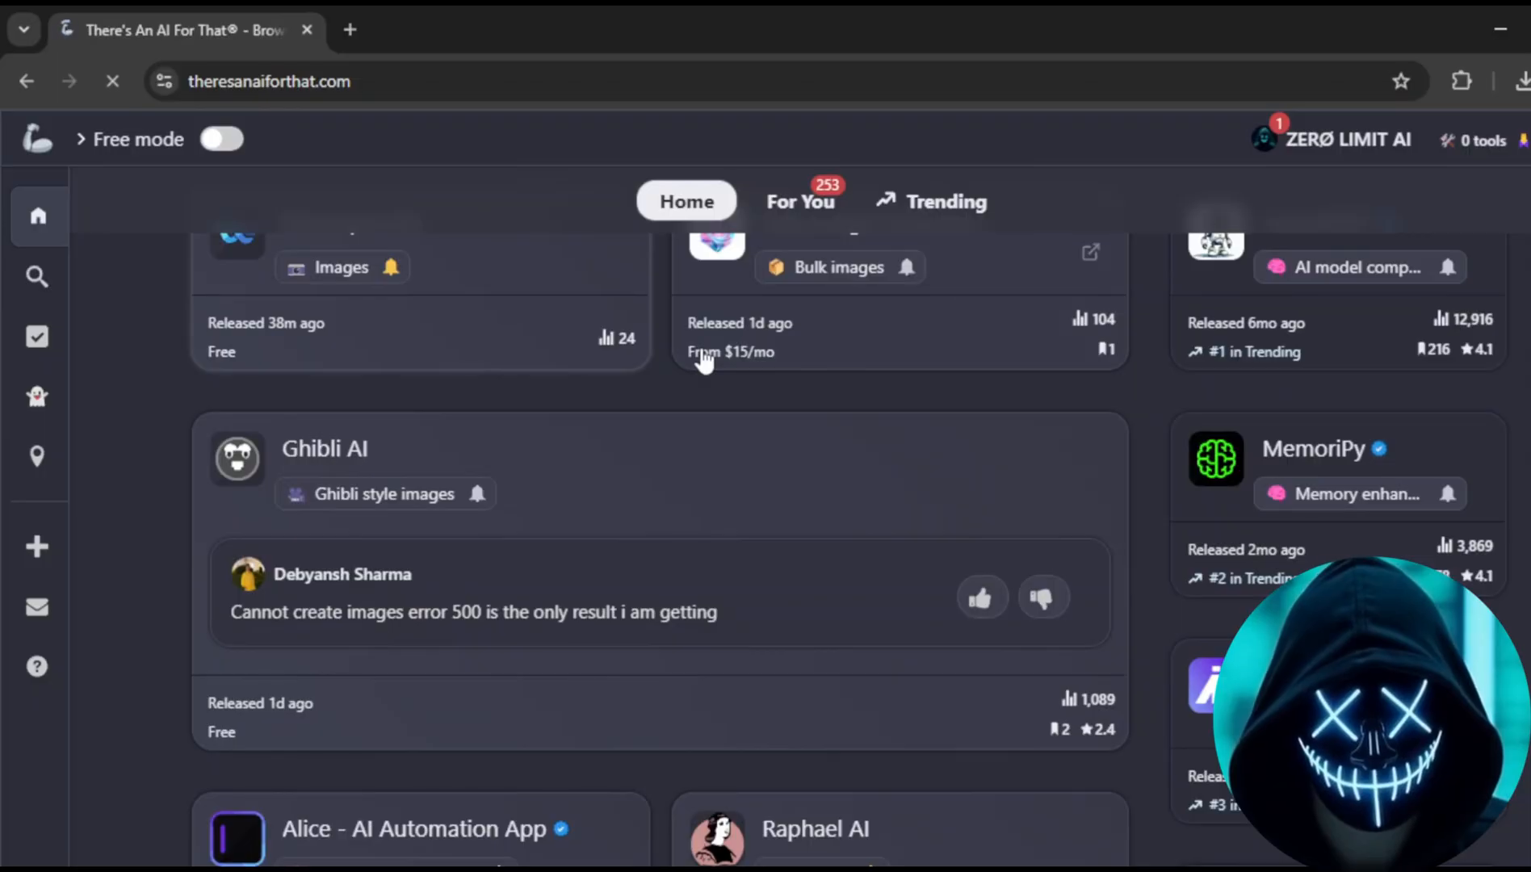
scroll(up, 3)
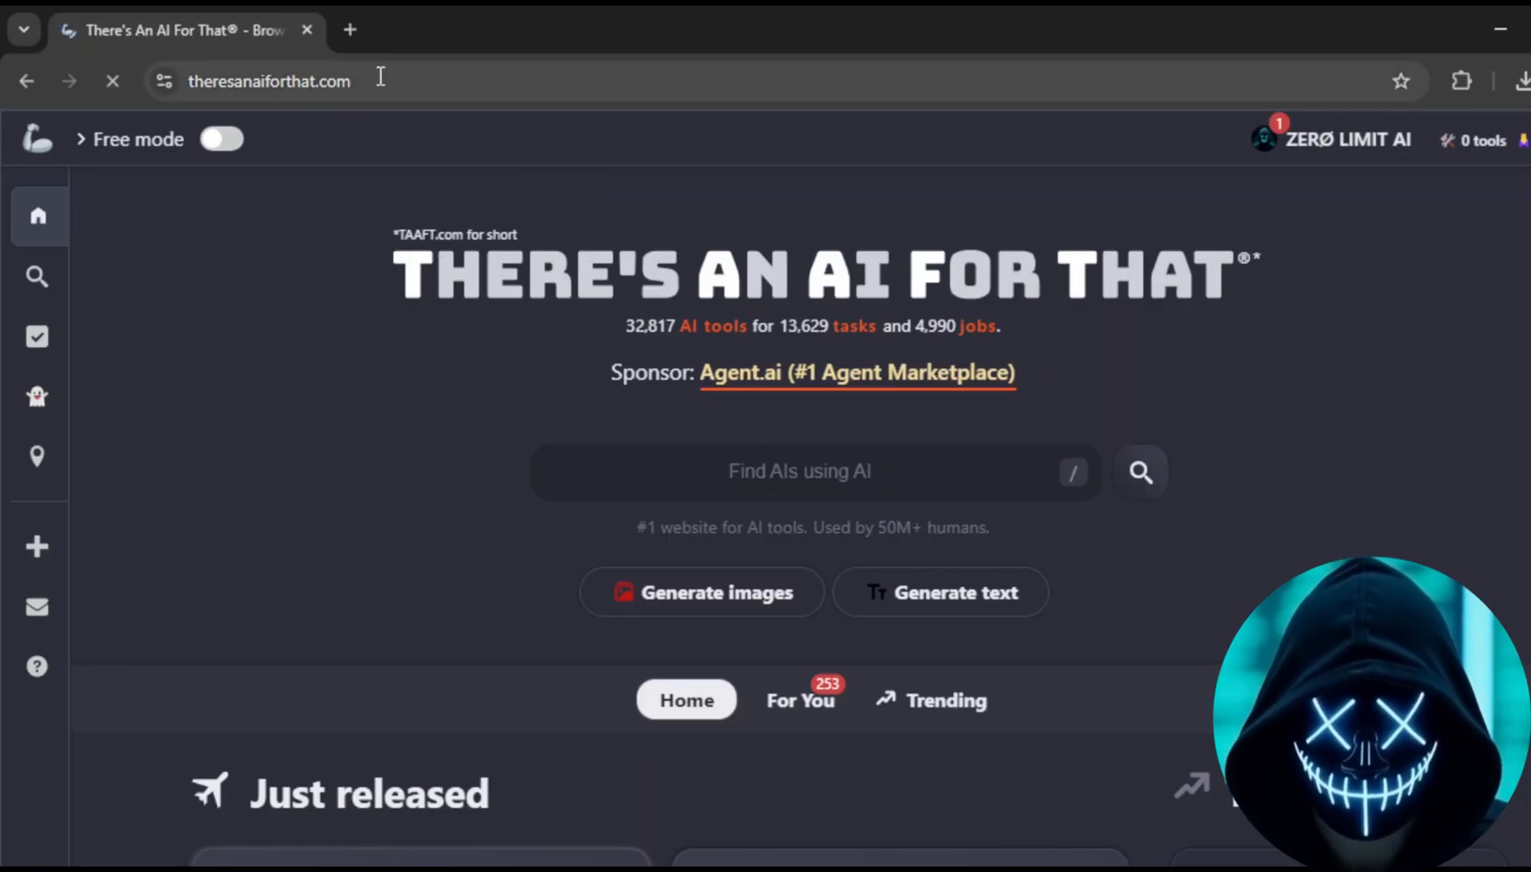
click(268, 80)
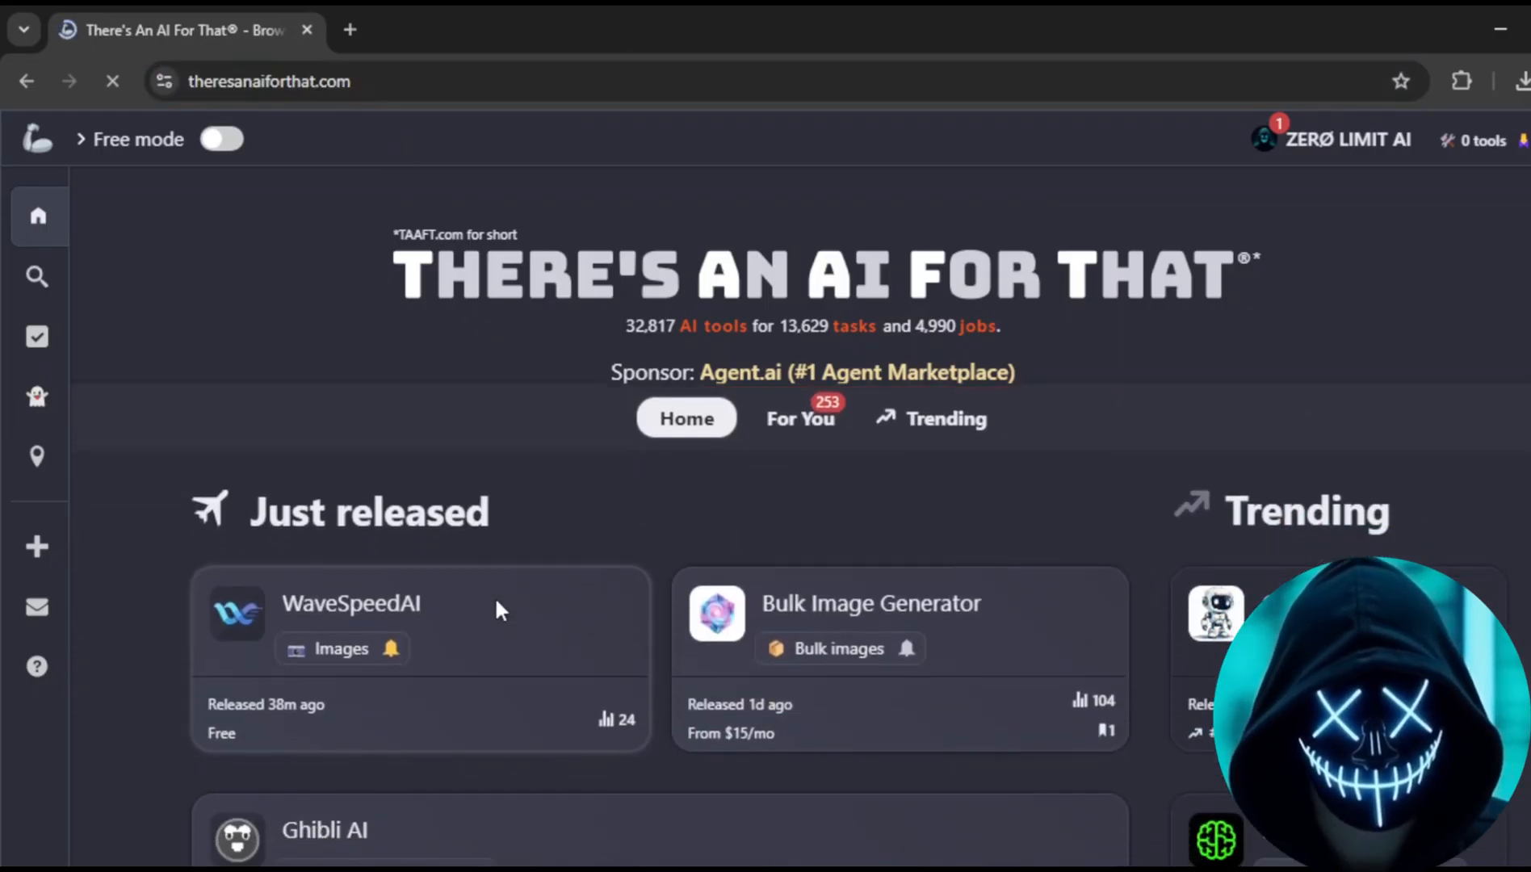
scroll(down, 3)
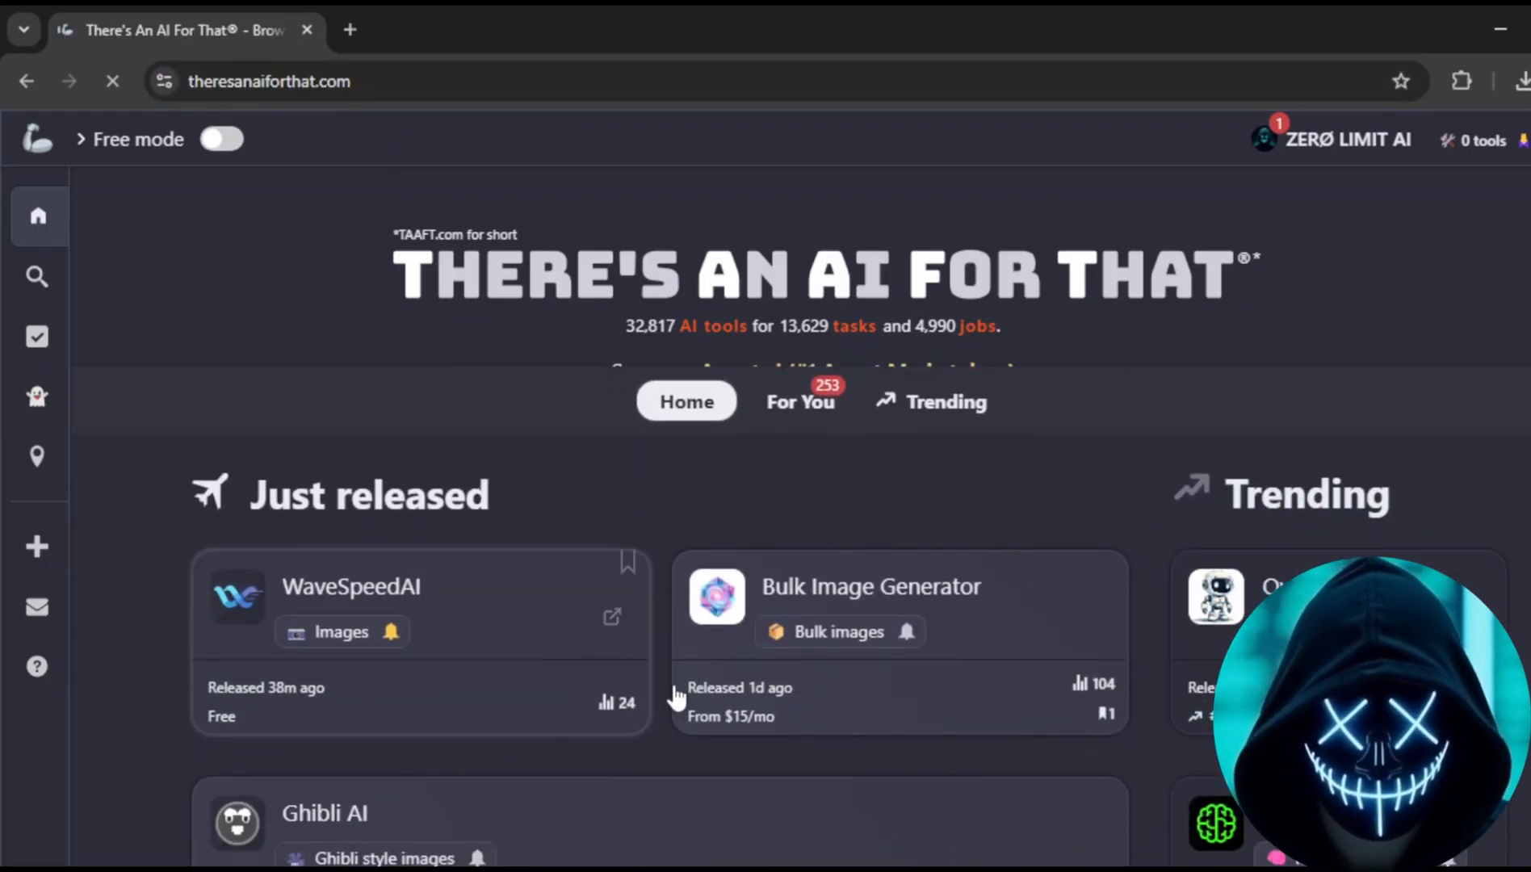
scroll(down, 3)
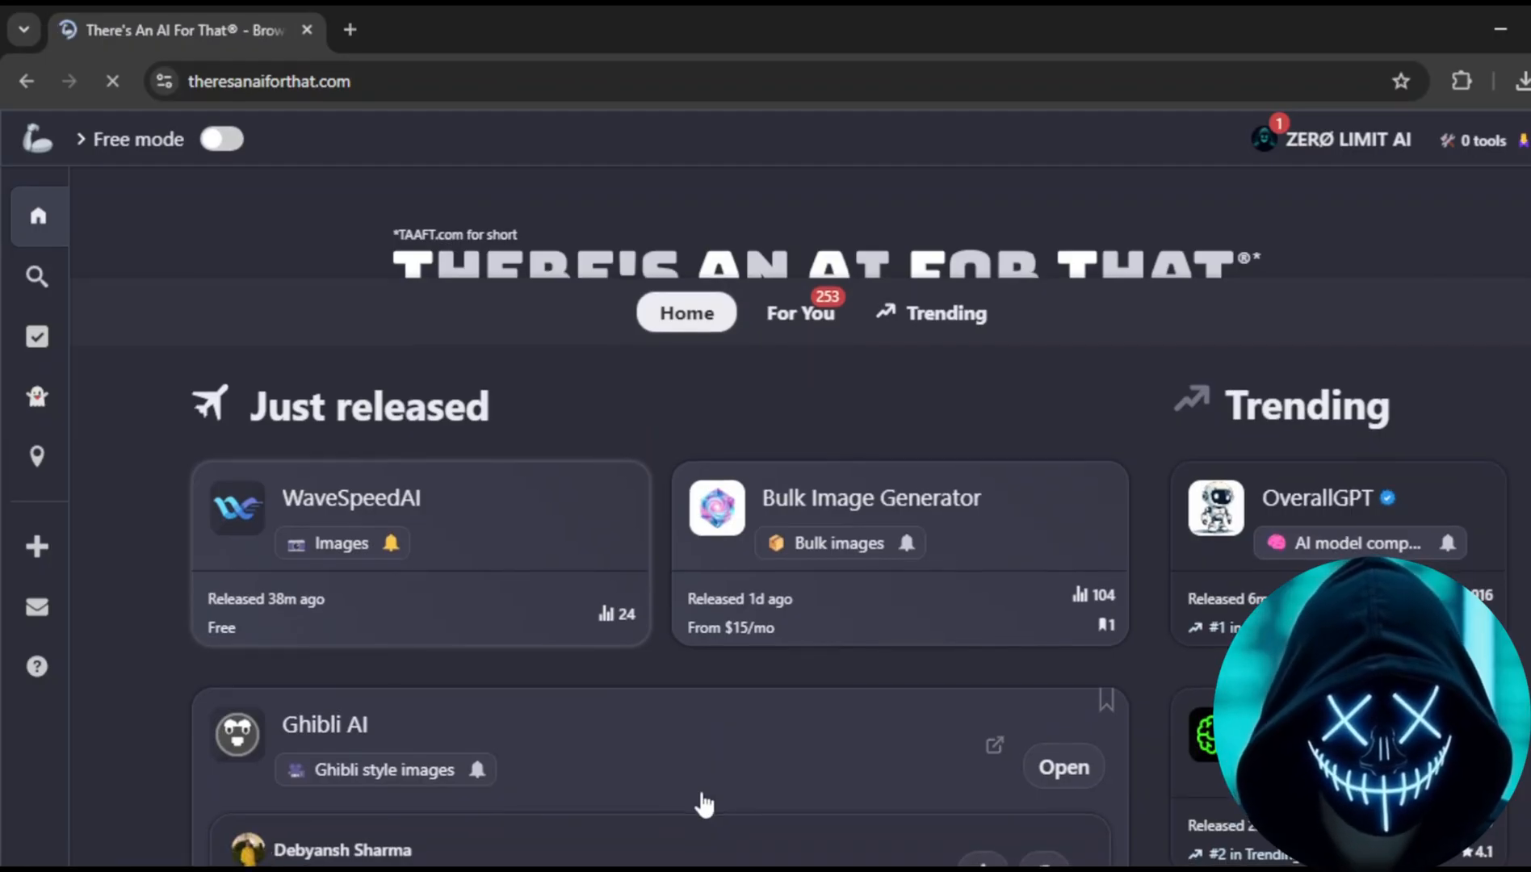
scroll(down, 3)
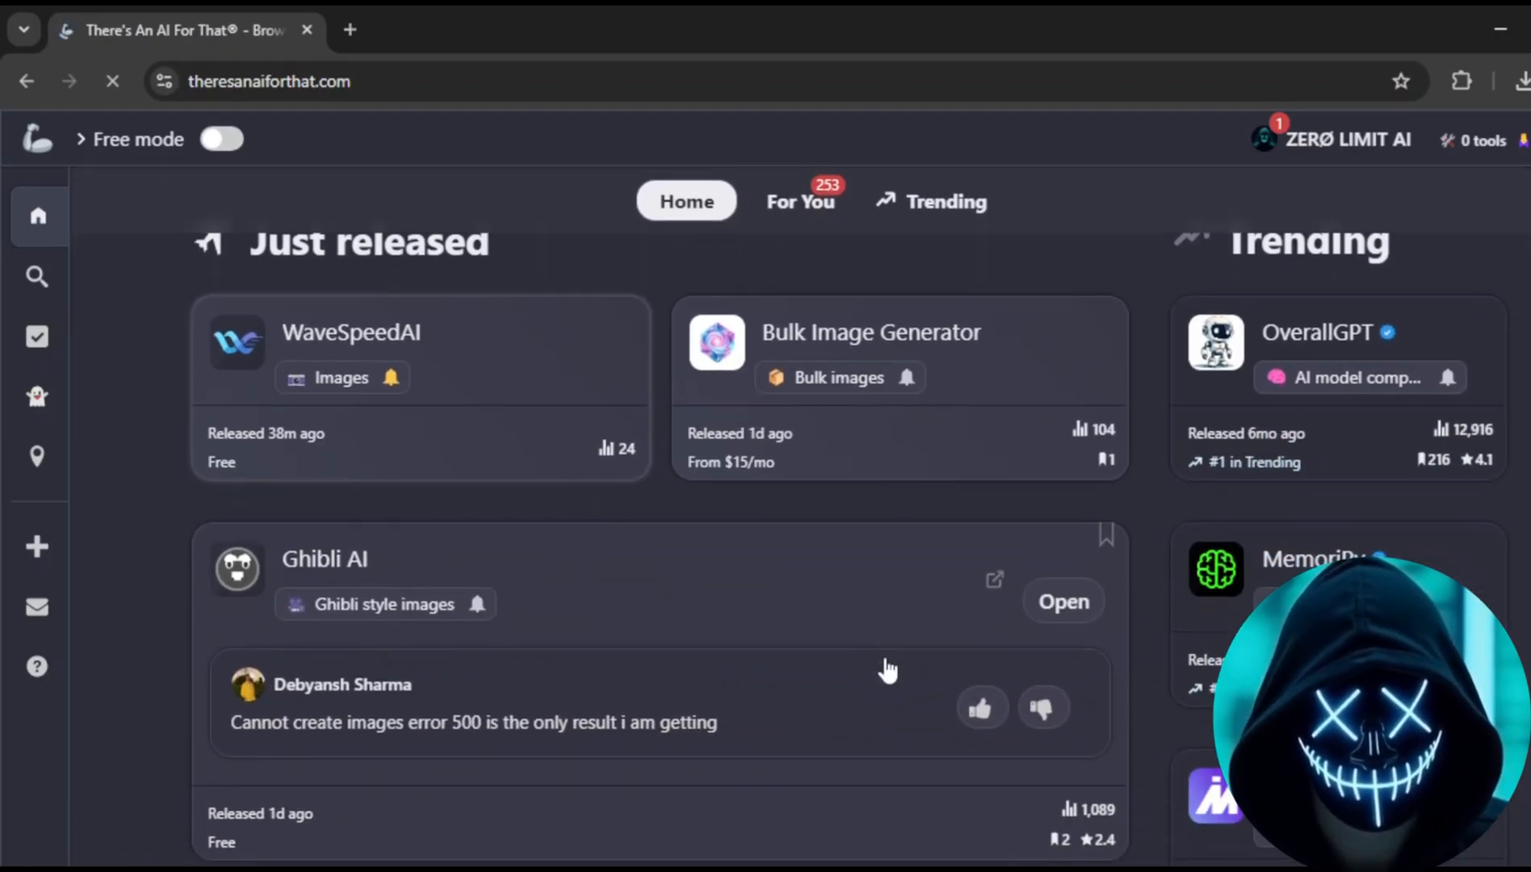
mouse_move(538, 347)
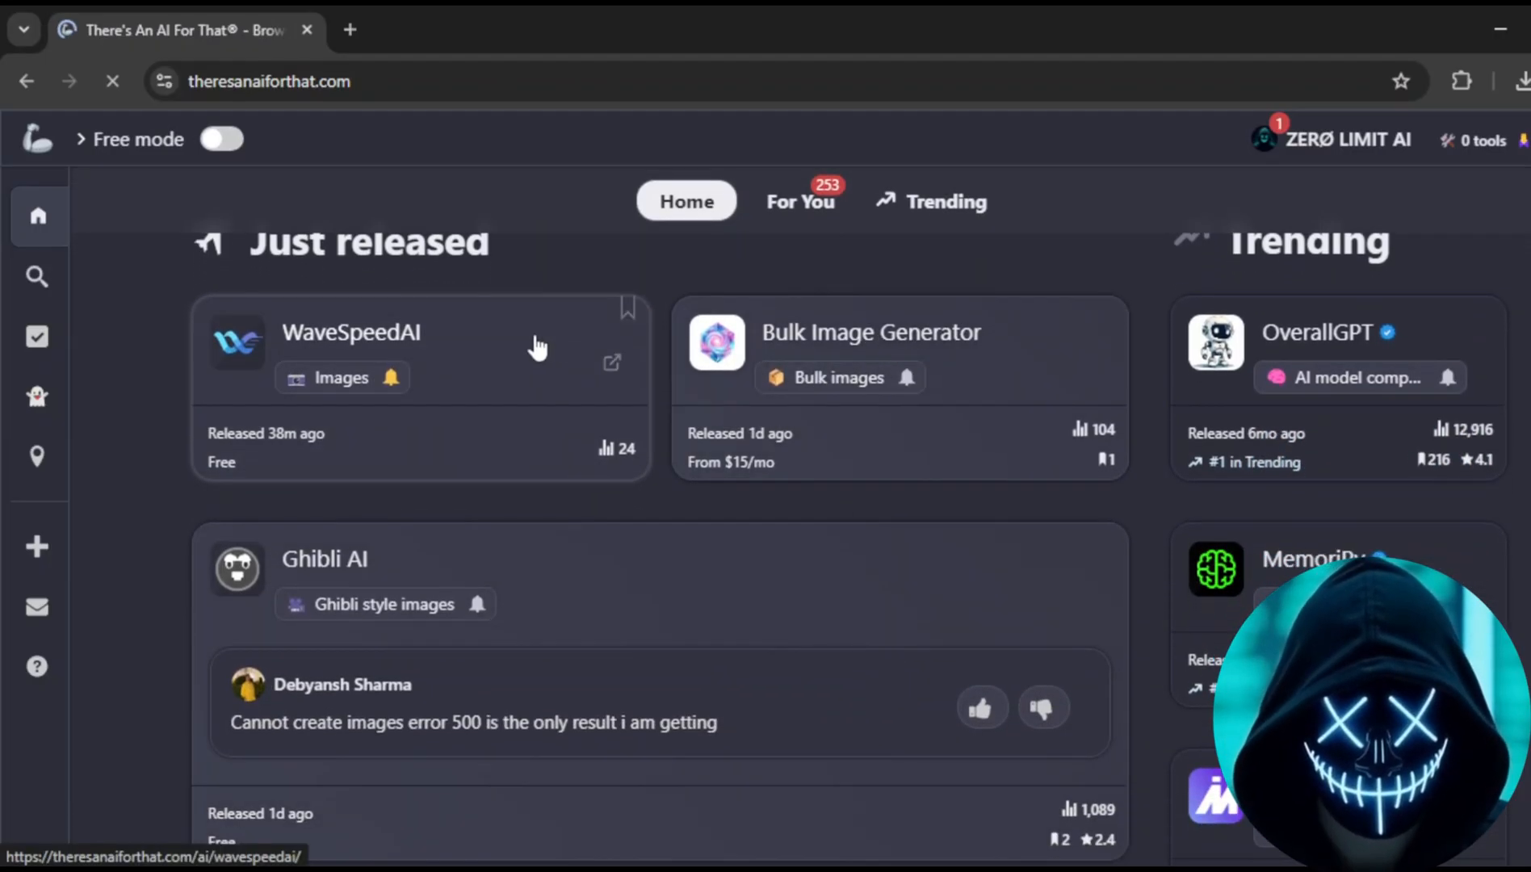
mouse_move(292, 347)
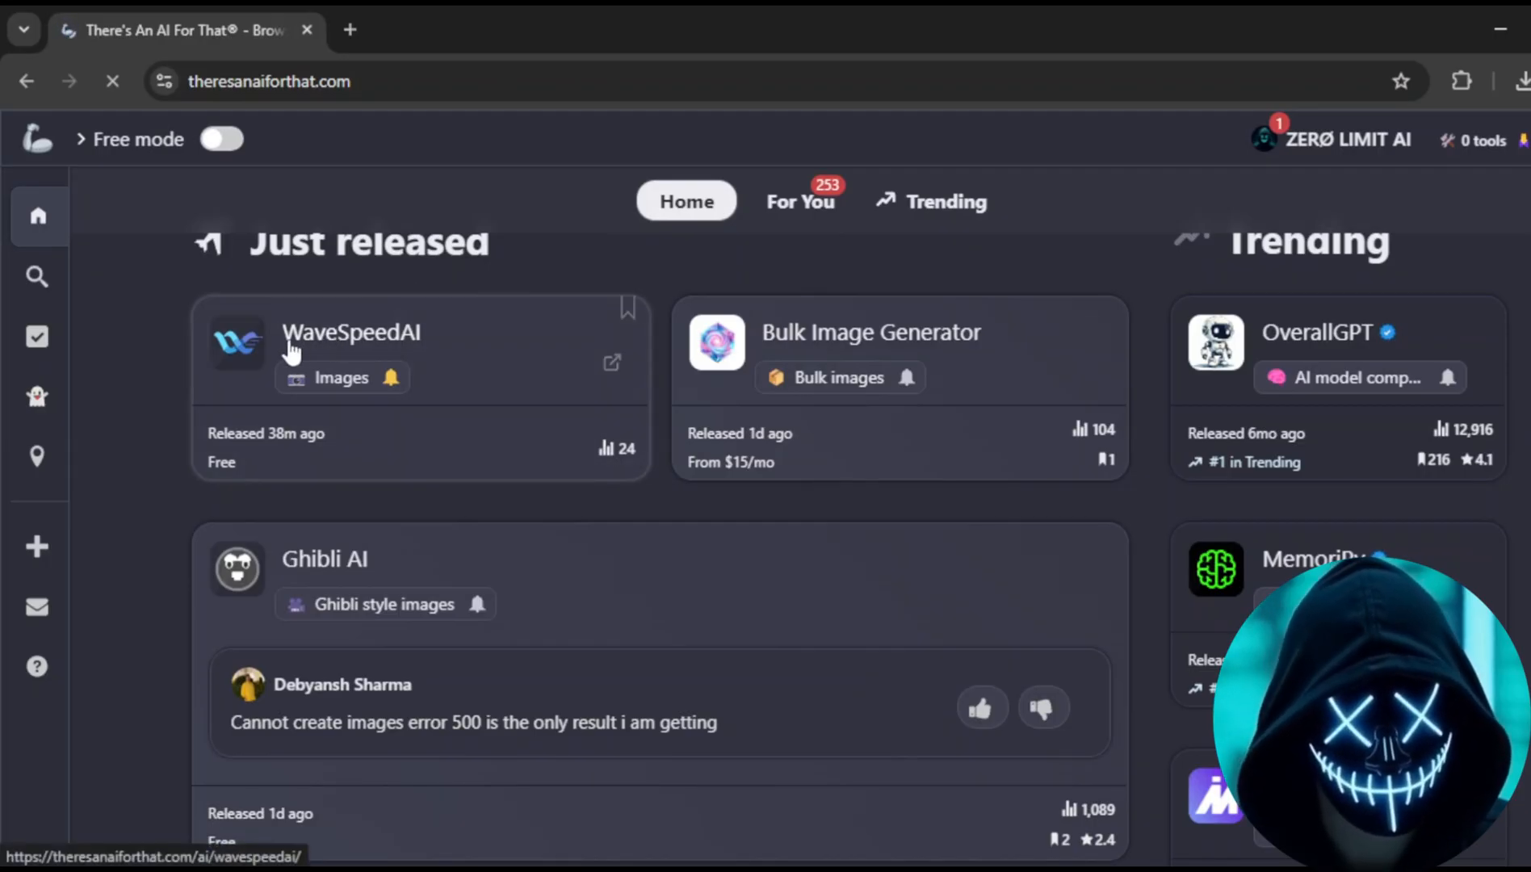
scroll(down, 3)
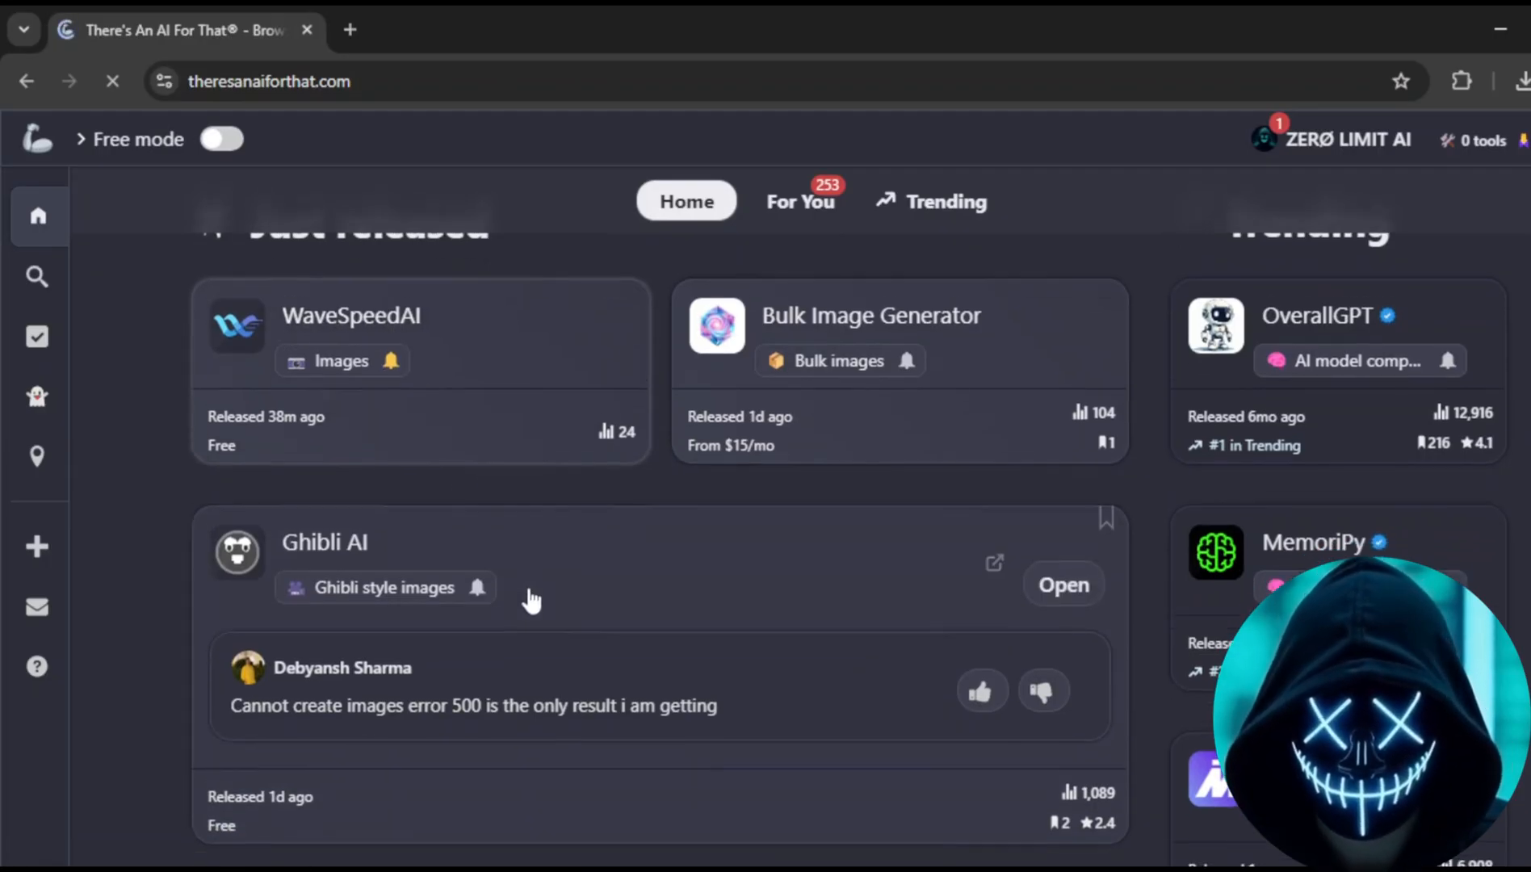
scroll(down, 3)
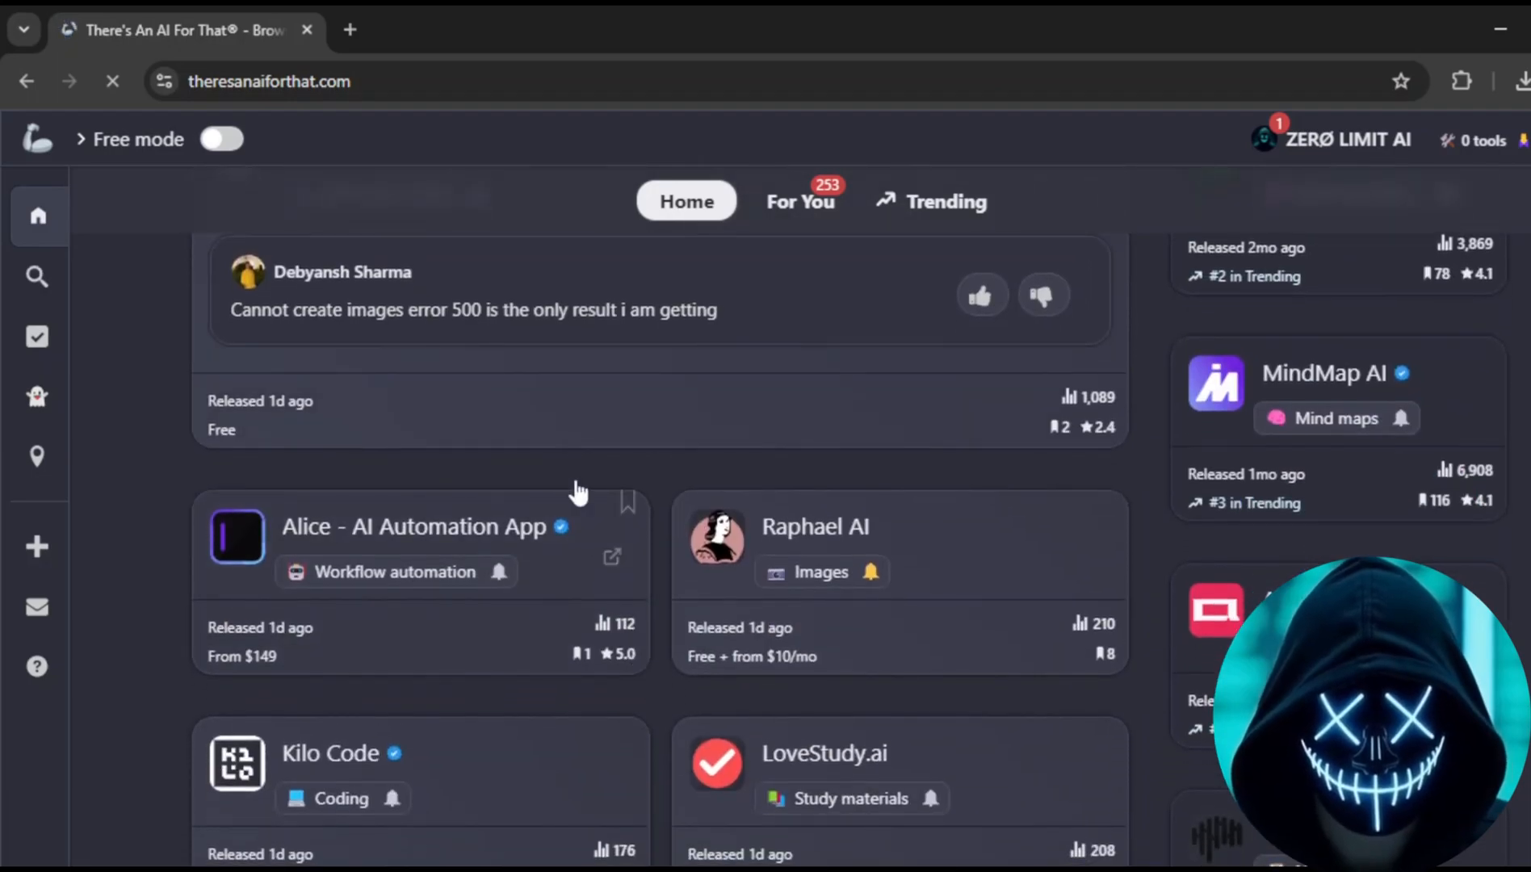
scroll(down, 3)
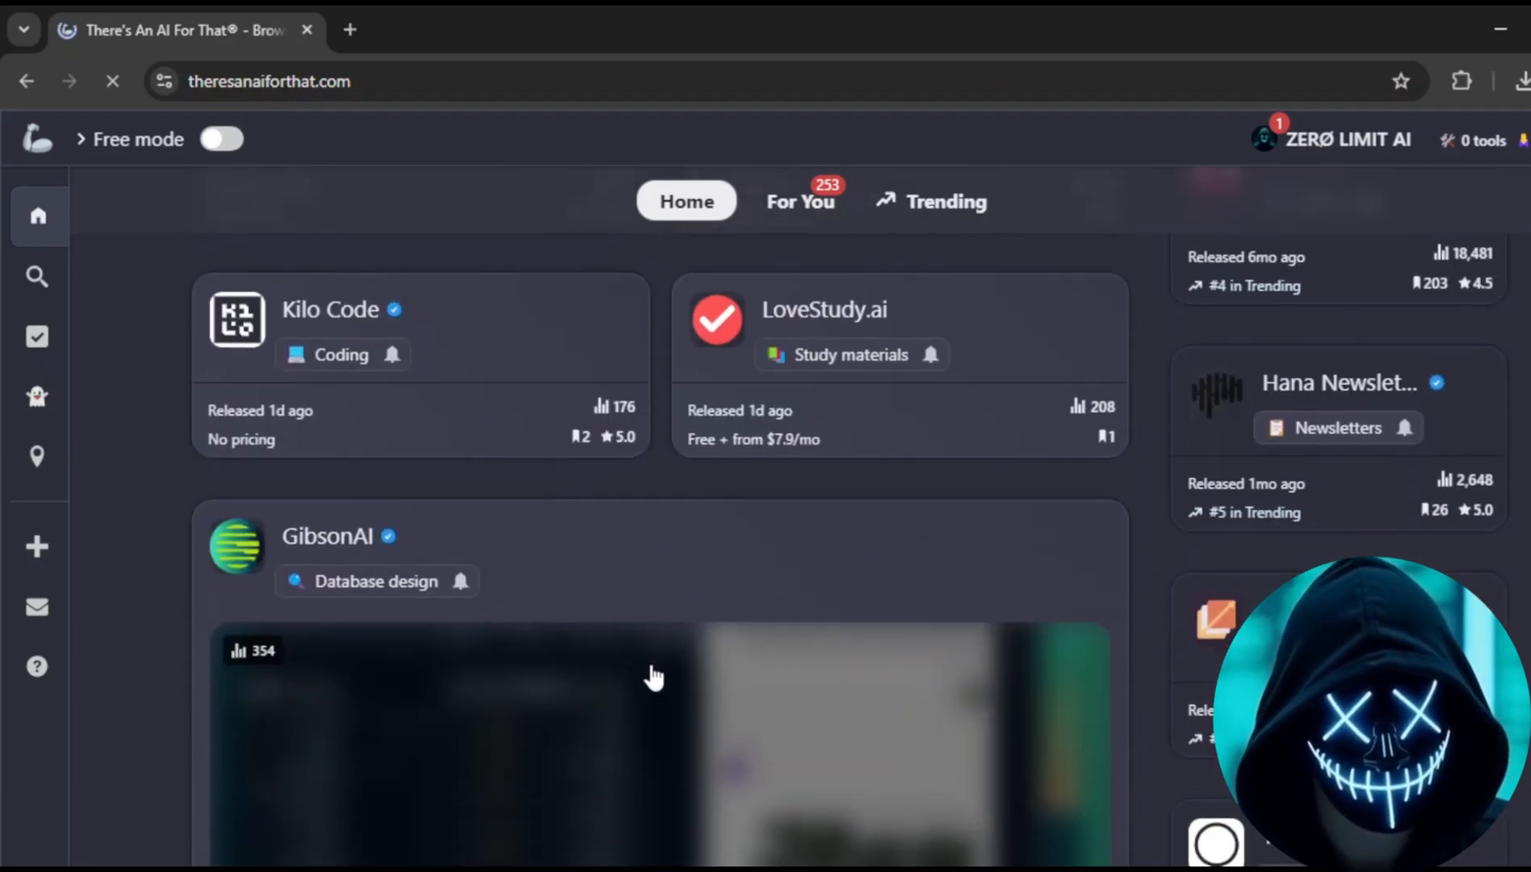
scroll(down, 3)
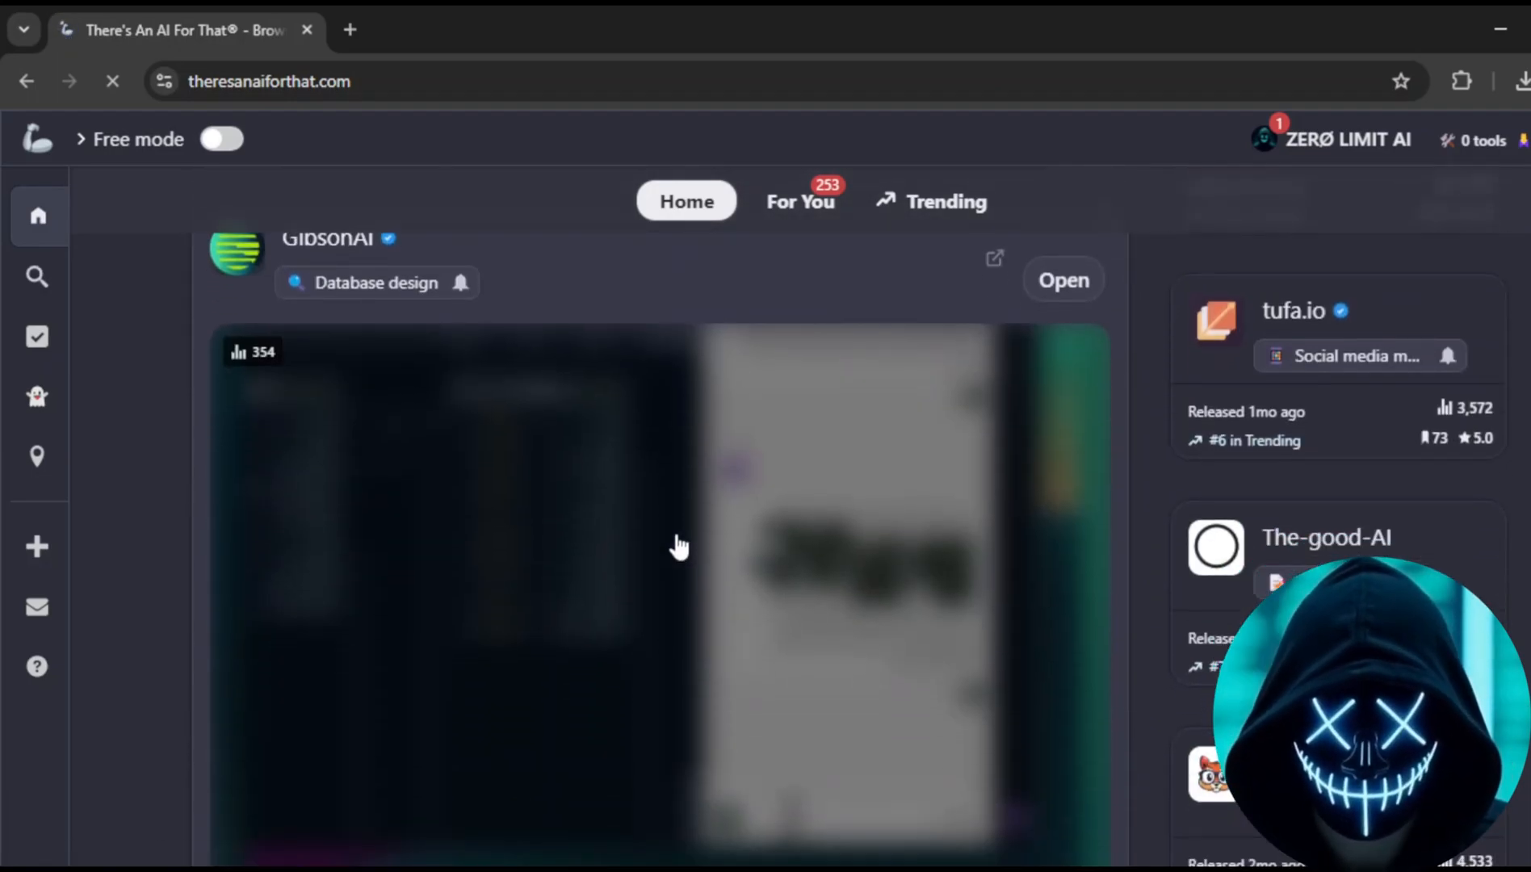
scroll(down, 3)
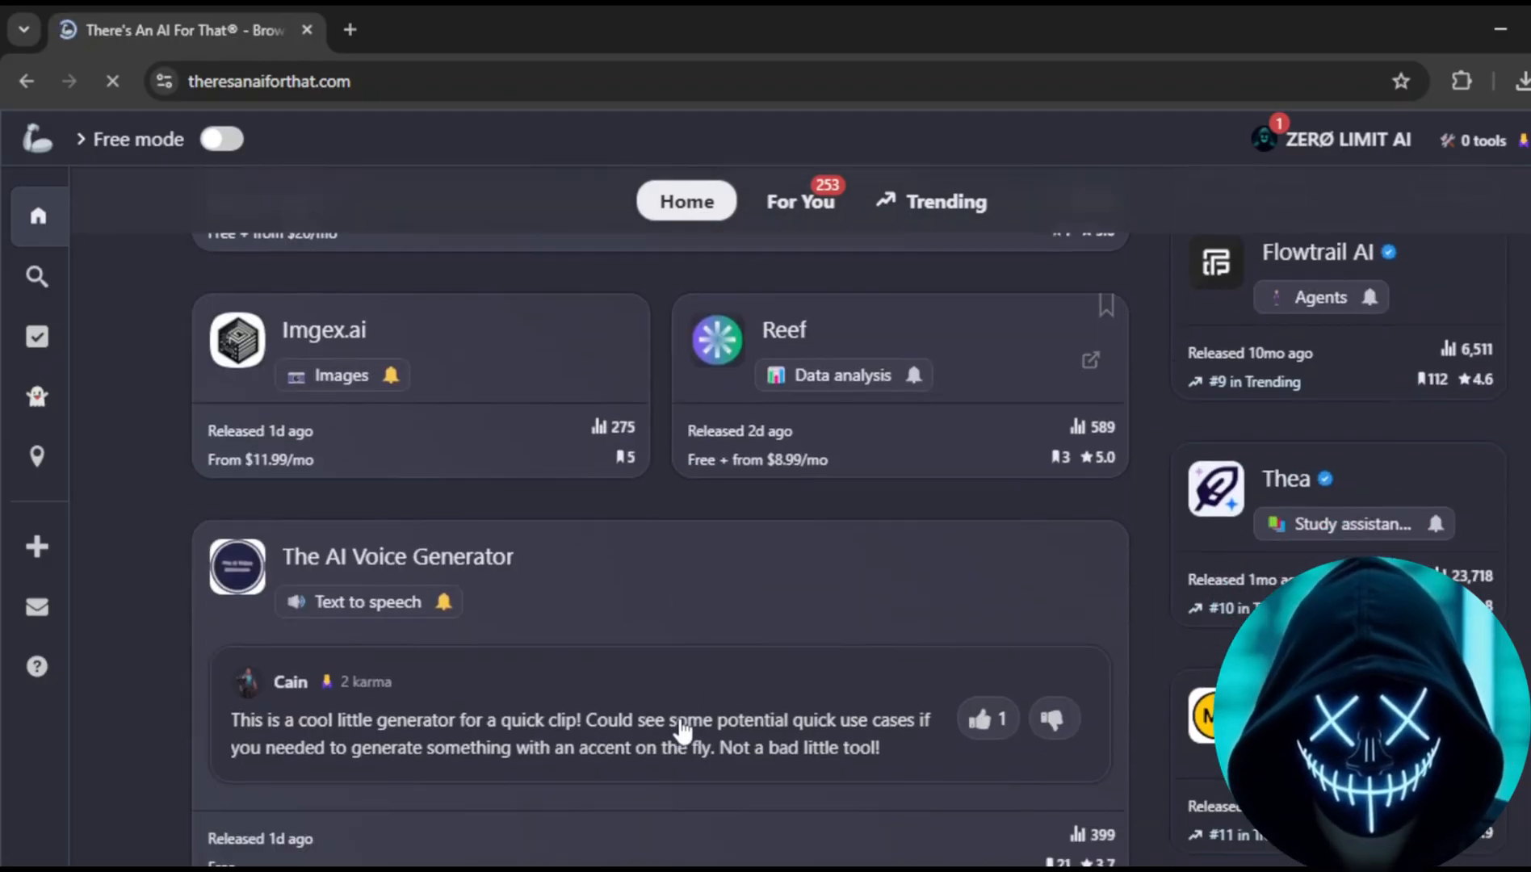
scroll(down, 3)
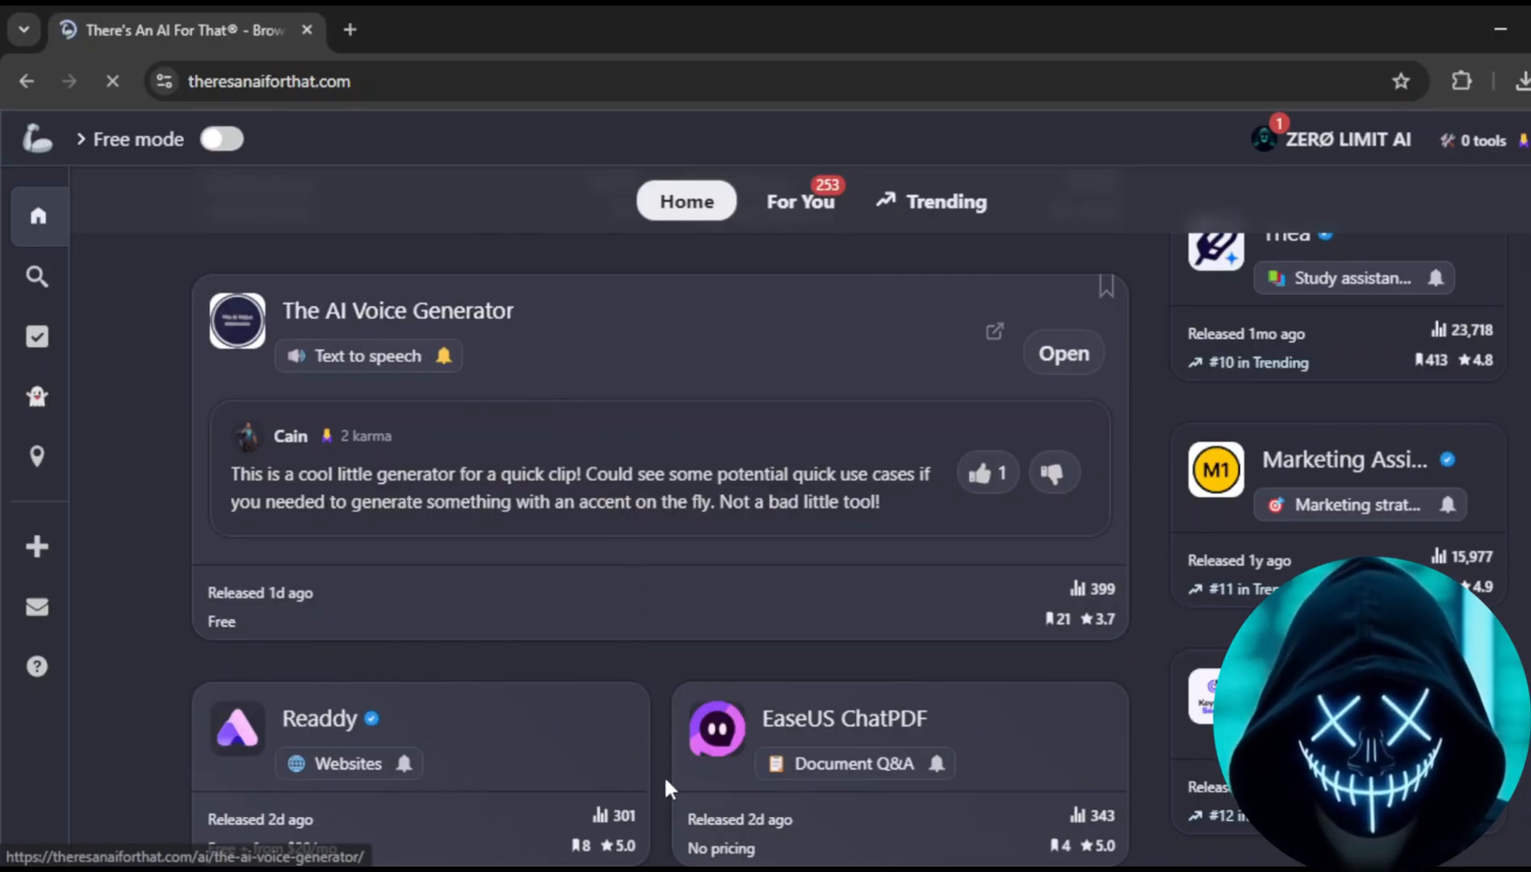
scroll(down, 3)
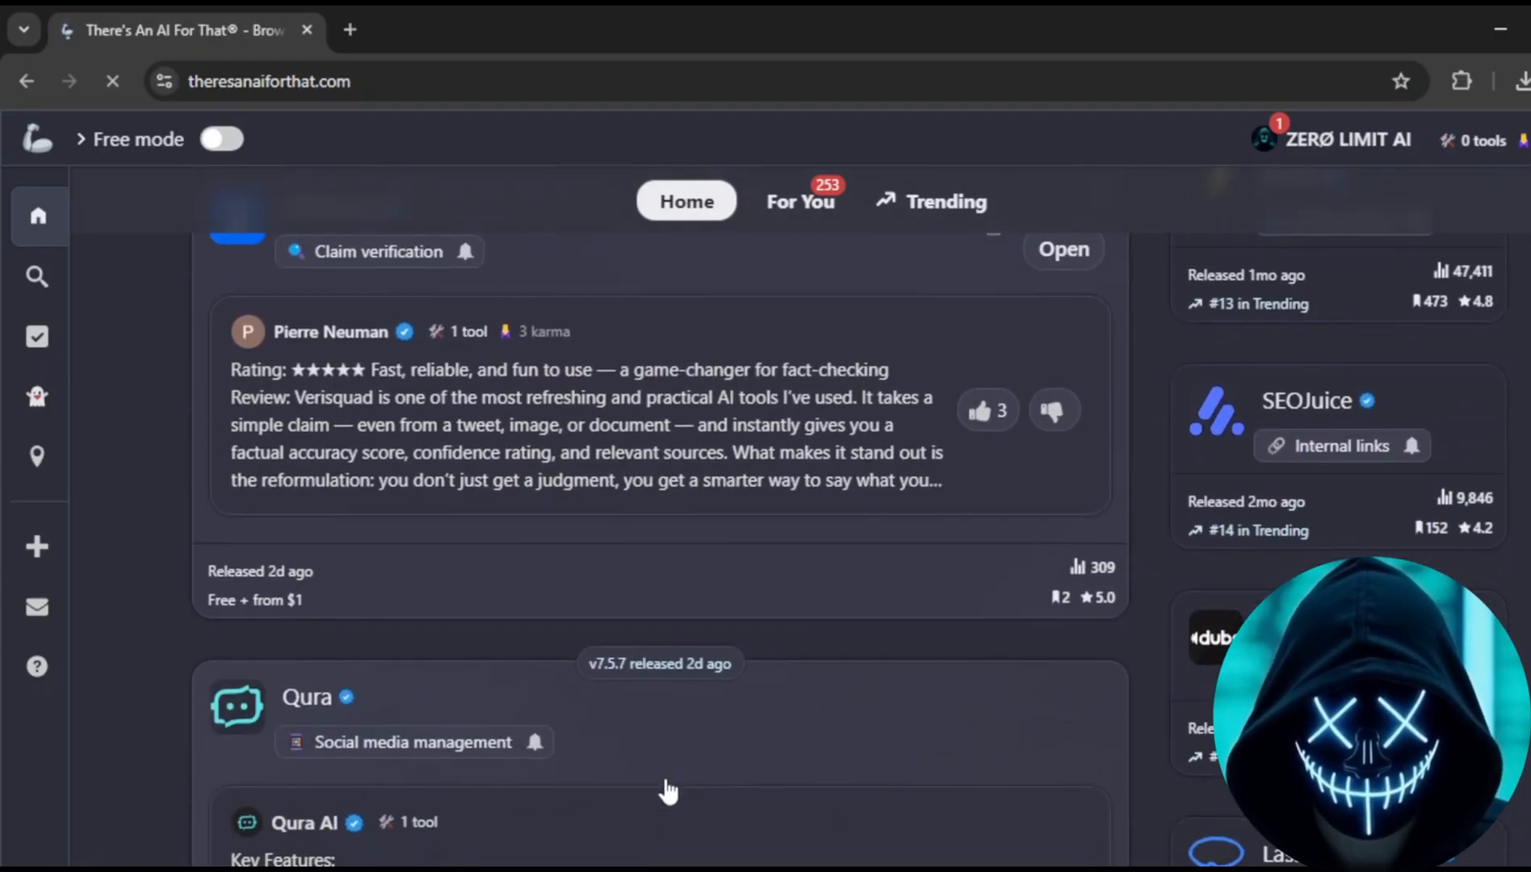
scroll(down, 3)
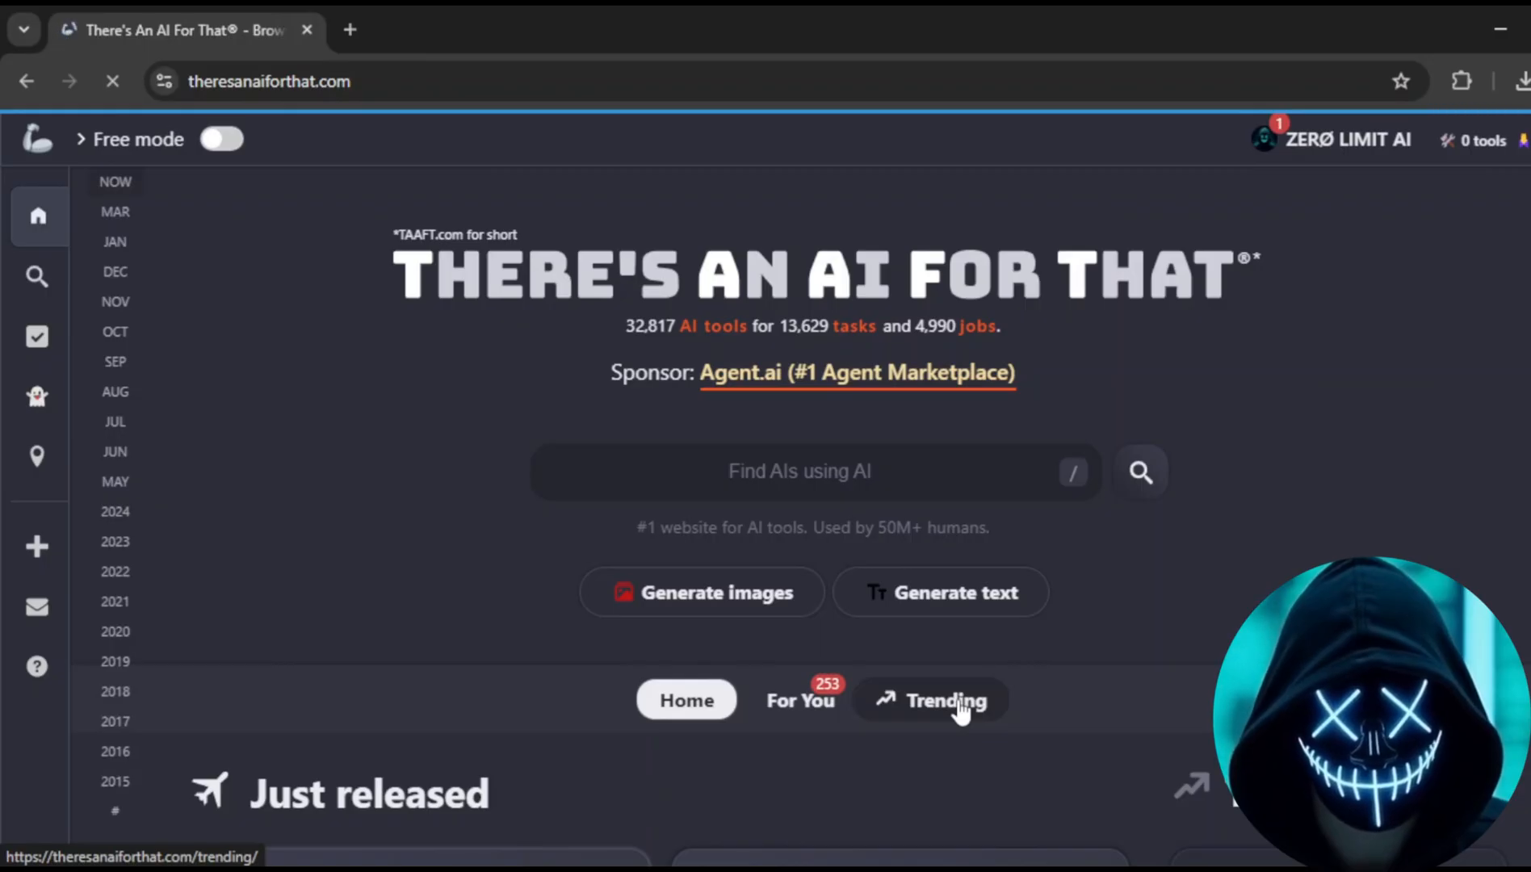
scroll(down, 3)
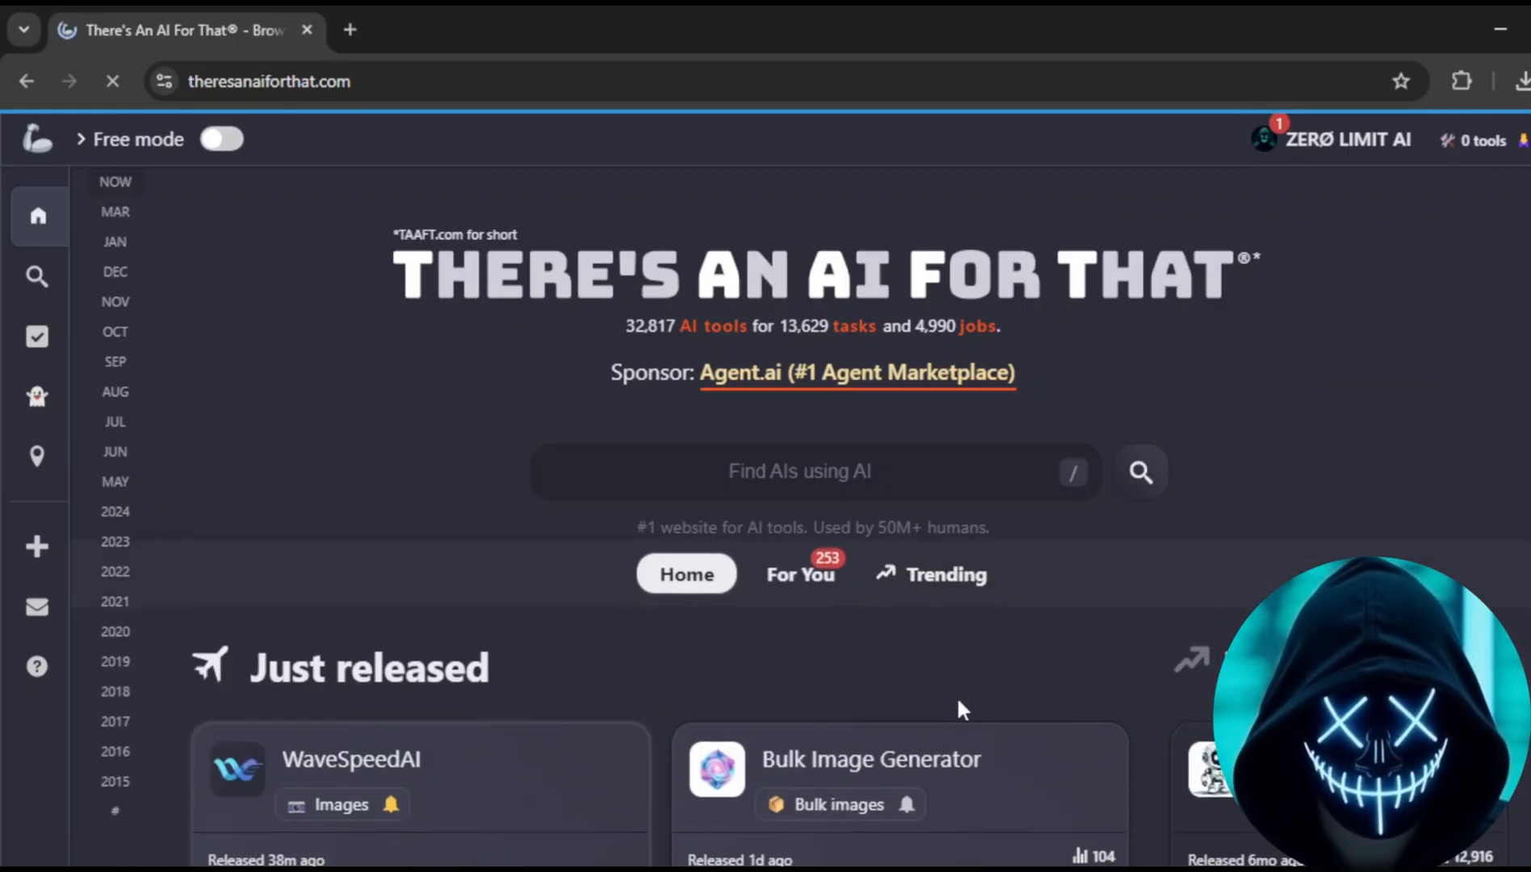
scroll(down, 3)
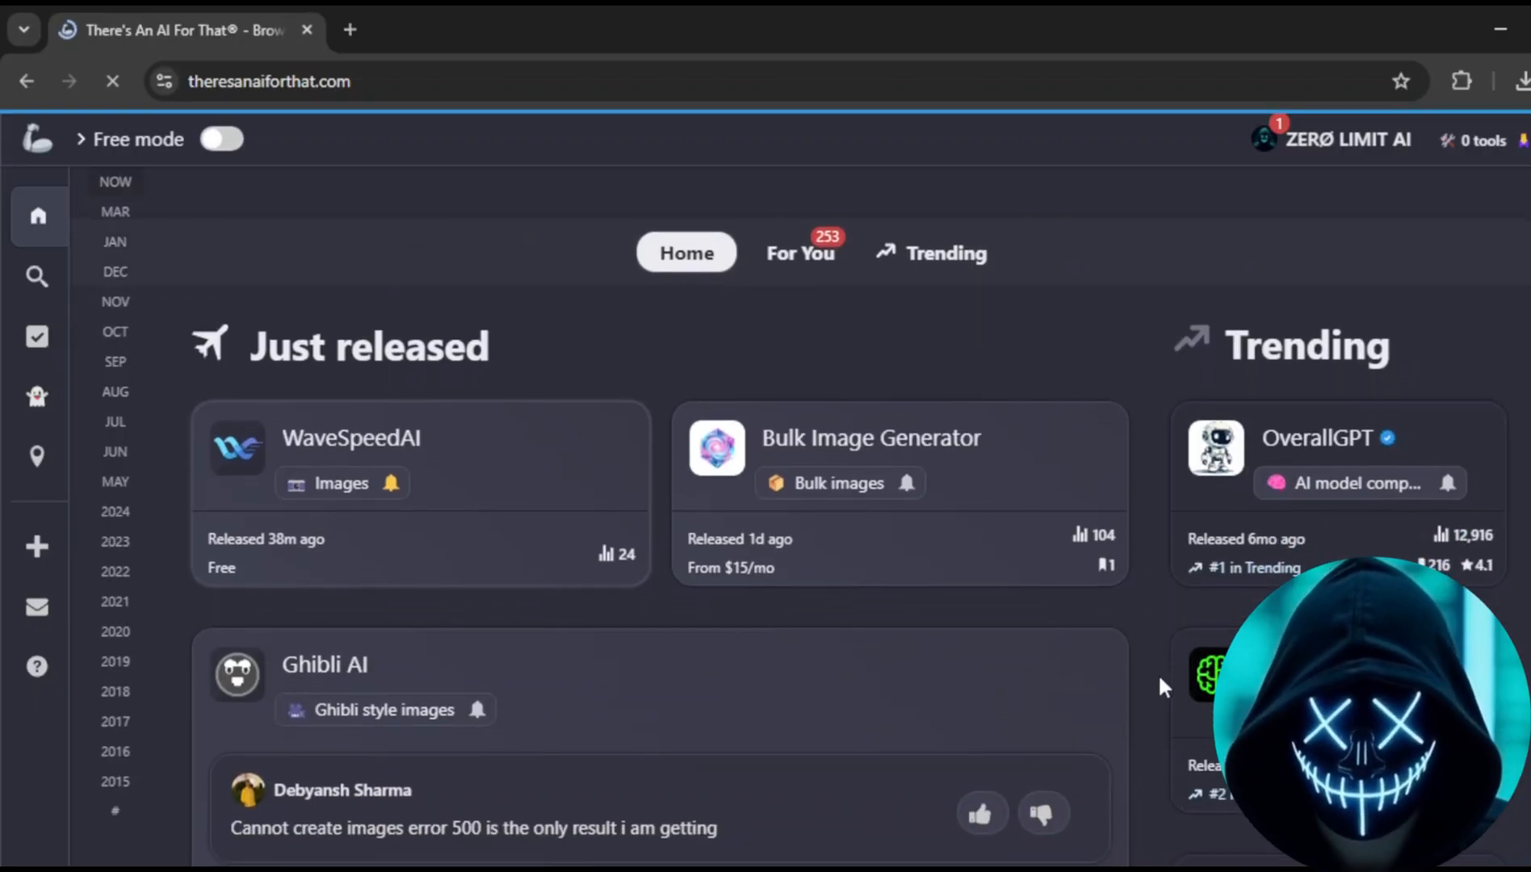
scroll(down, 3)
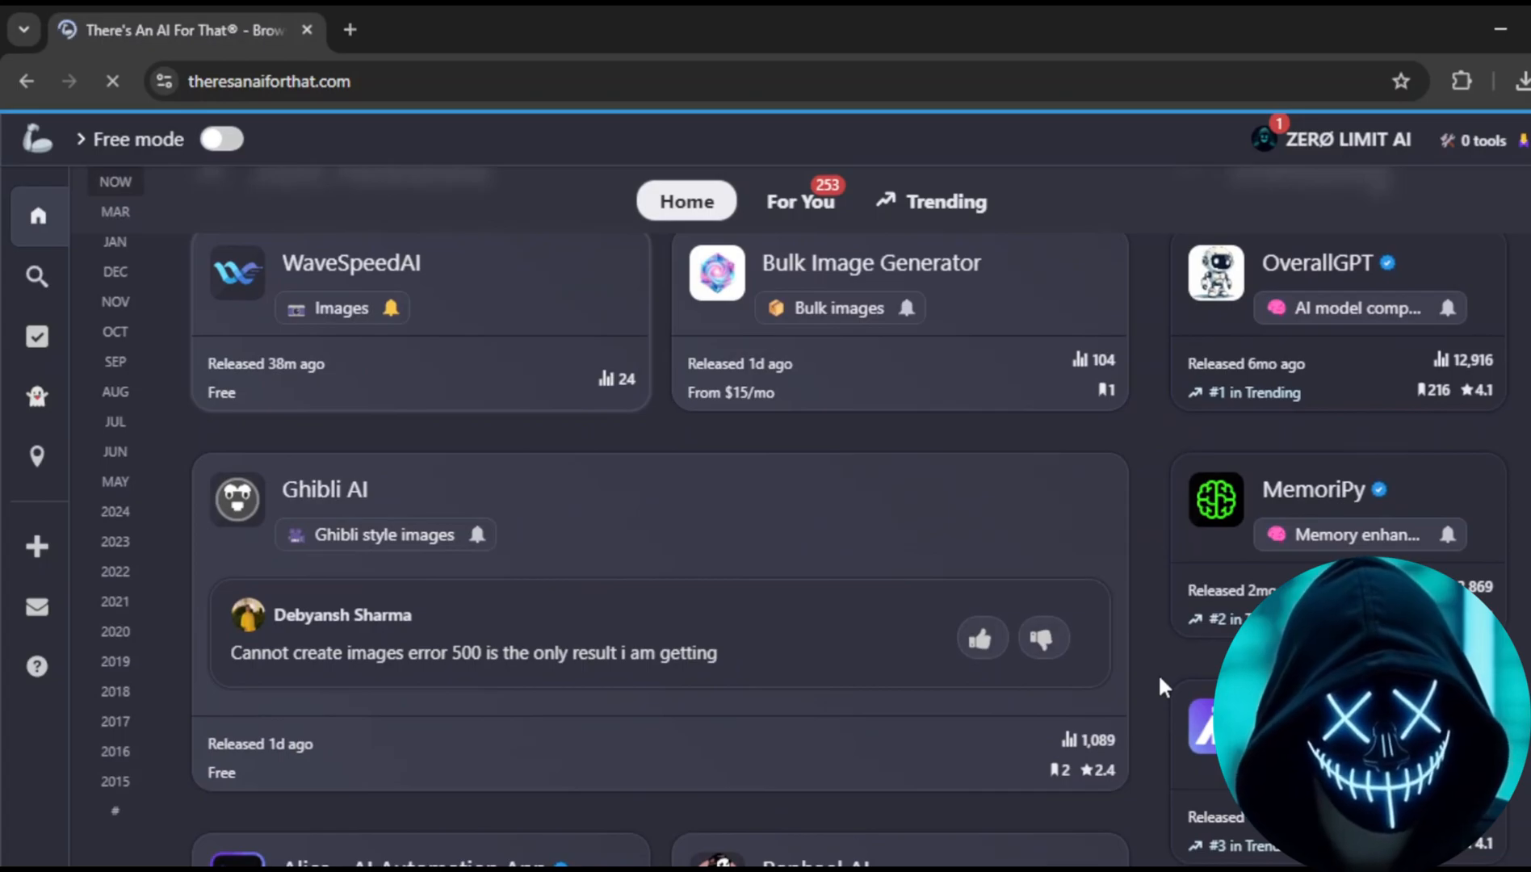
Check the personalized For You feed, then return to the site's home page
click(800, 202)
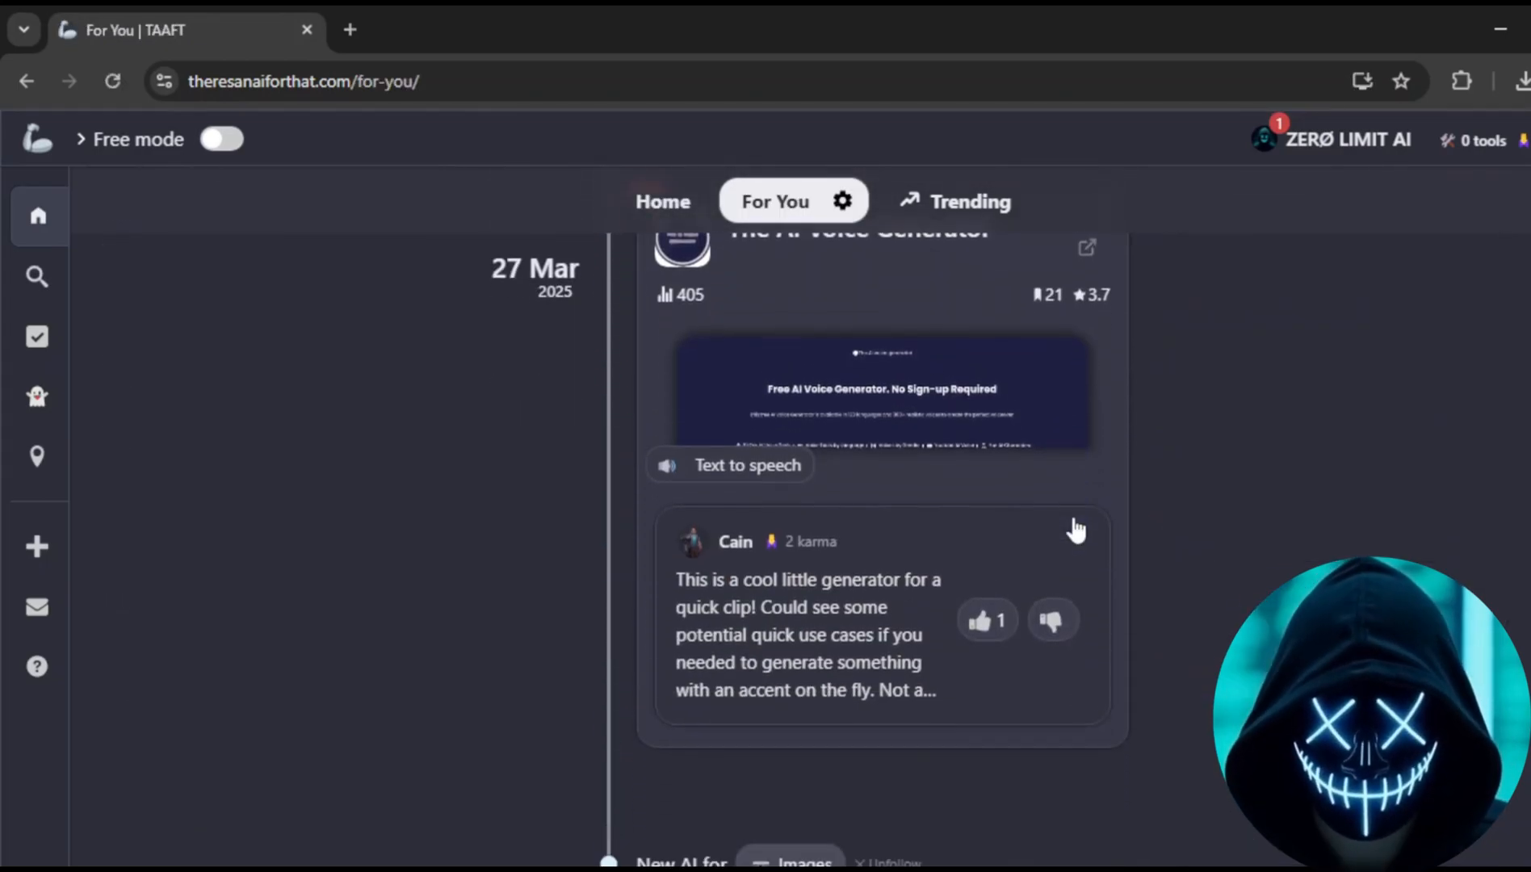
scroll(down, 3)
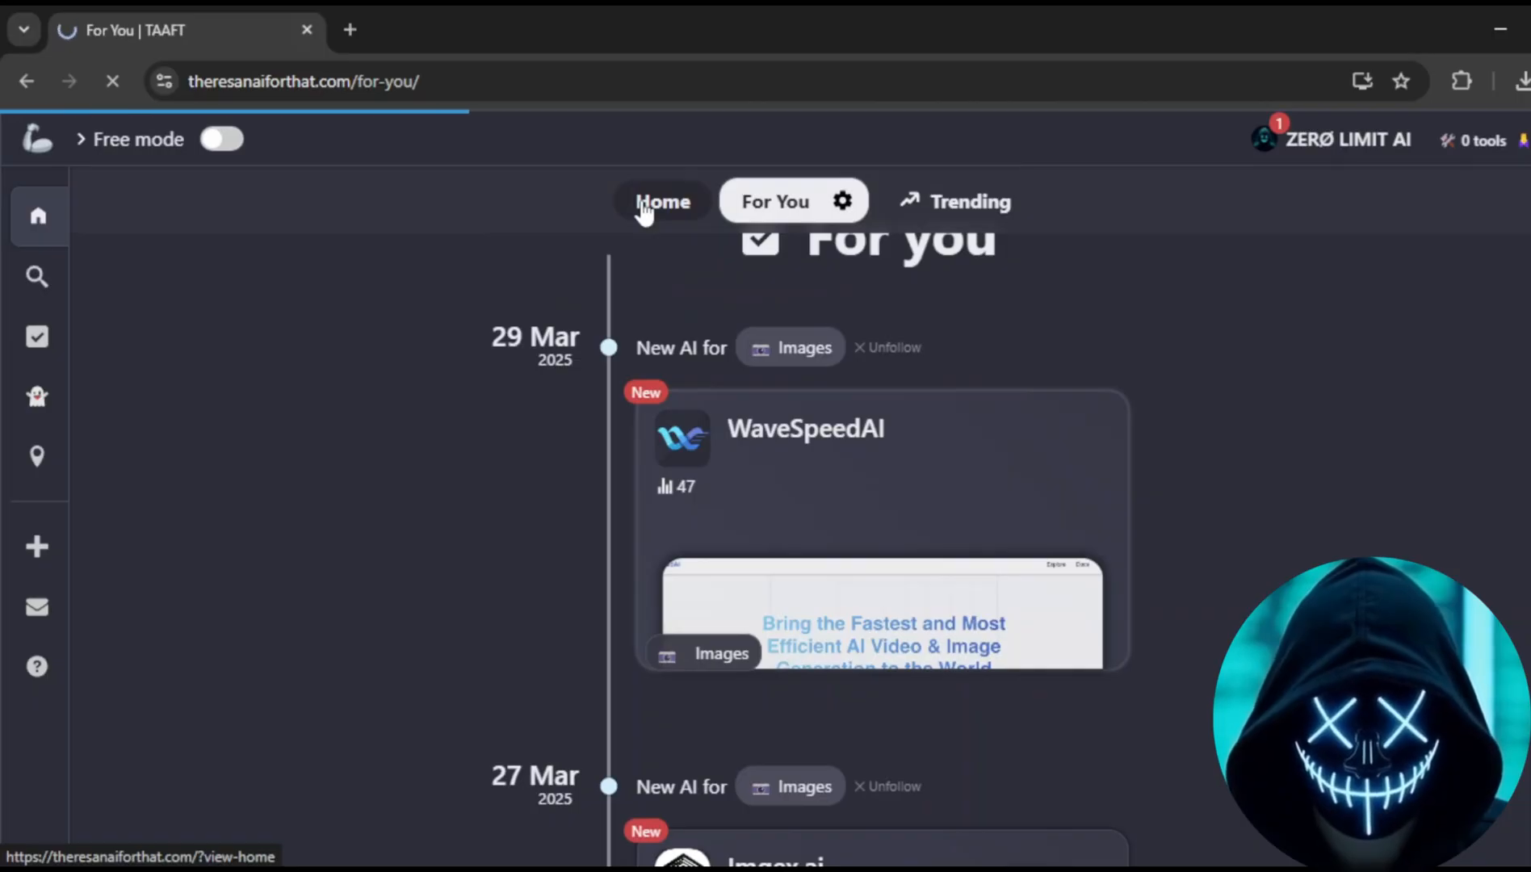
click(662, 202)
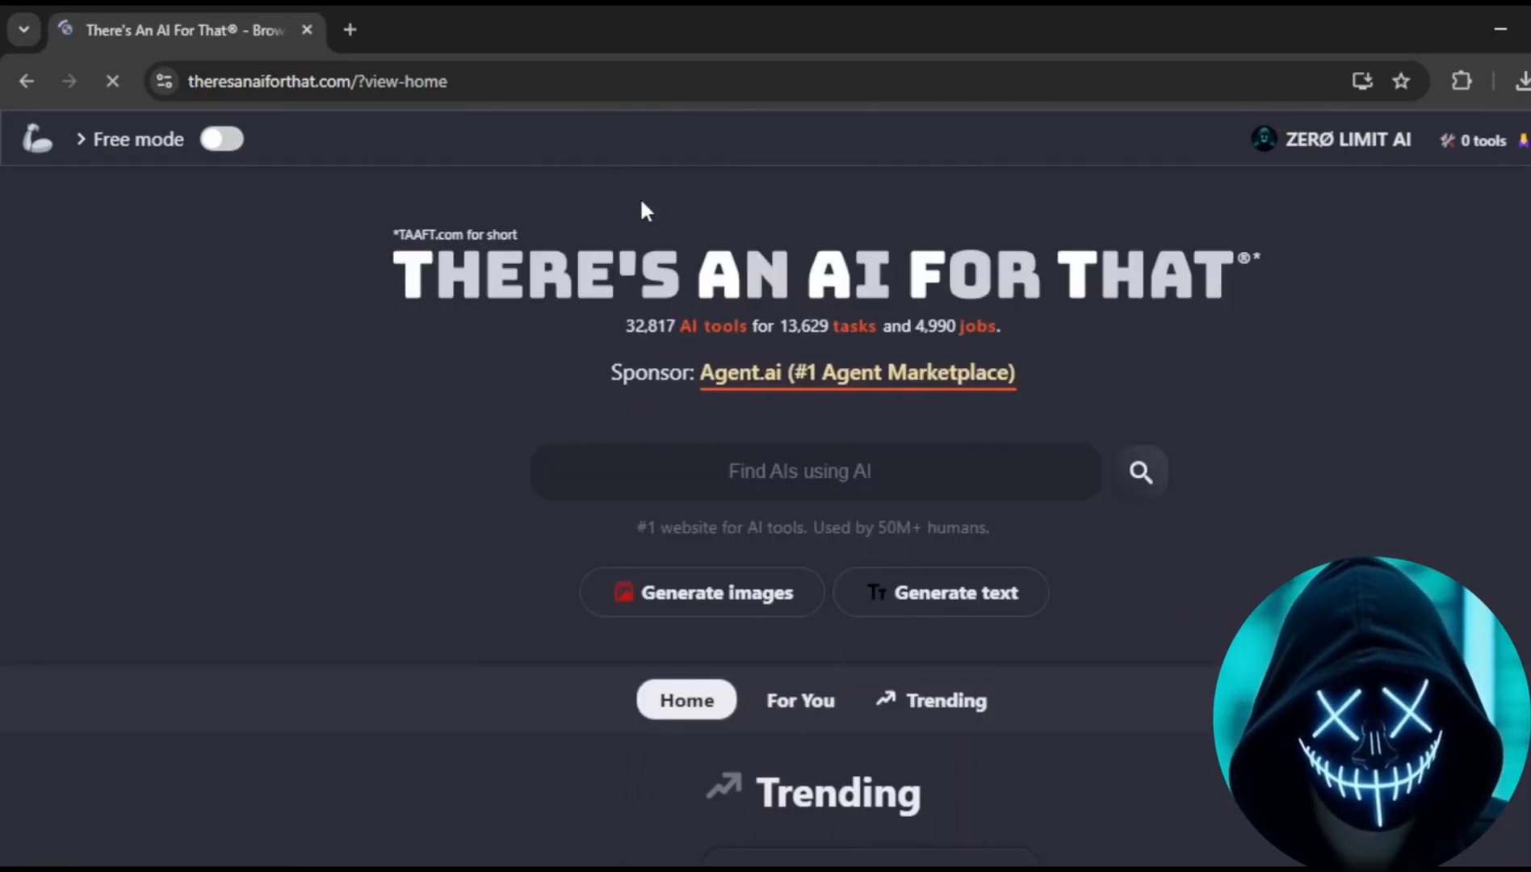
Search the AI directory for 'kling ai' and open the free image generator, landing on RunComfy
click(799, 470)
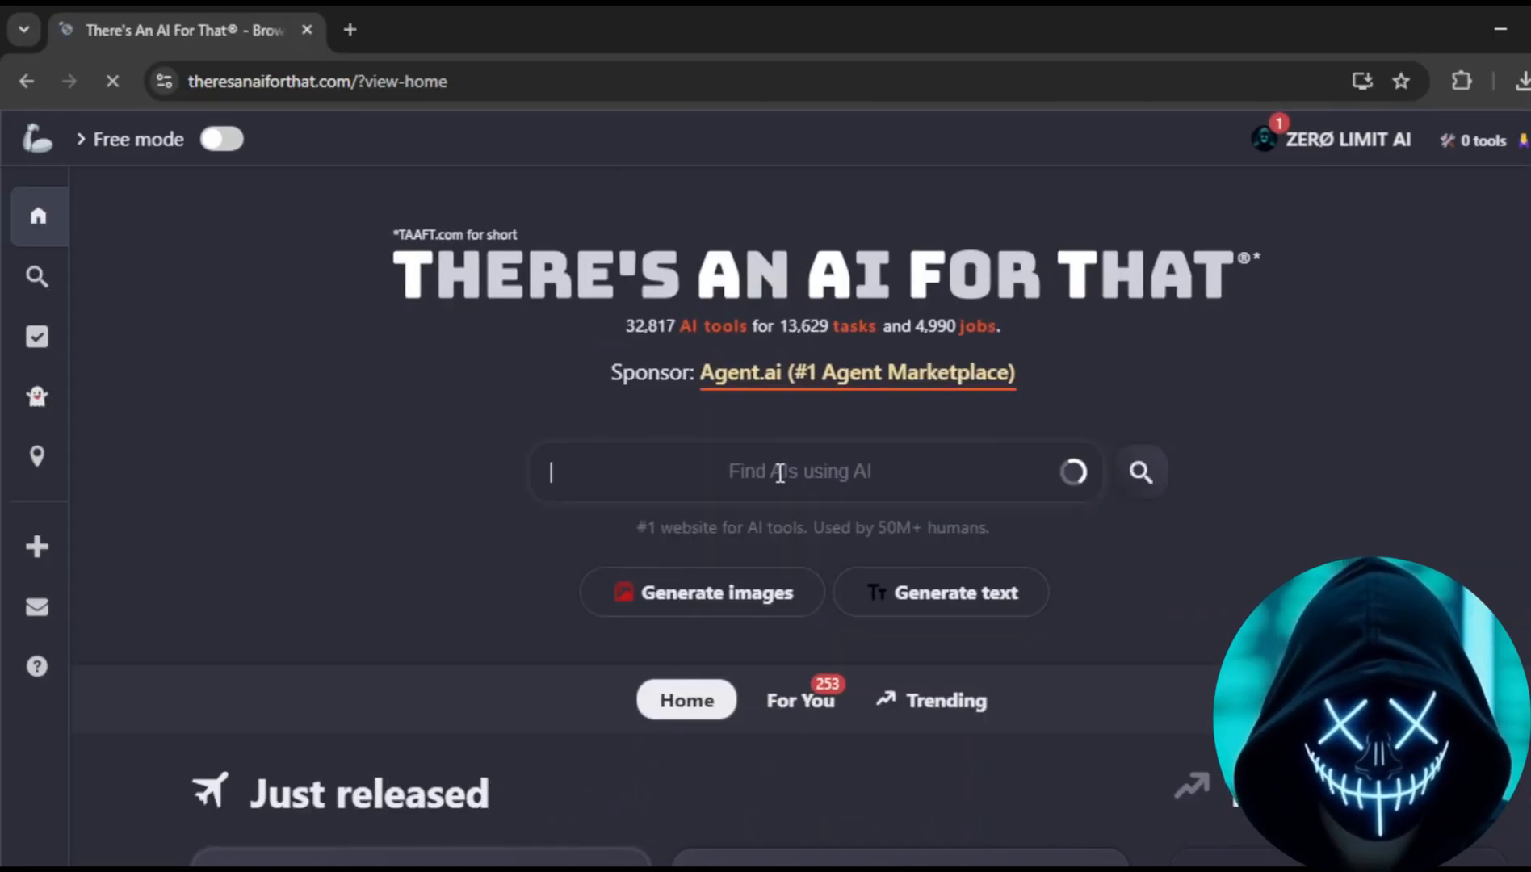
text(kling ai)
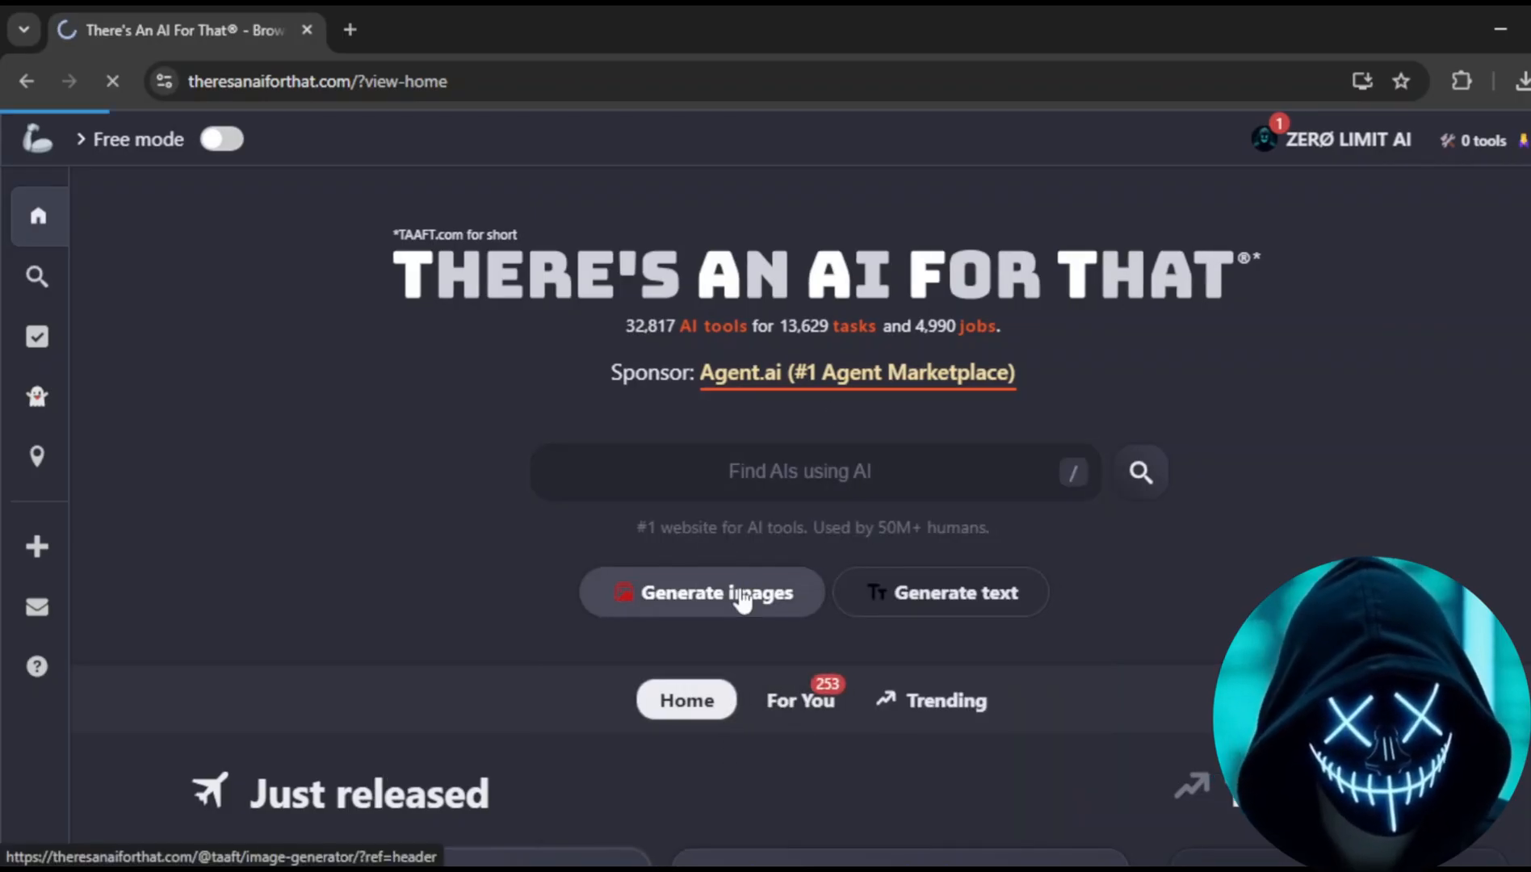
click(701, 593)
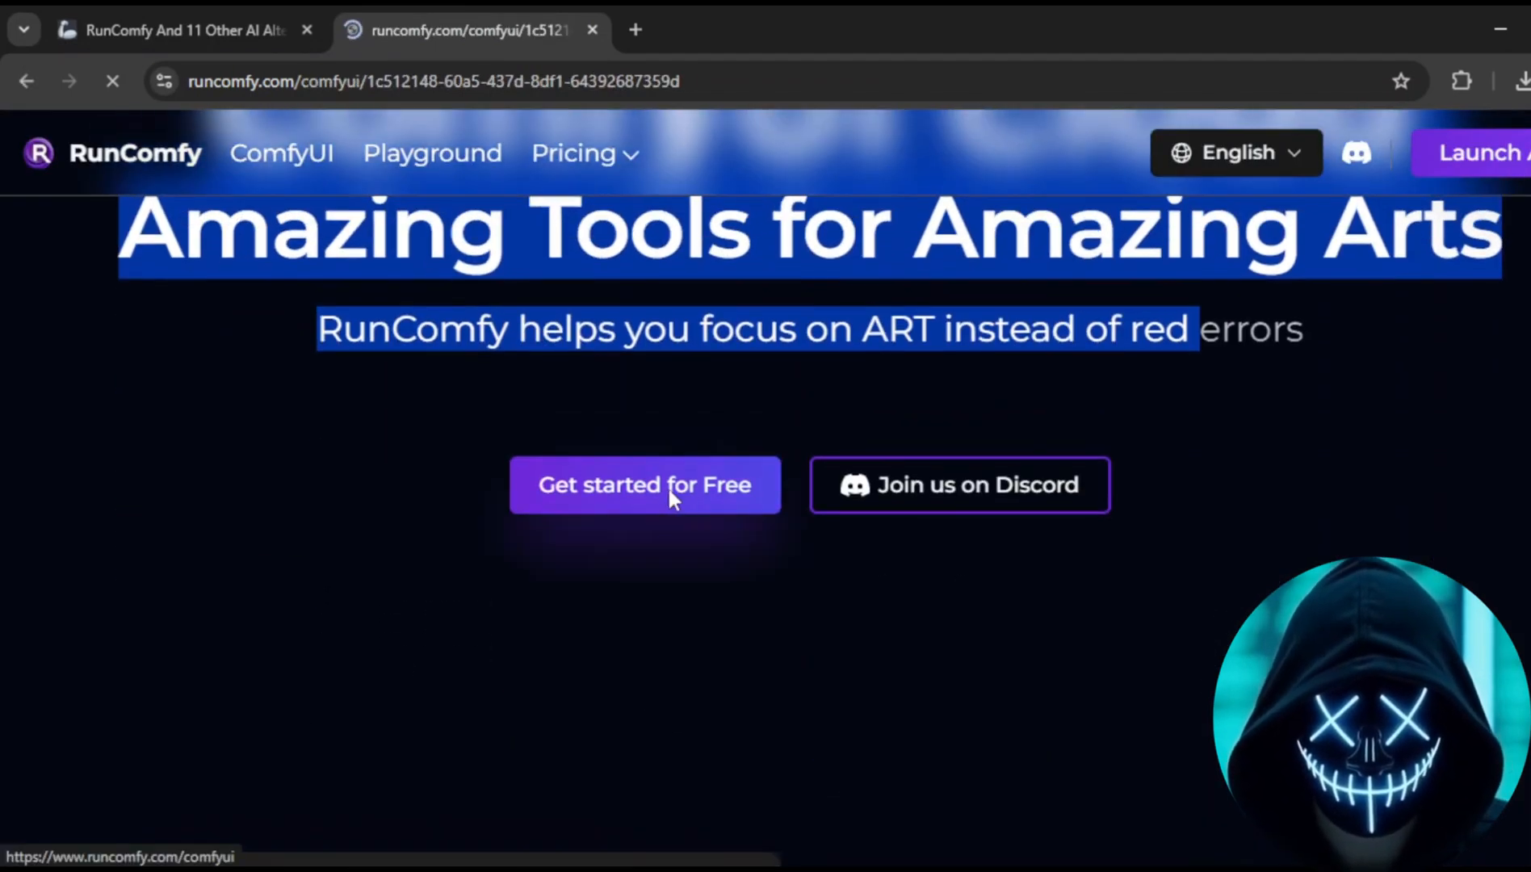
Start RunComfy for free, confirm the username, and browse the ComfyUI workflow gallery
click(645, 487)
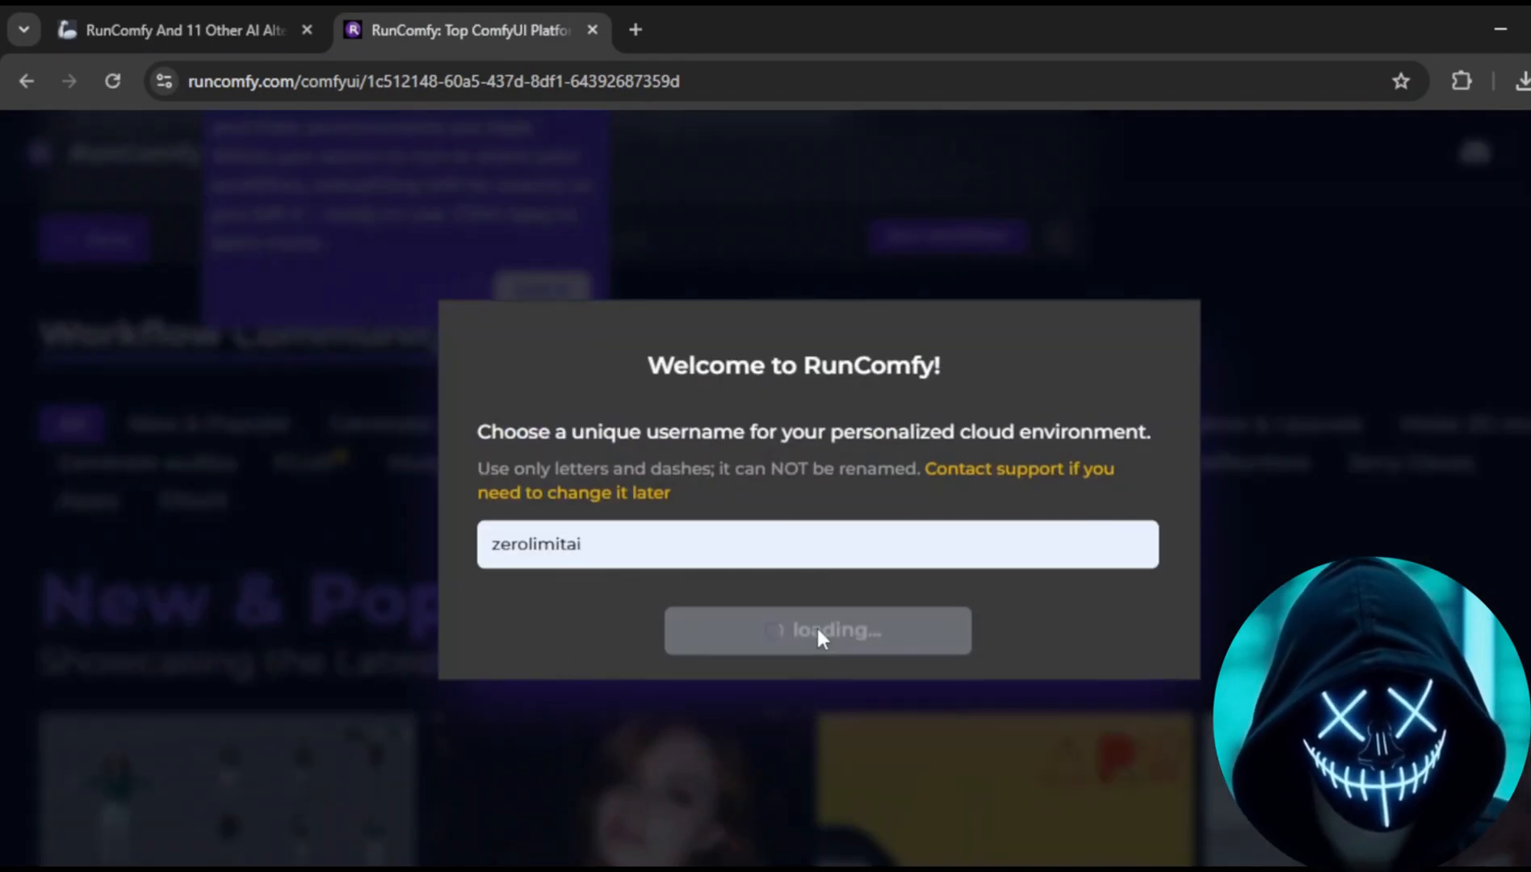
click(816, 630)
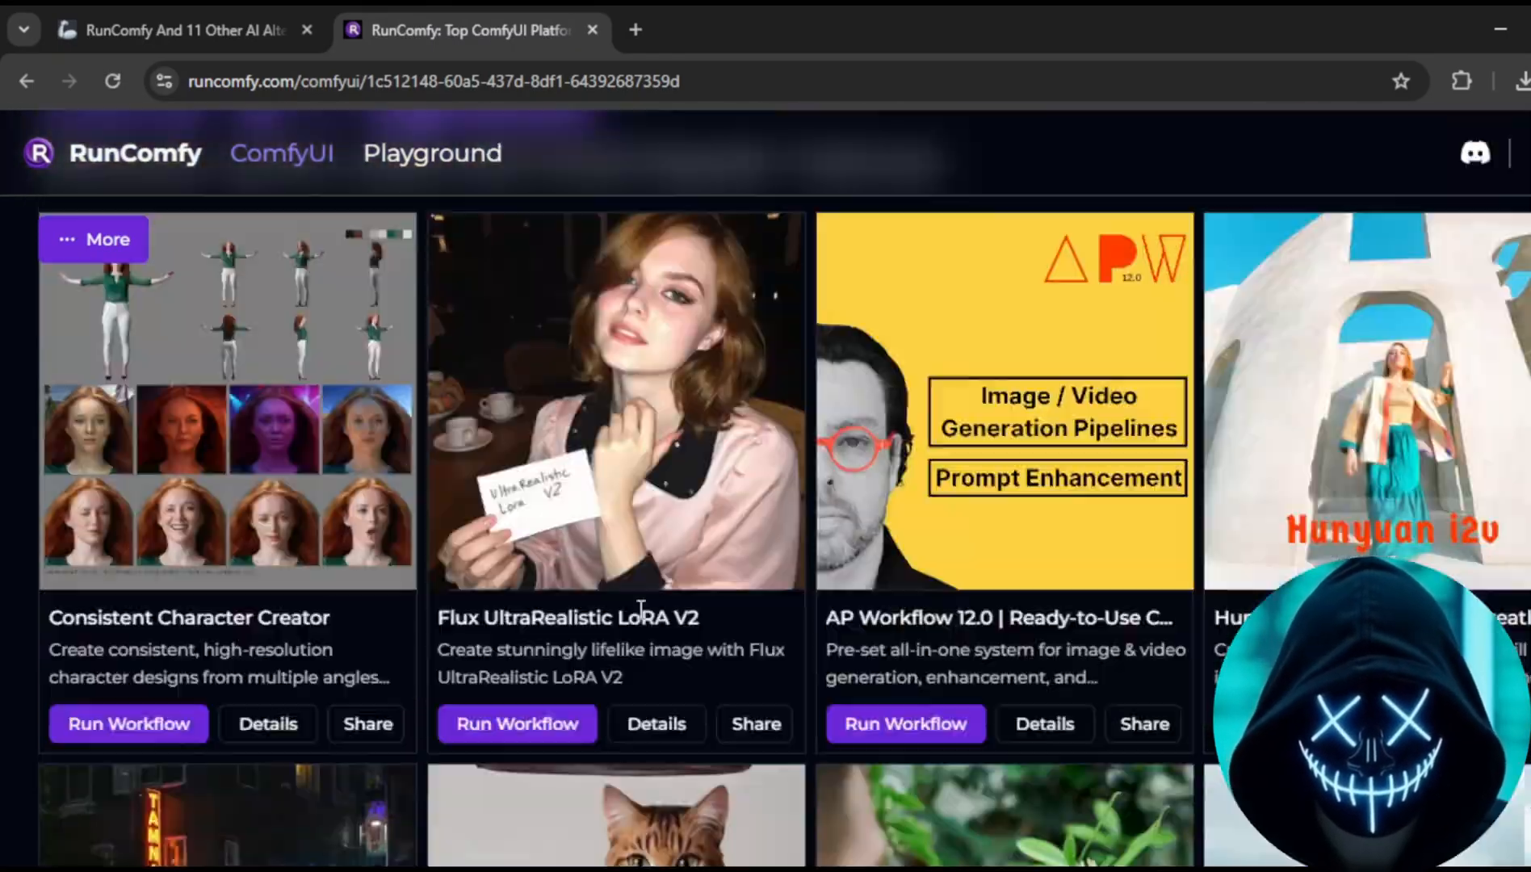
scroll(down, 3)
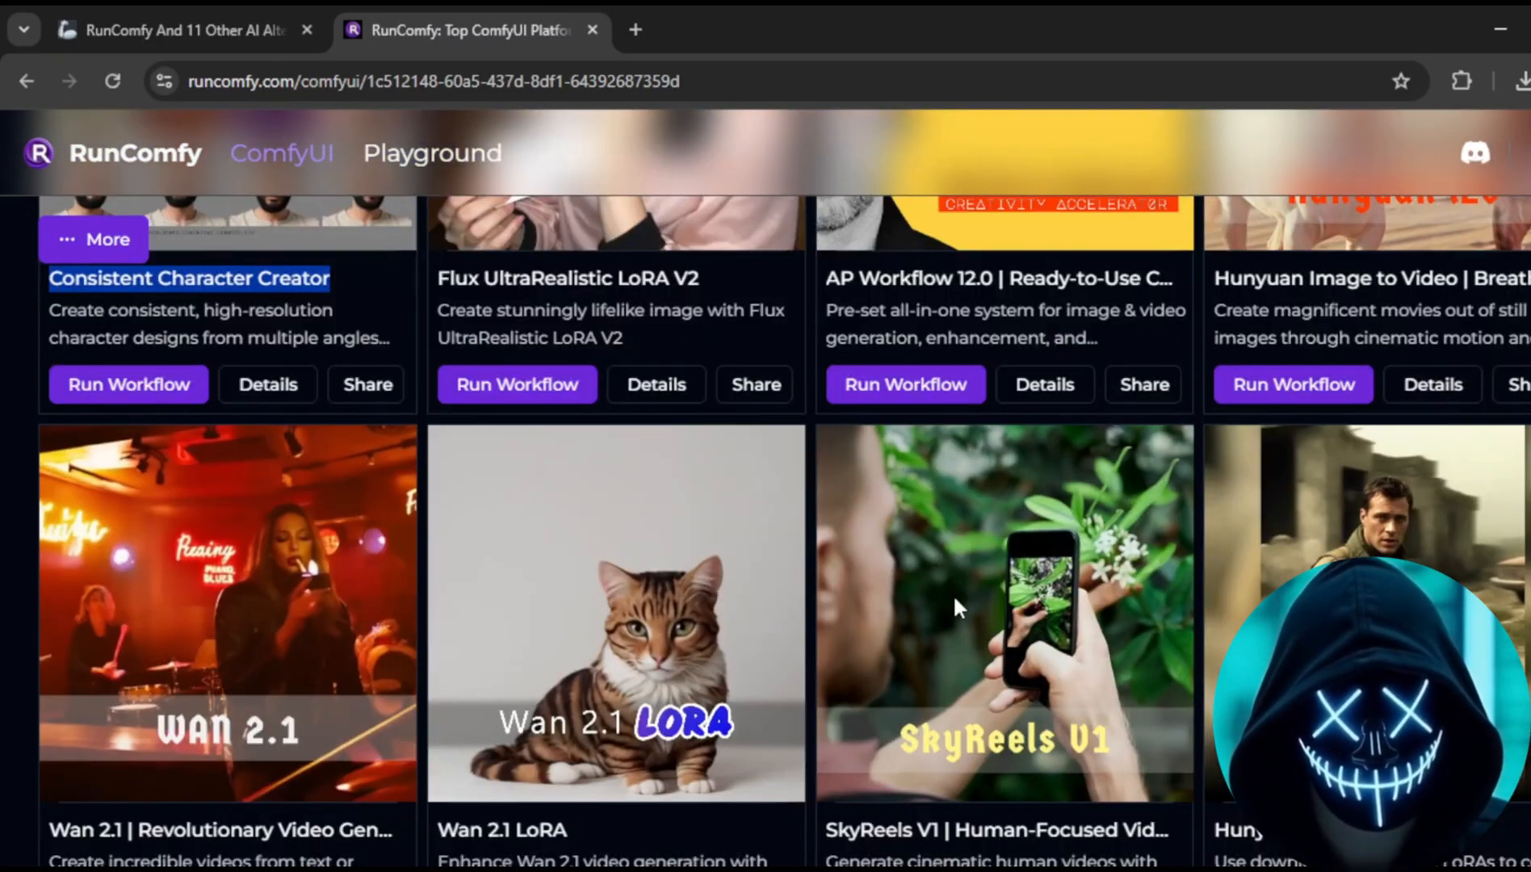
scroll(down, 3)
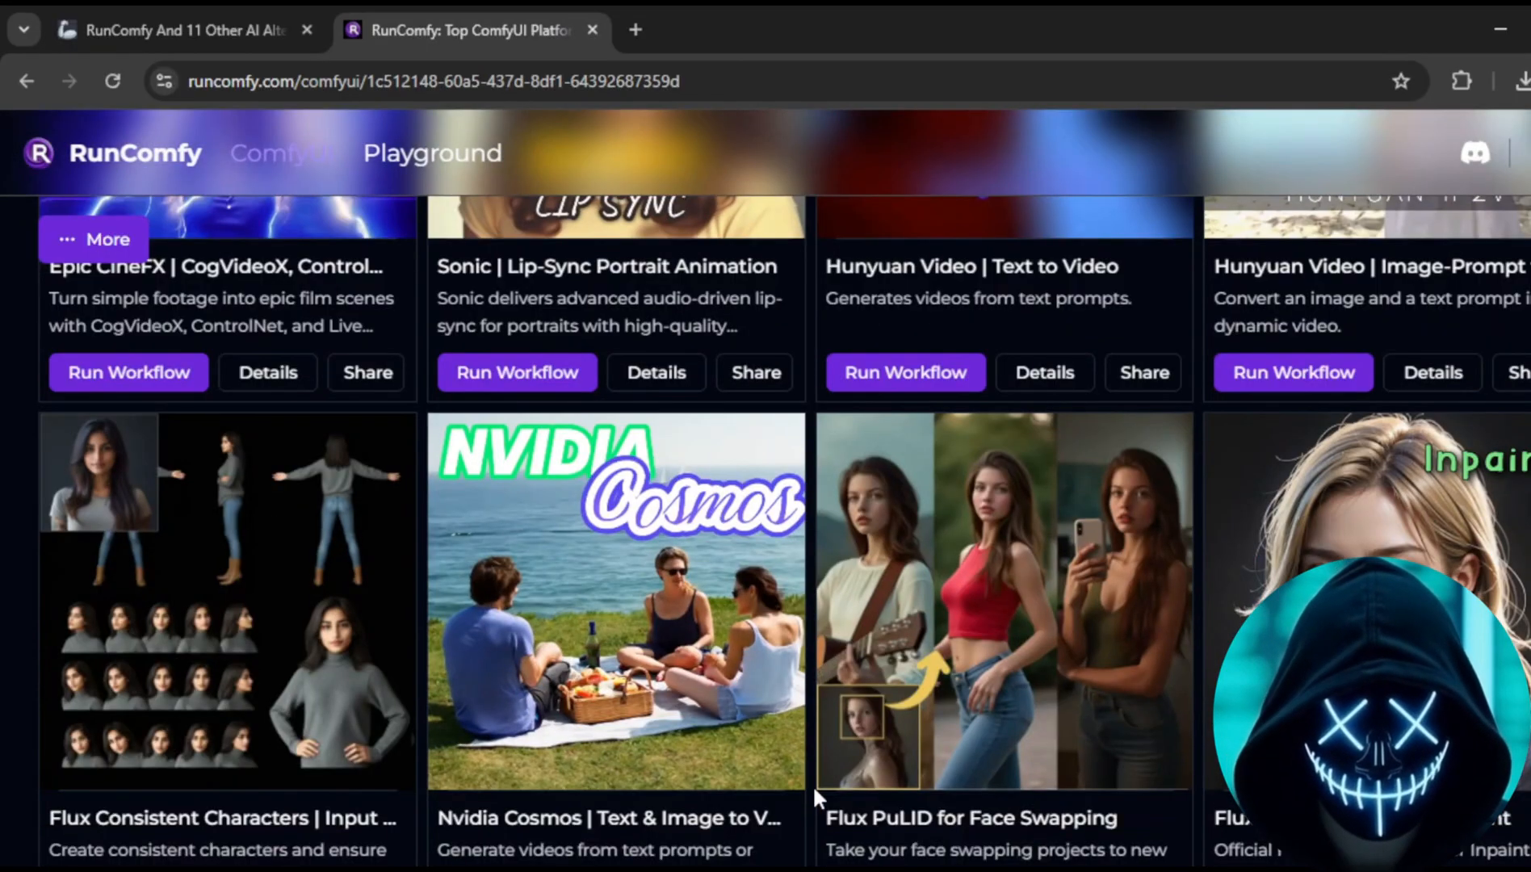
scroll(down, 3)
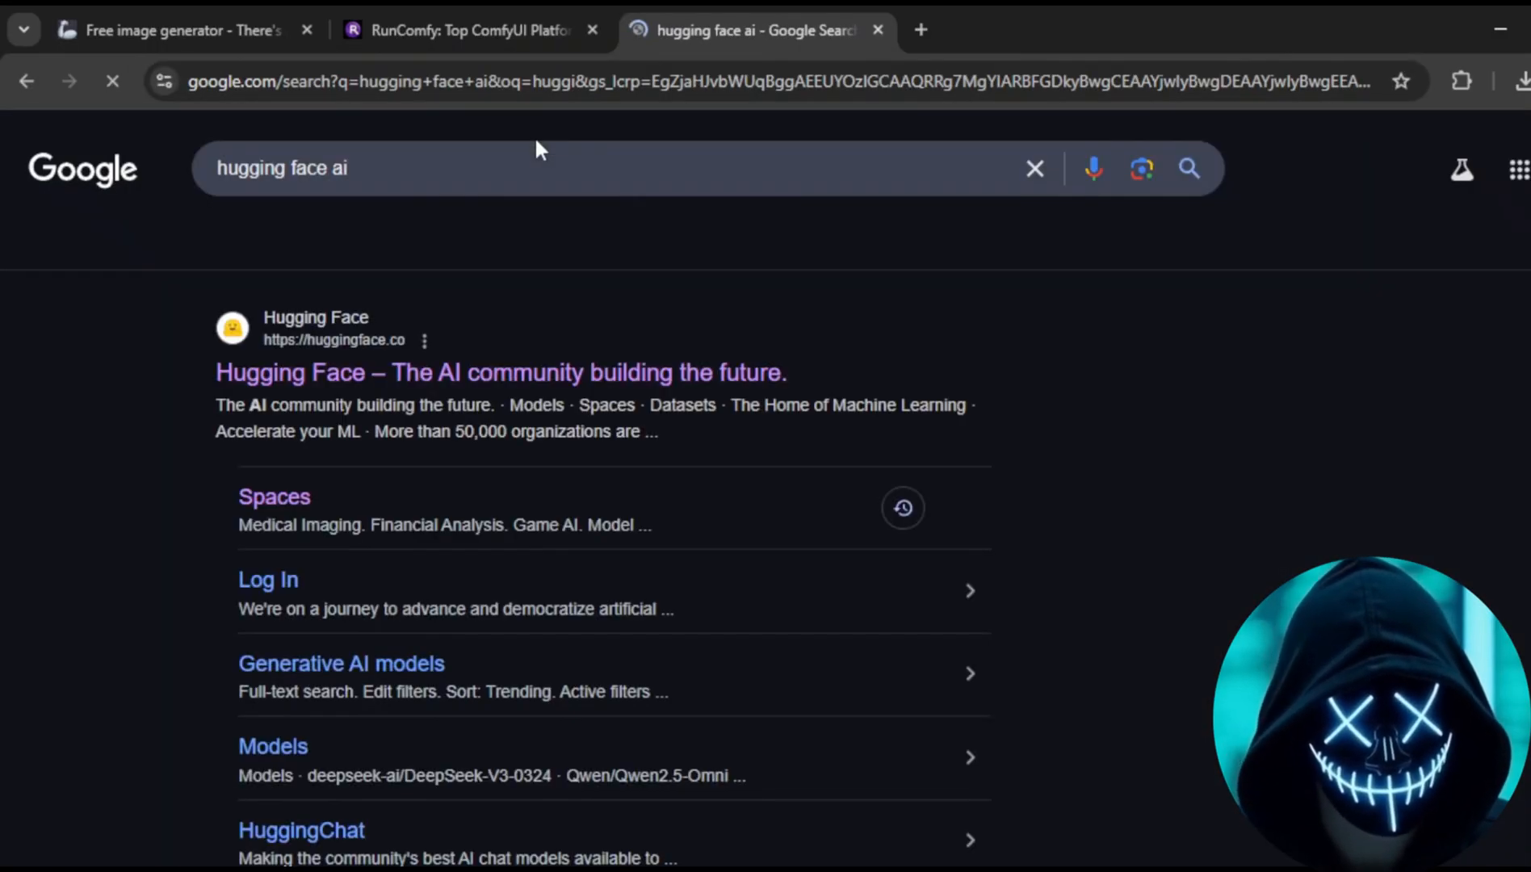
mouse_move(449, 373)
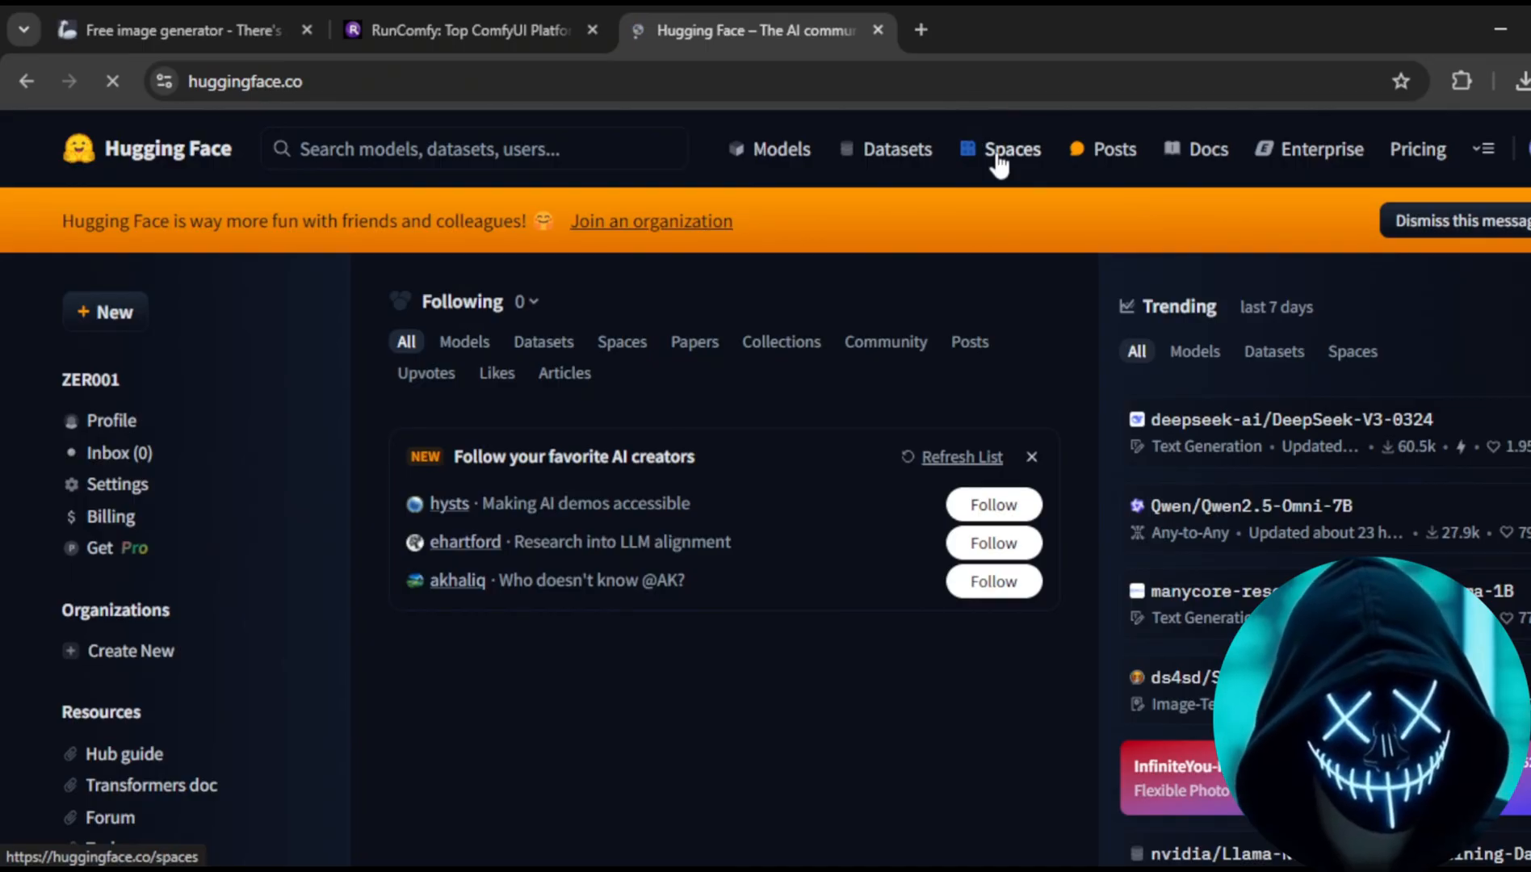
Search the Hugging Face Spaces directory for 'flux' to reach the yanze/PuLID-FLUX Space
click(1011, 148)
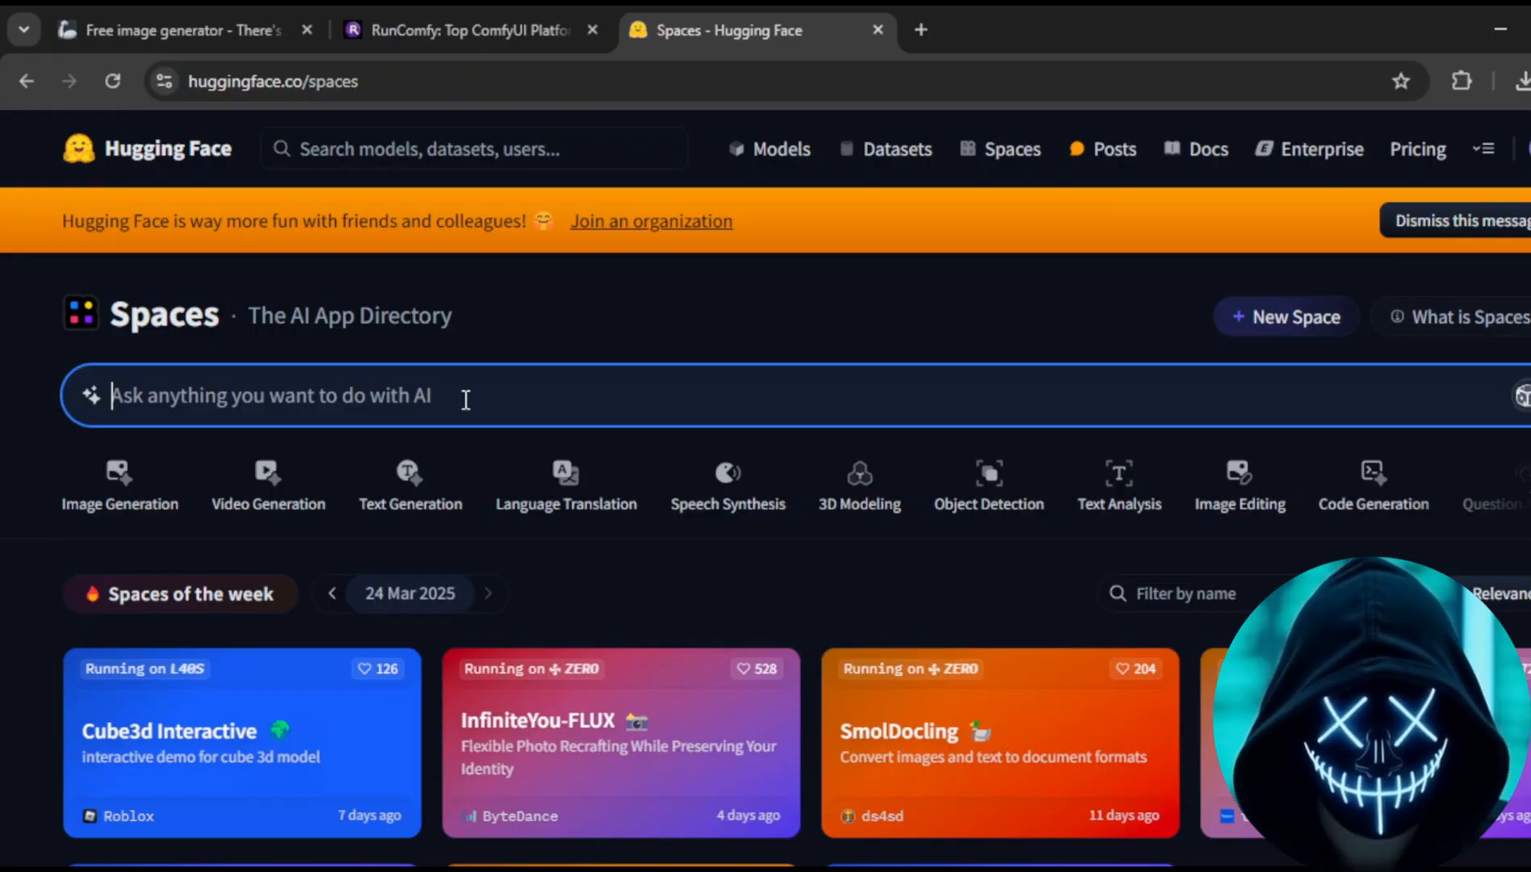
text(f)
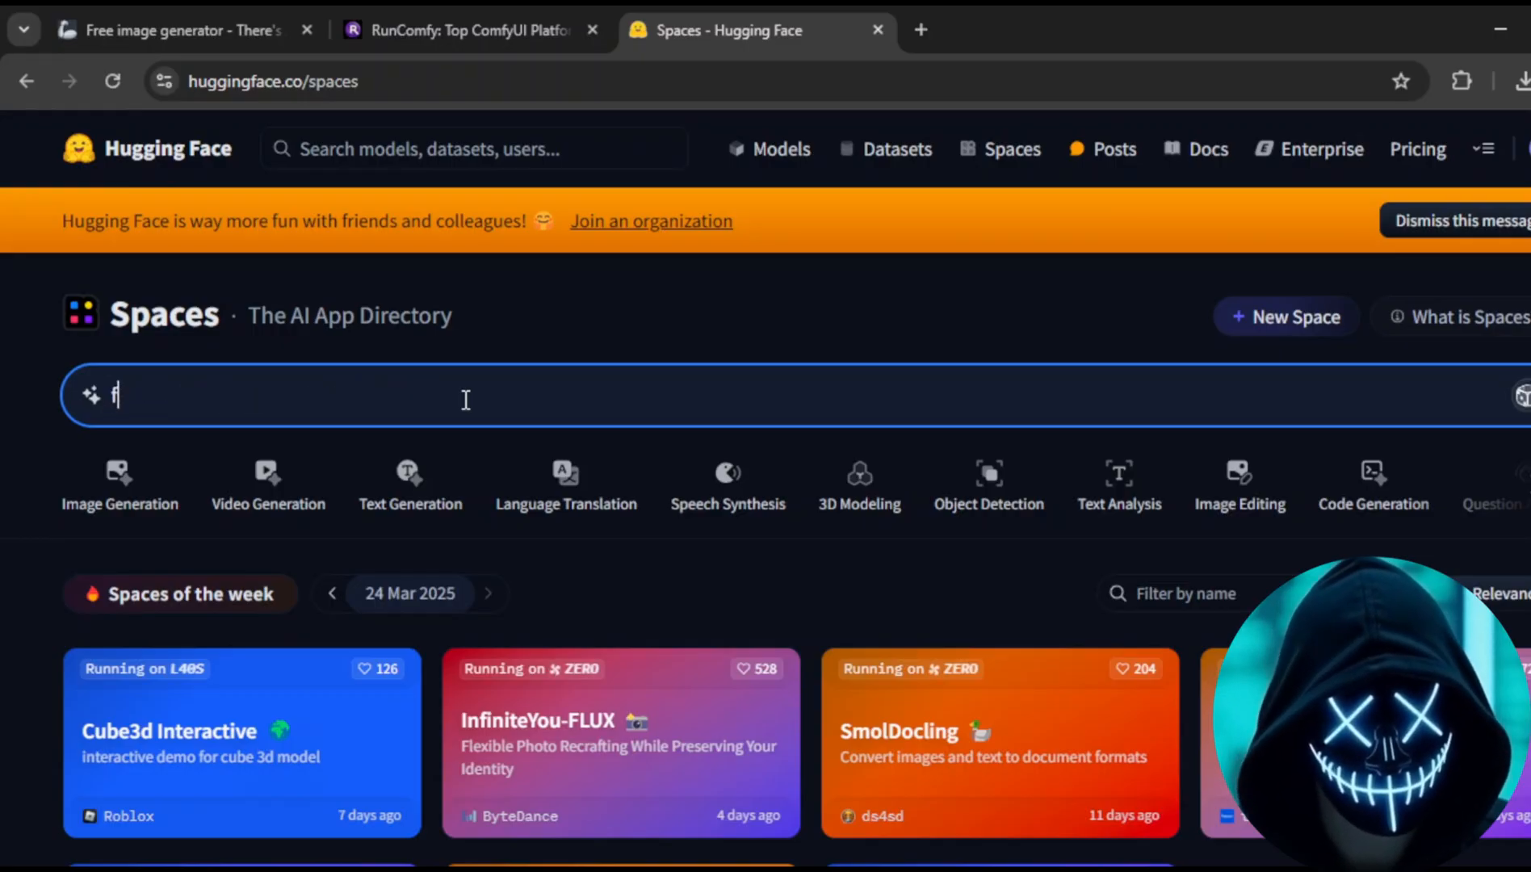
text(lux)
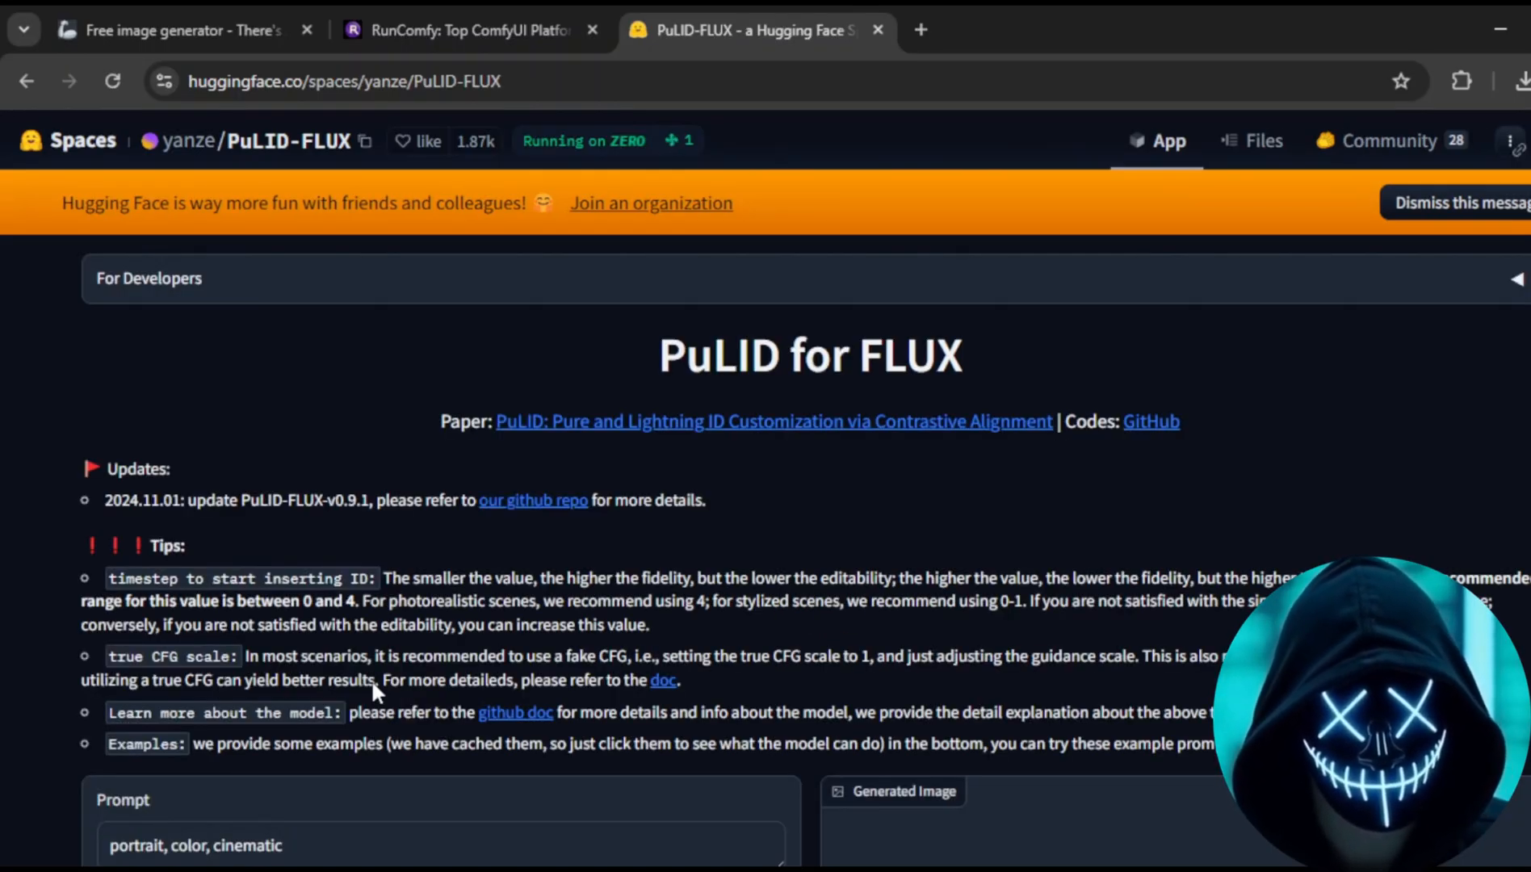
Upload a portrait photo from Downloads as the PuLID-FLUX ID image
scroll(down, 3)
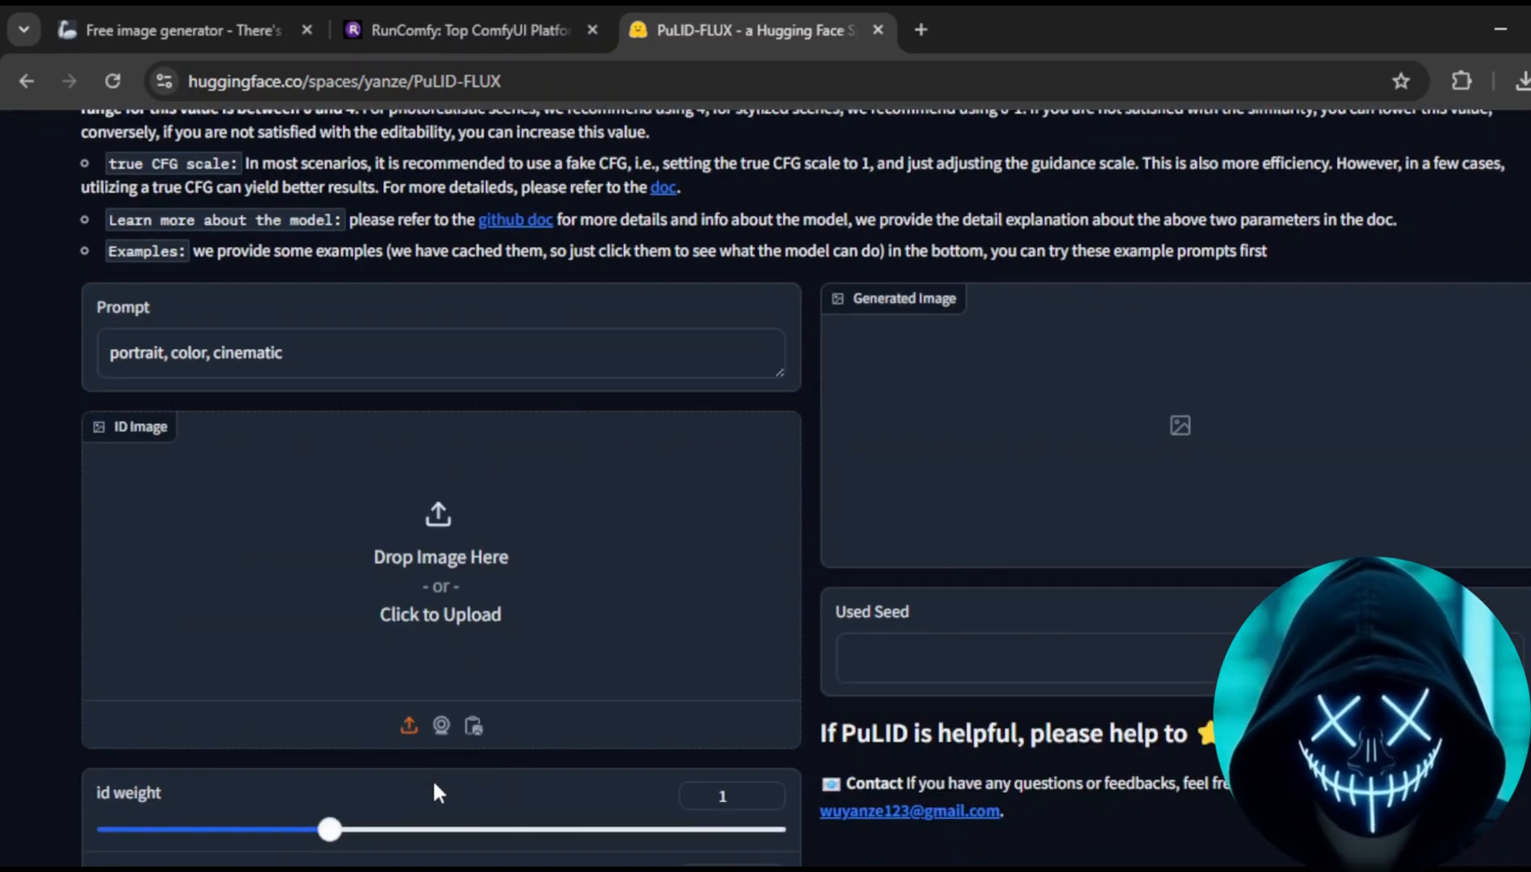
scroll(down, 3)
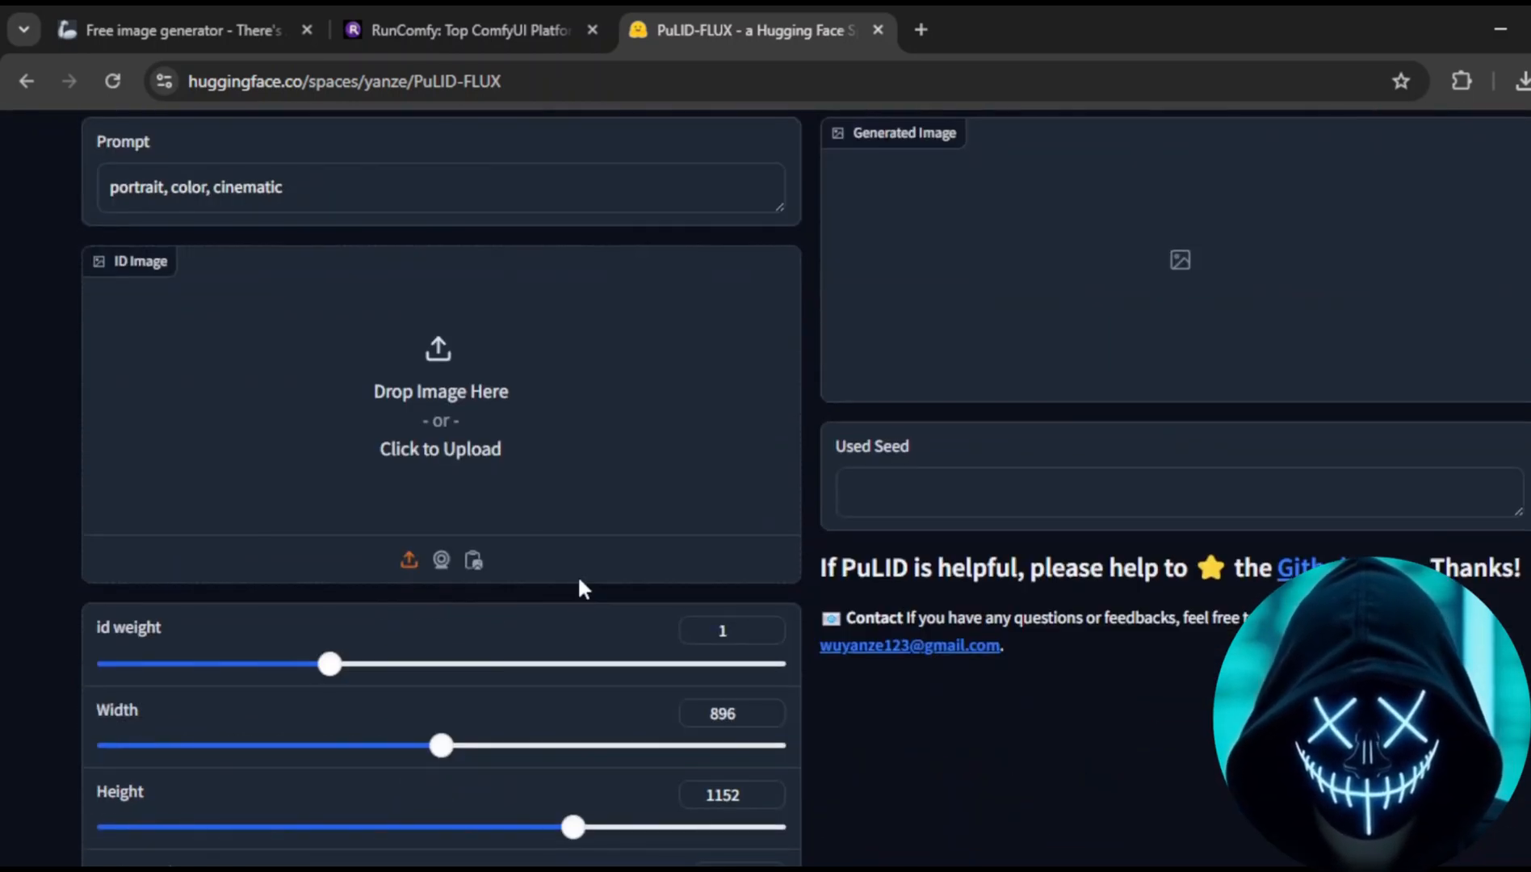
scroll(down, 3)
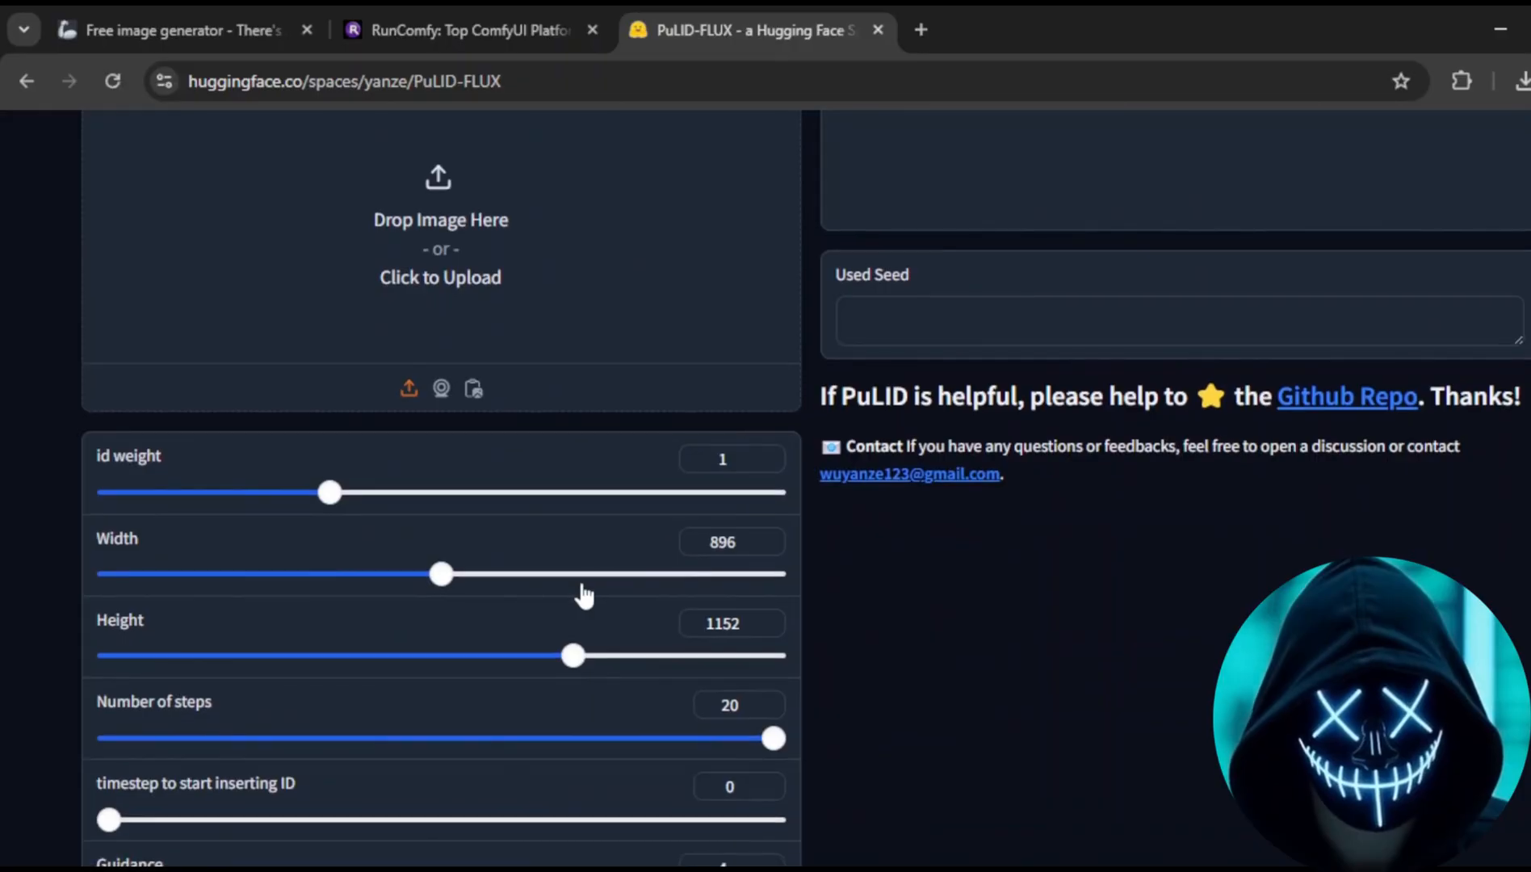
scroll(up, 3)
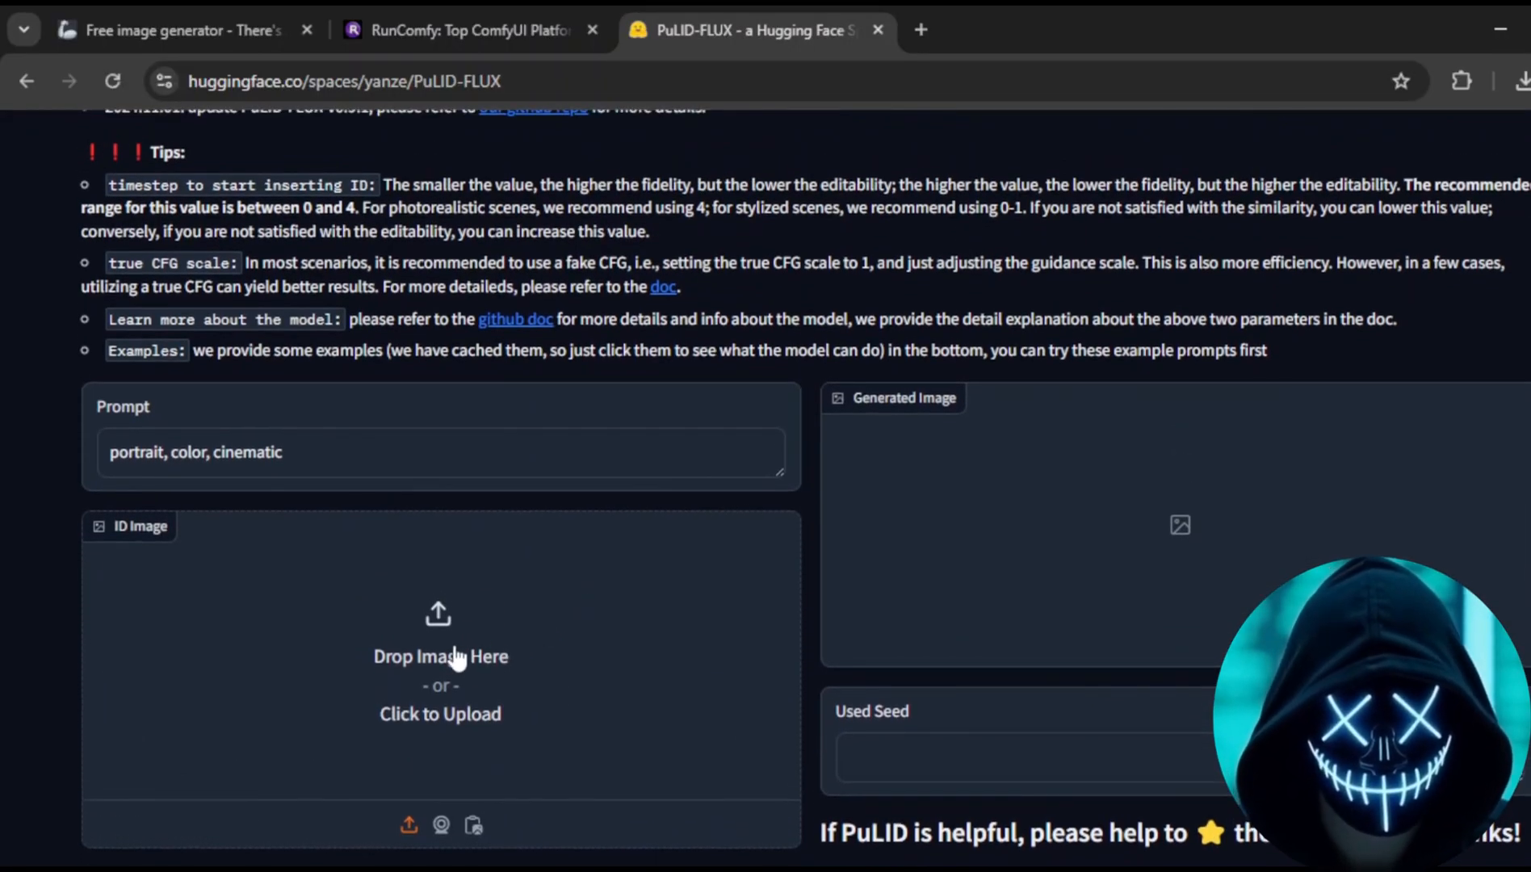
click(439, 713)
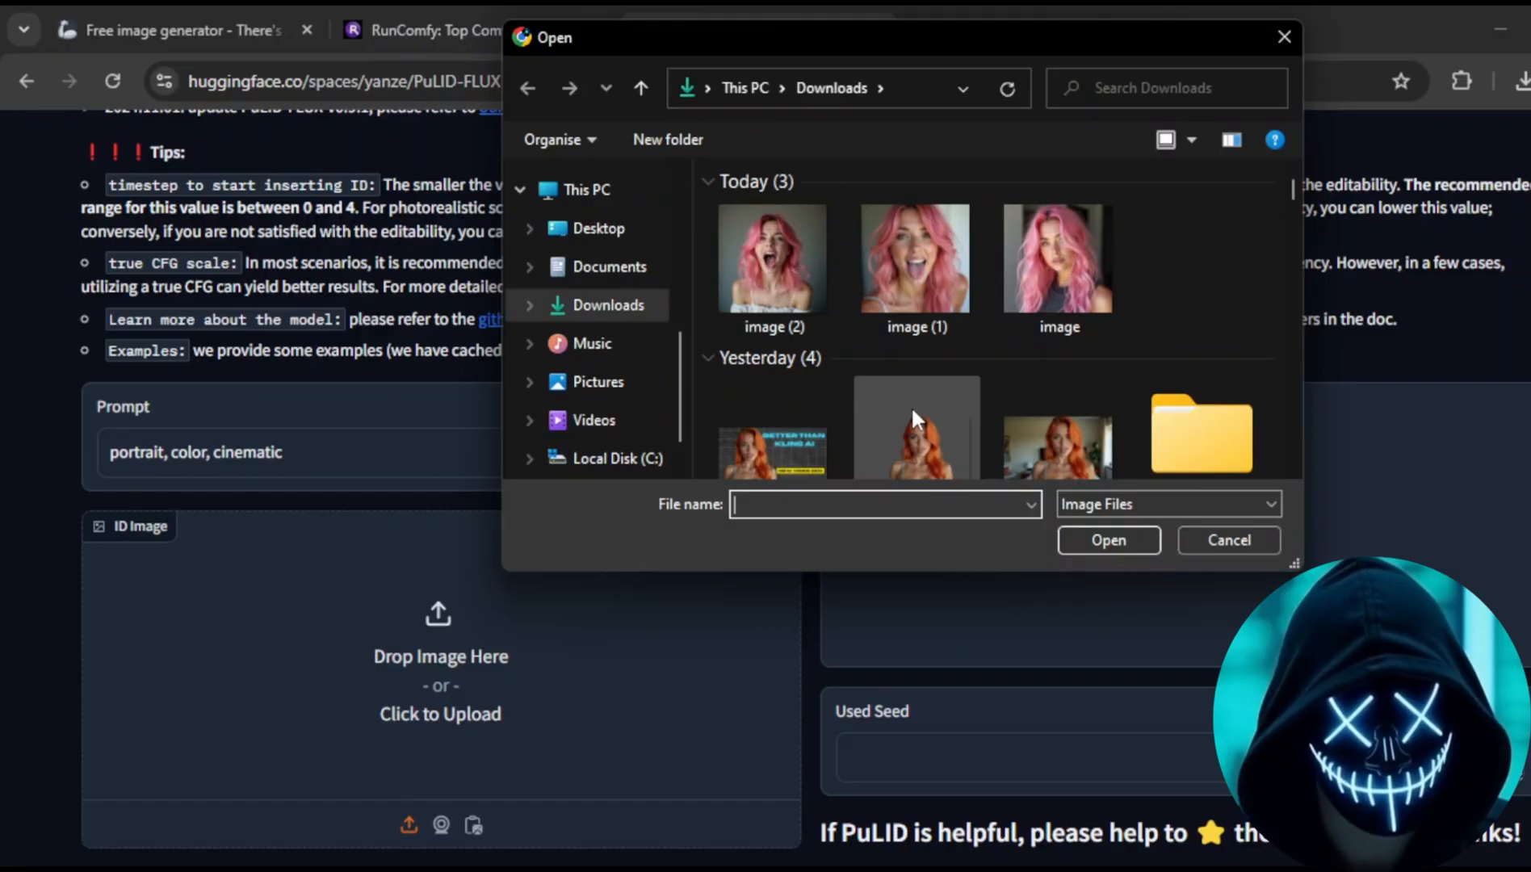
click(1109, 540)
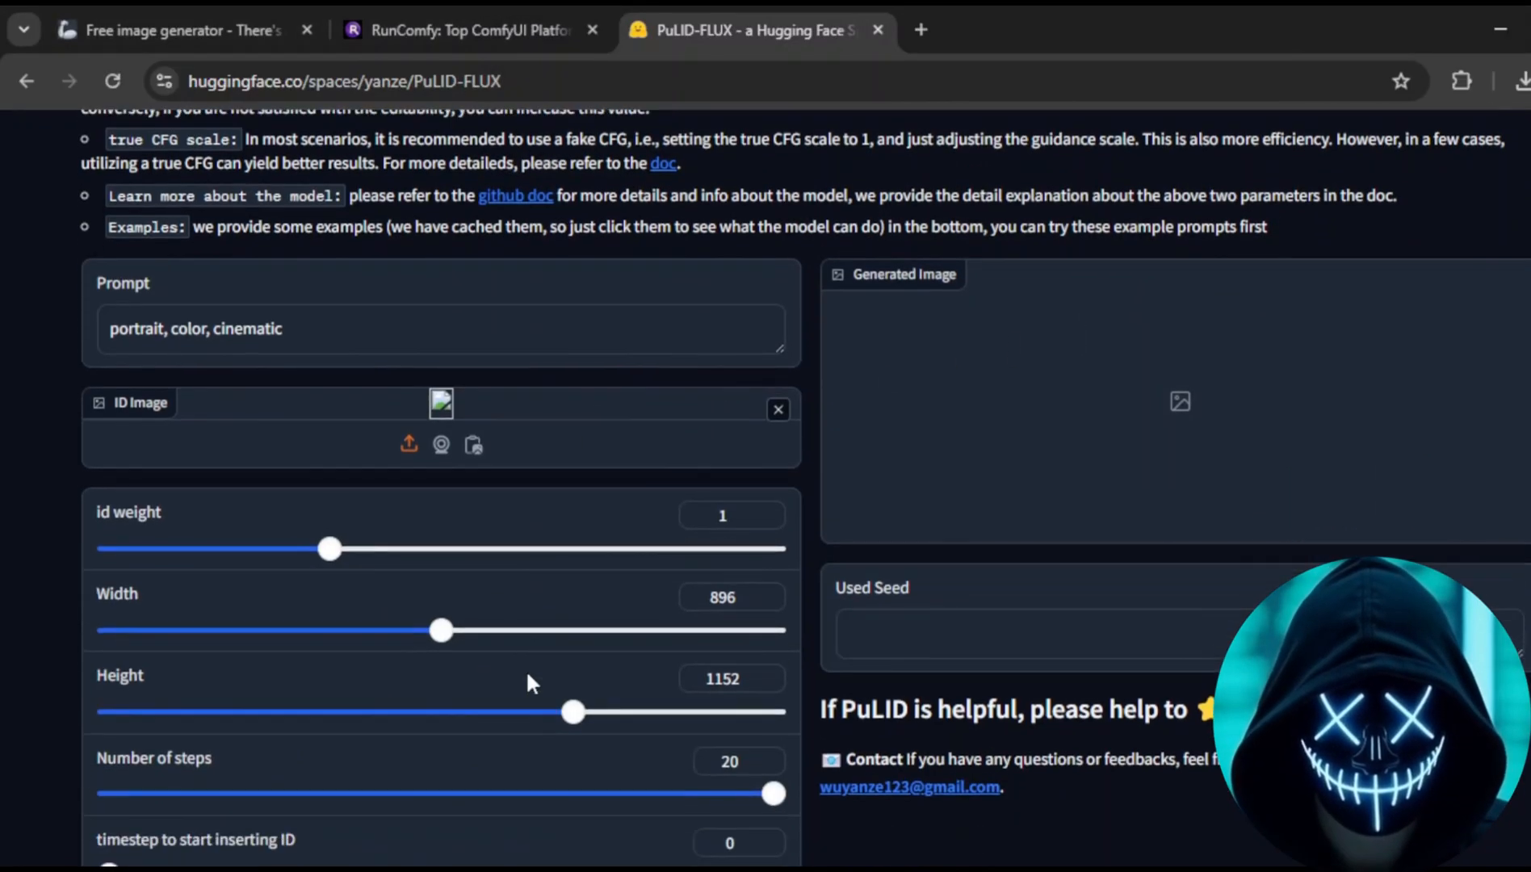
scroll(down, 3)
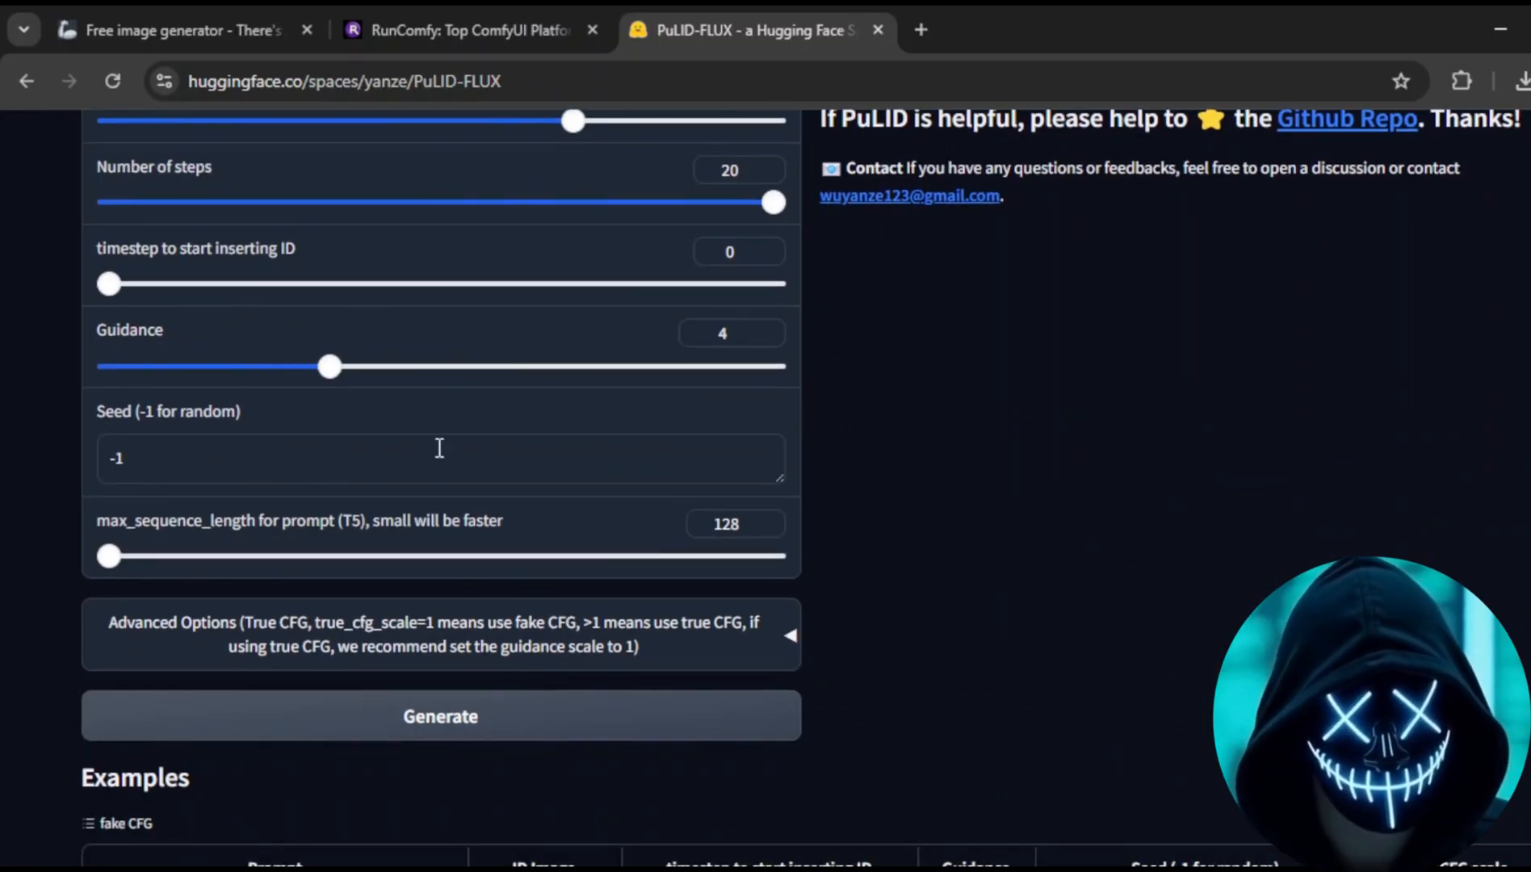
scroll(up, 3)
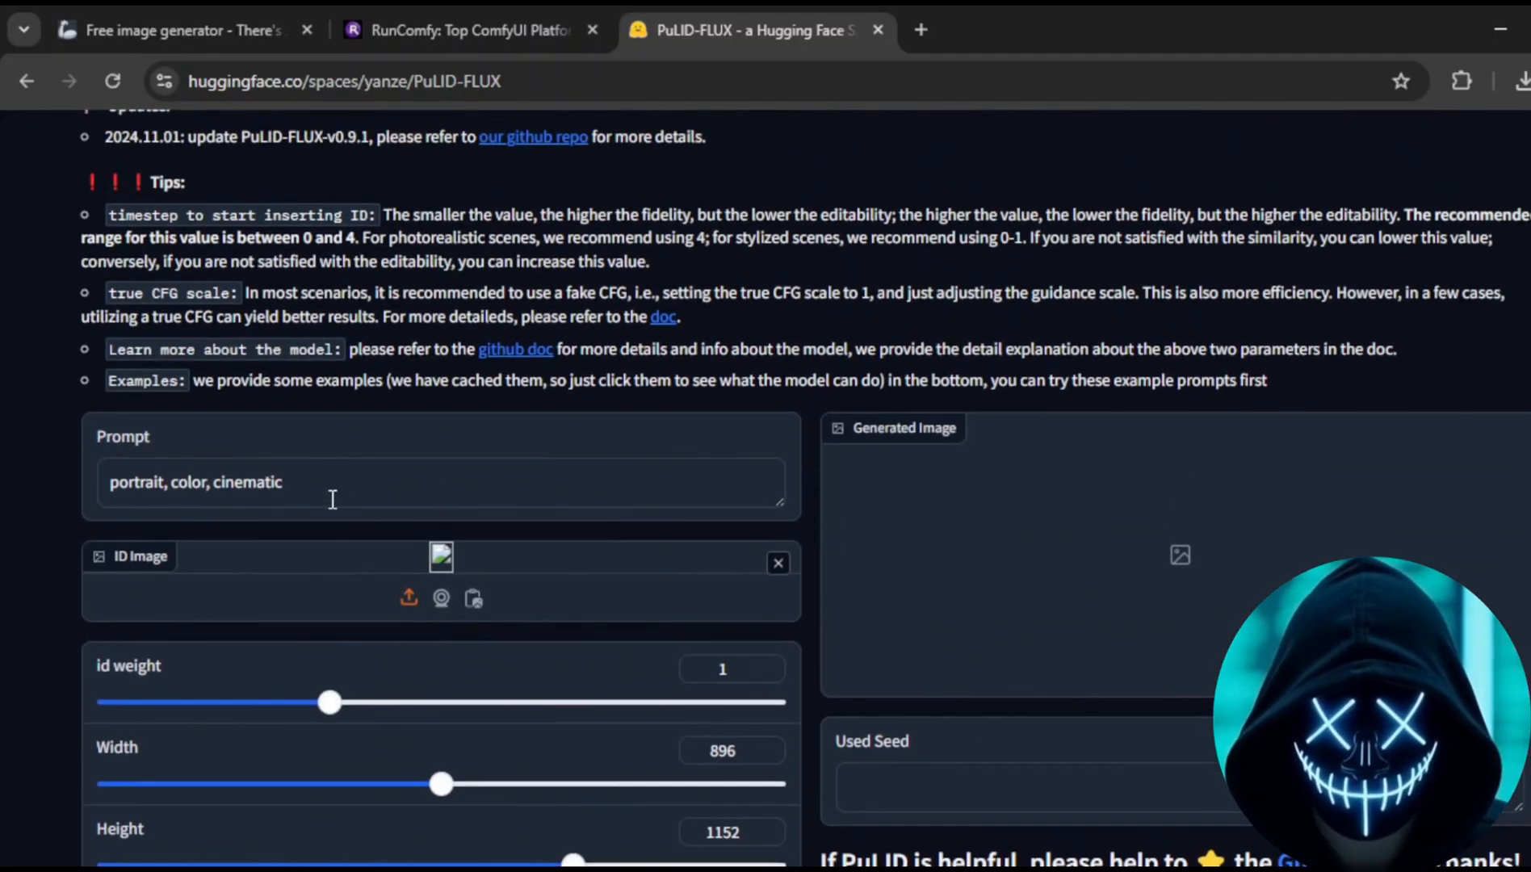
Replace the default prompt with 'smiling in a park'
triple_click(196, 481)
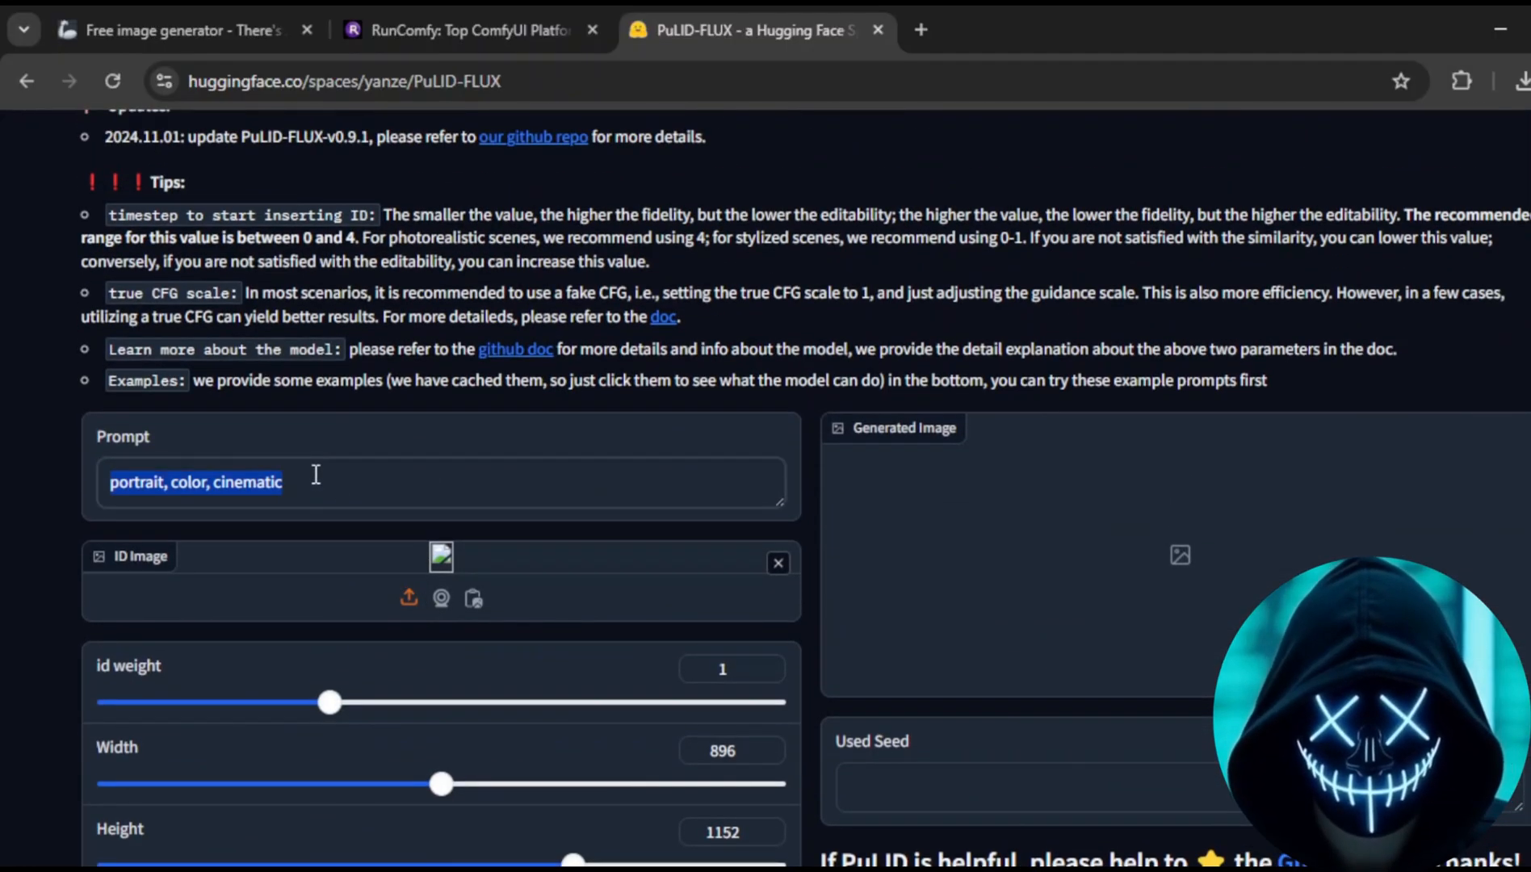
key(ctrl+a)
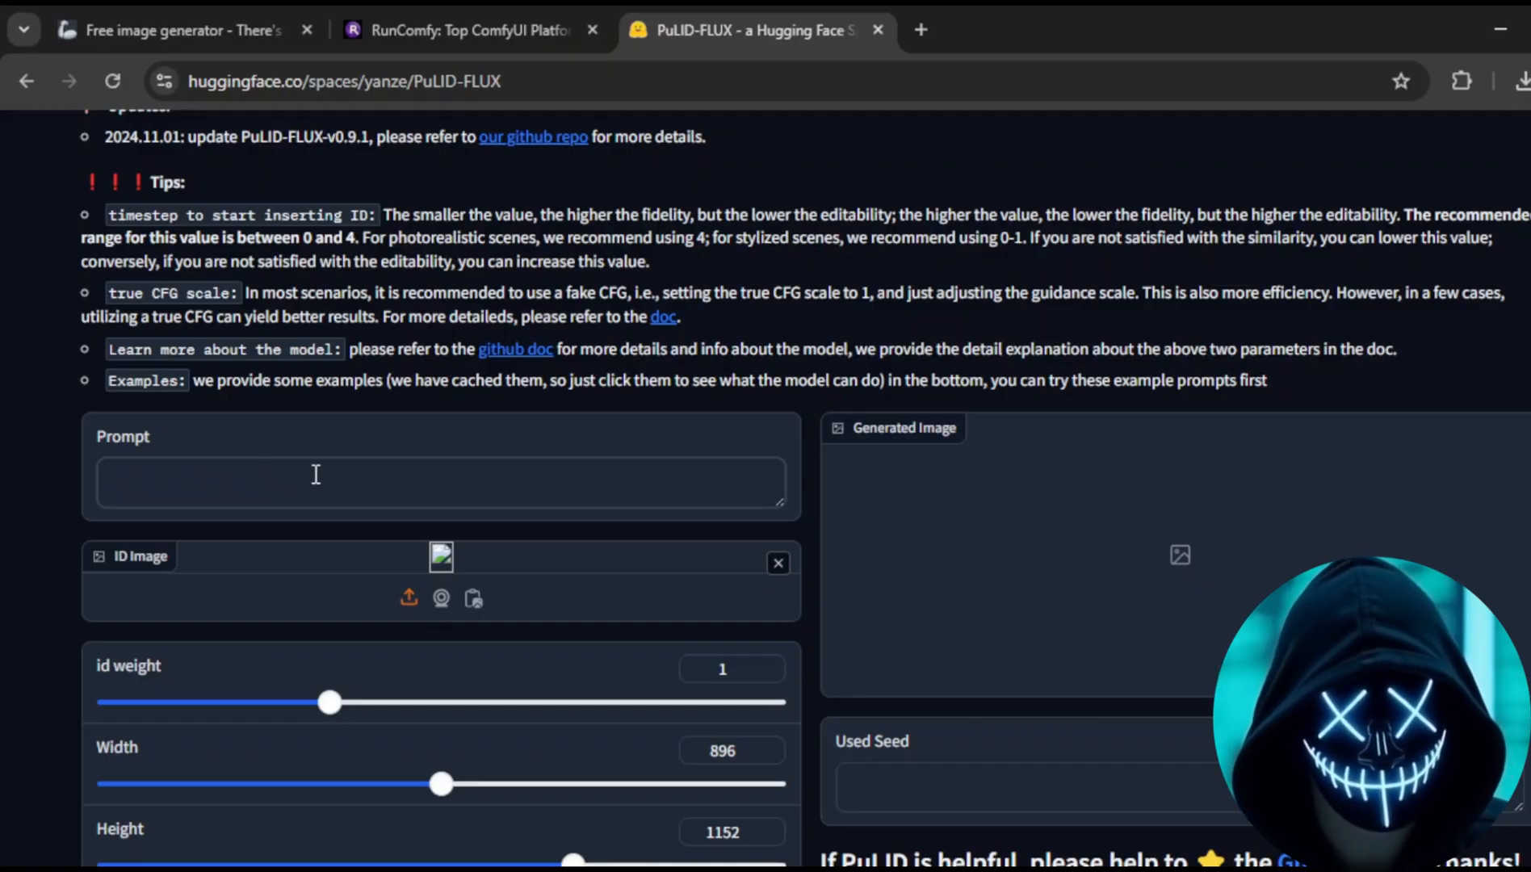
text(smil)
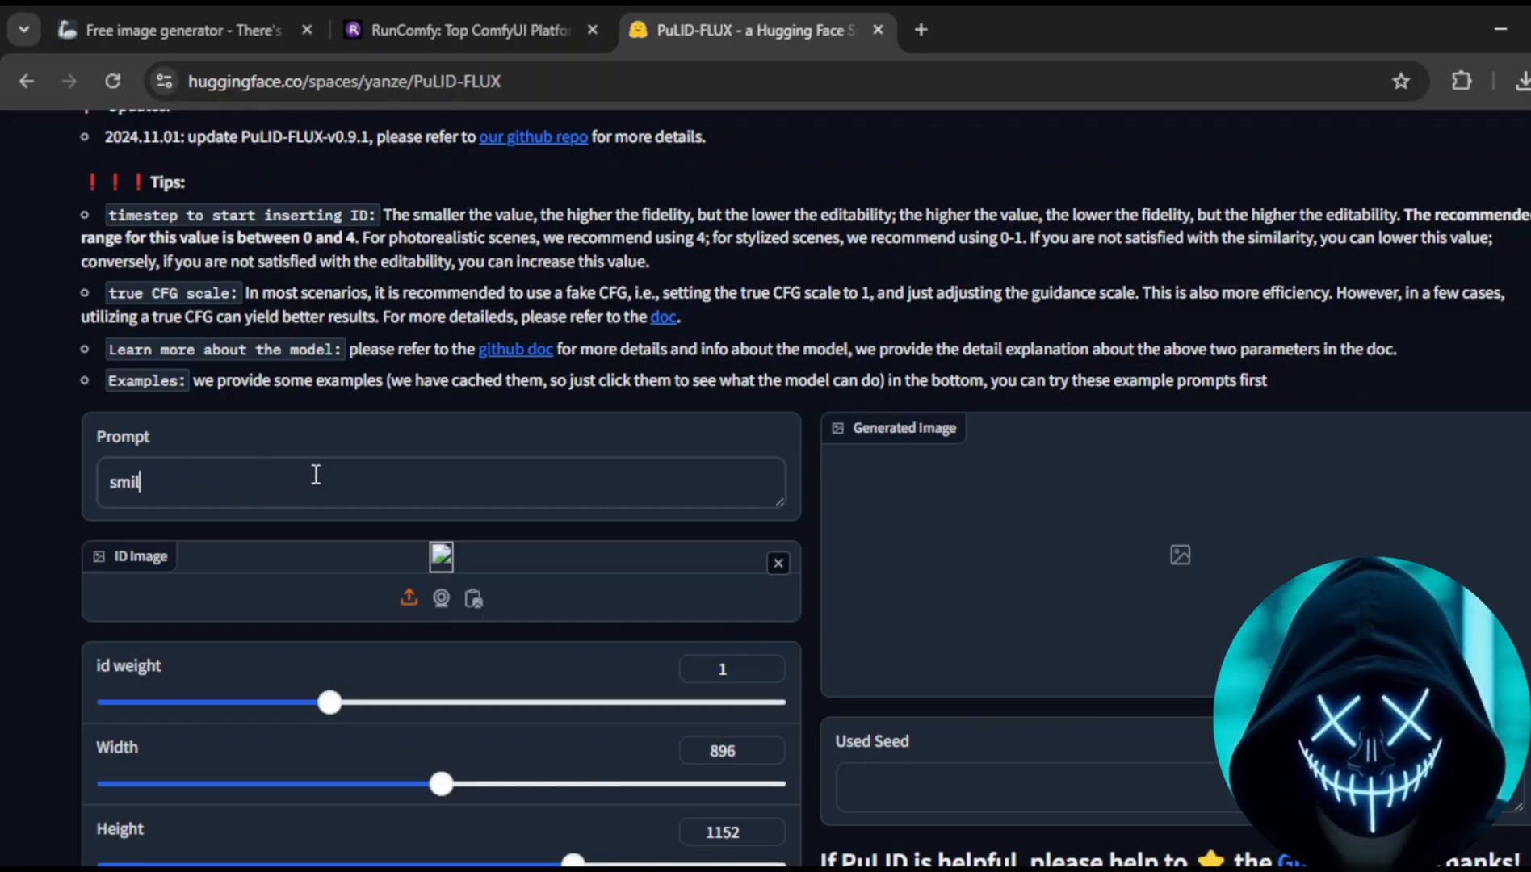
text(ling i)
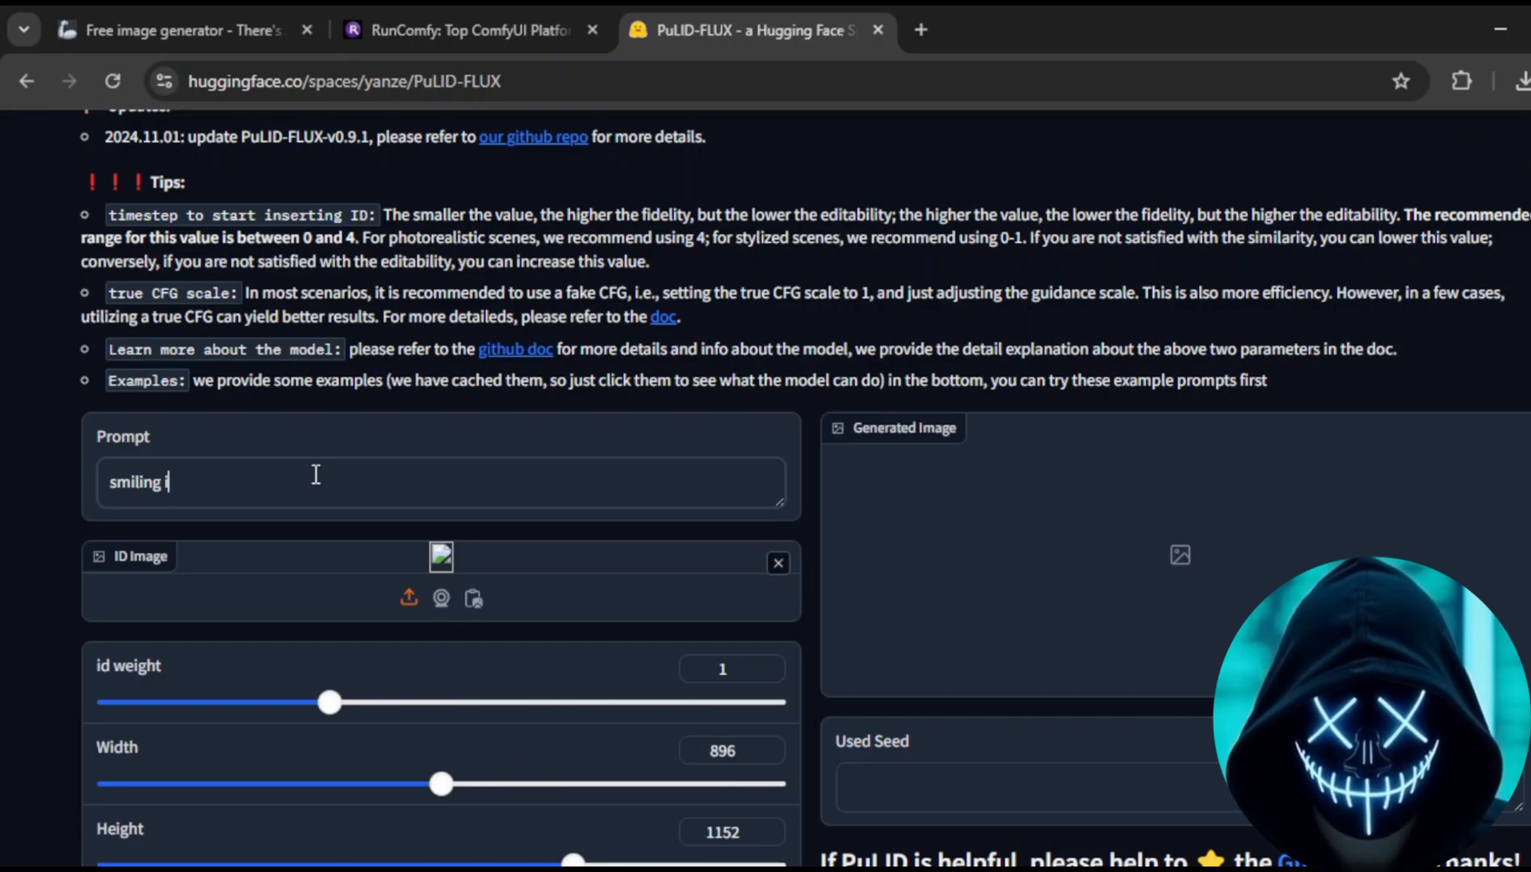
text(n a)
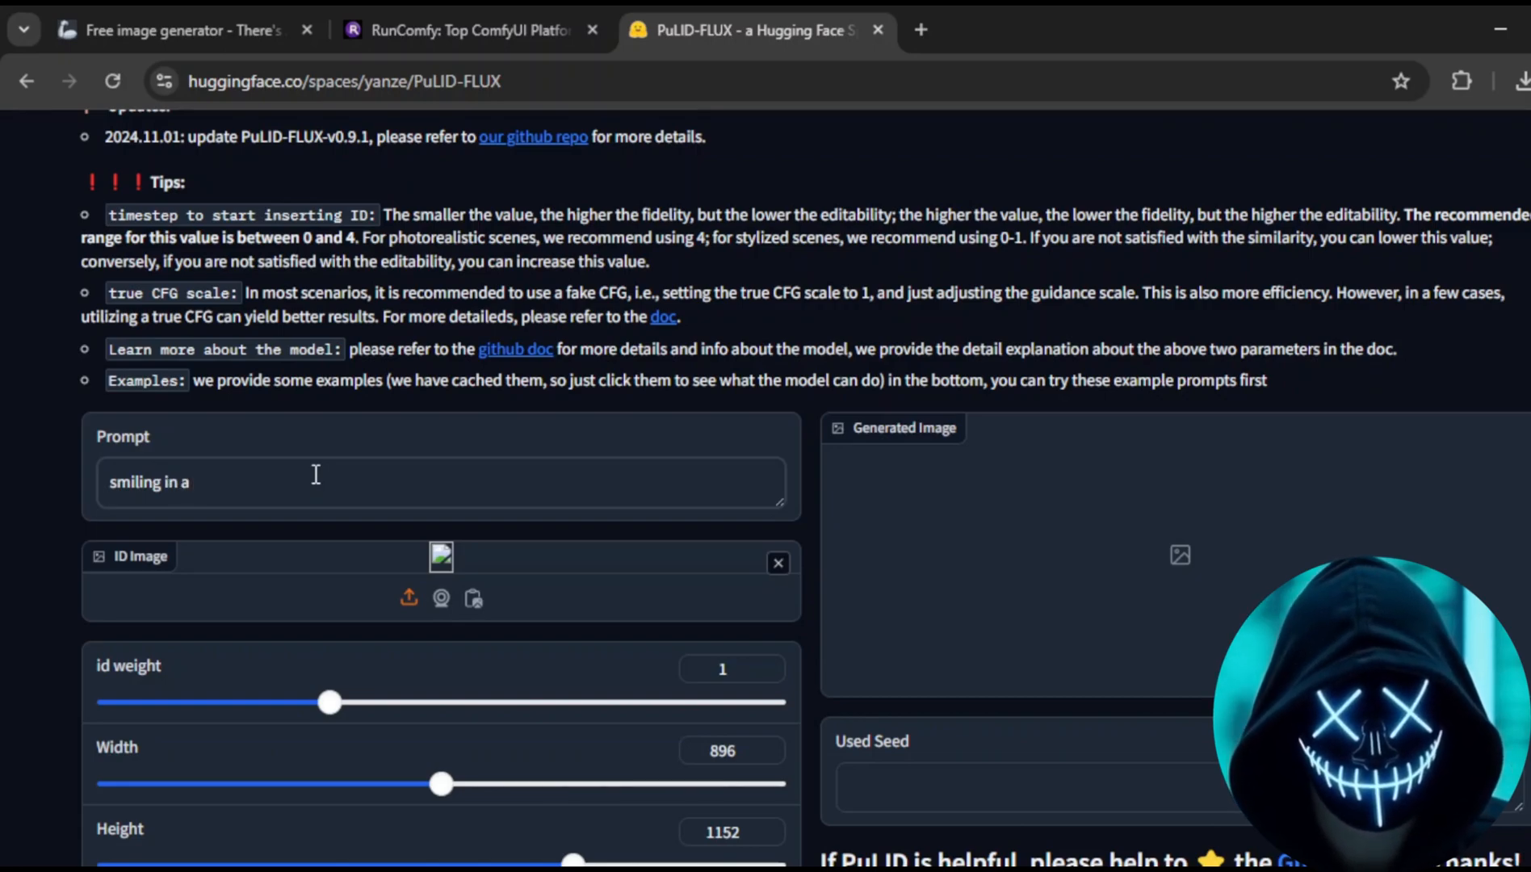
text(park)
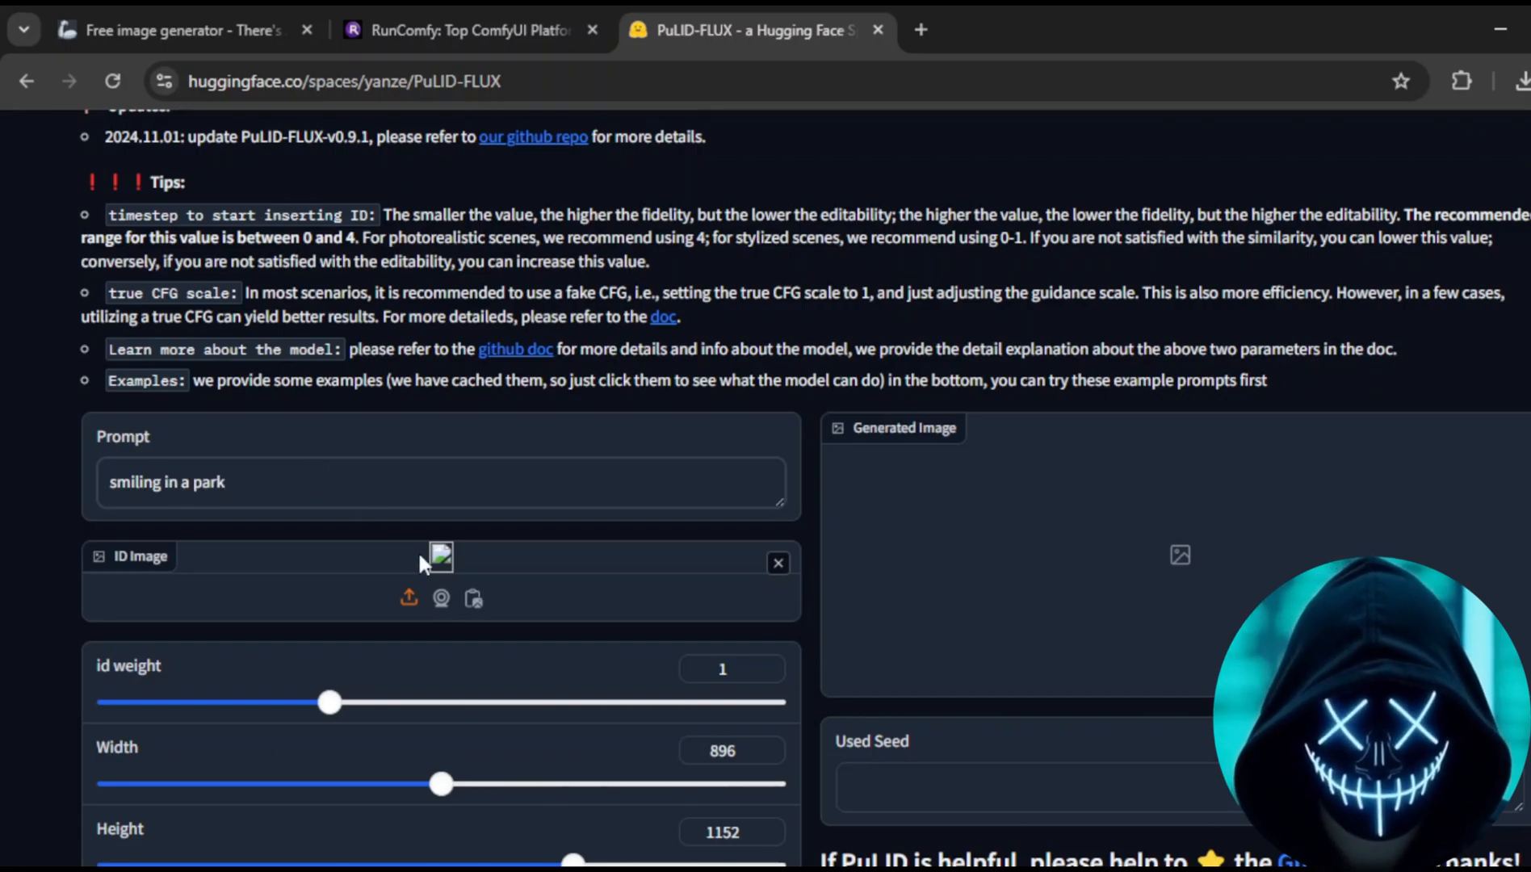
Review the generation sliders at their defaults down to the Generate button
scroll(down, 3)
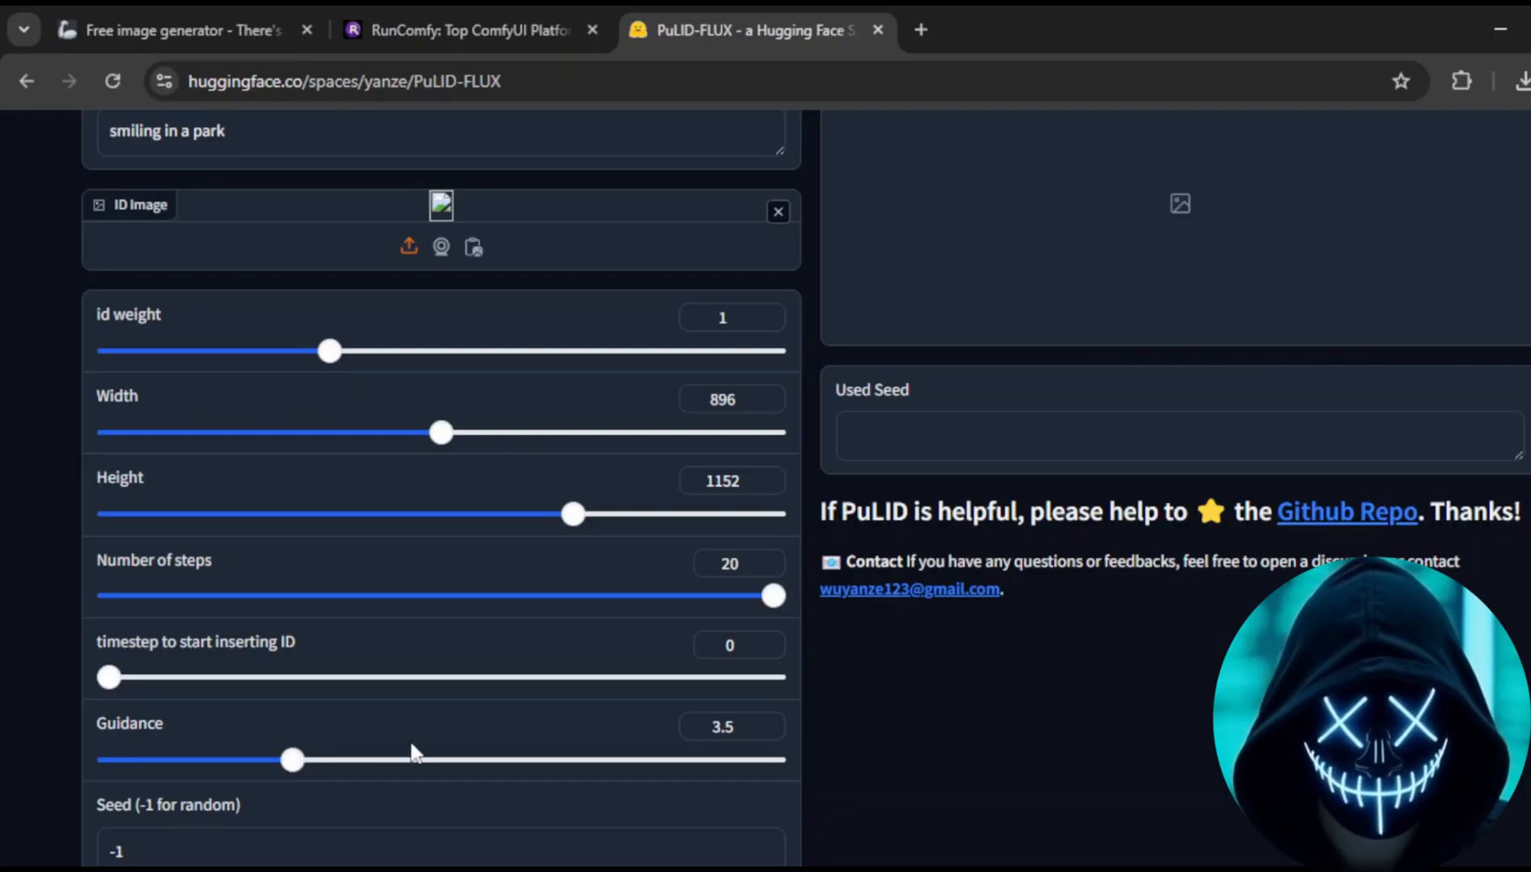
scroll(down, 3)
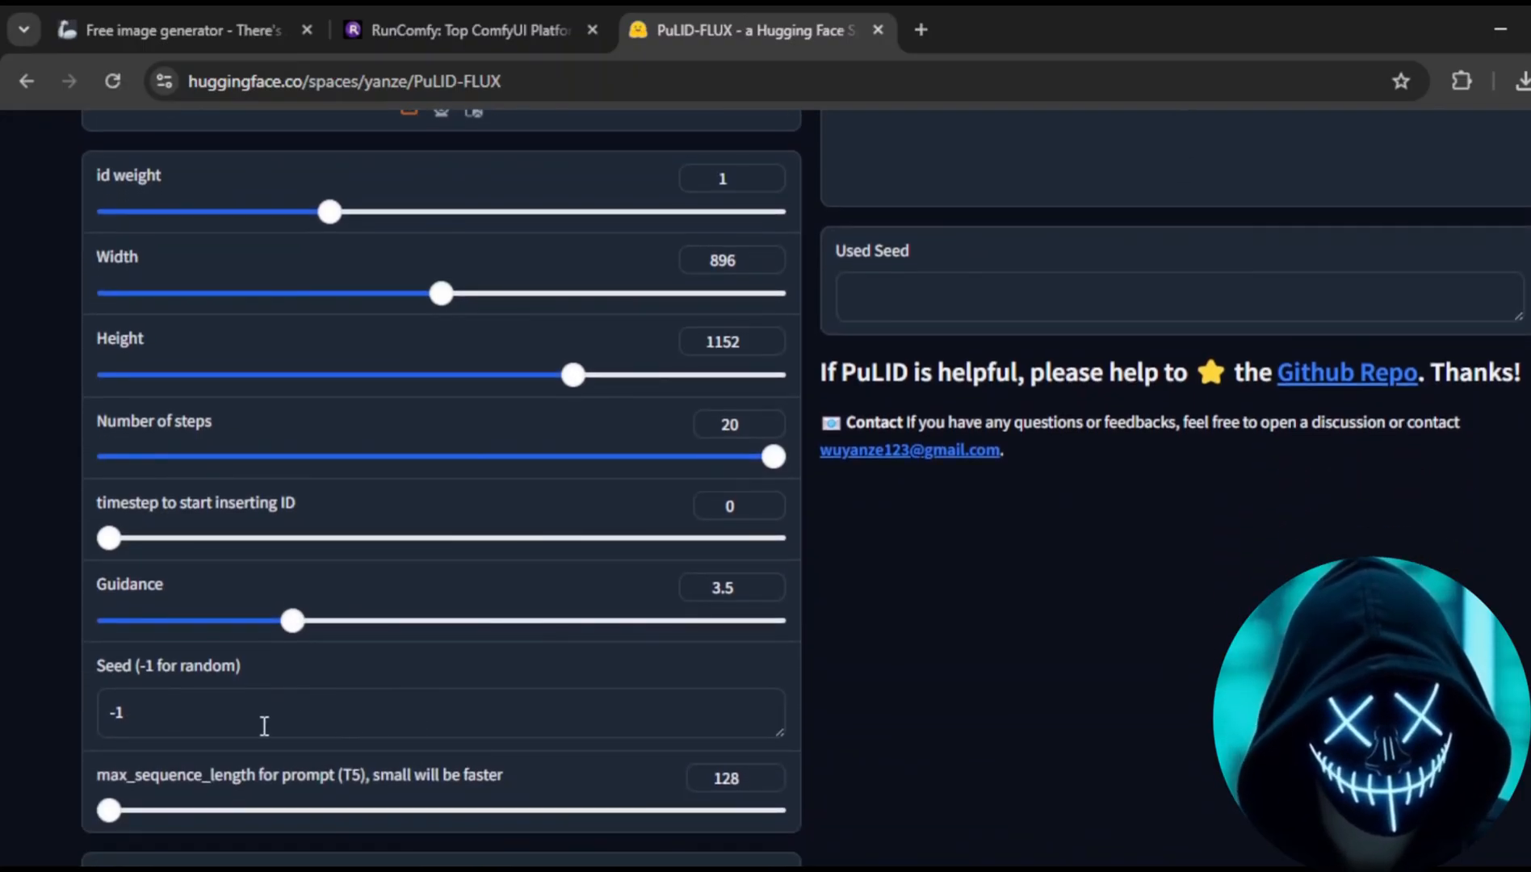
scroll(up, 3)
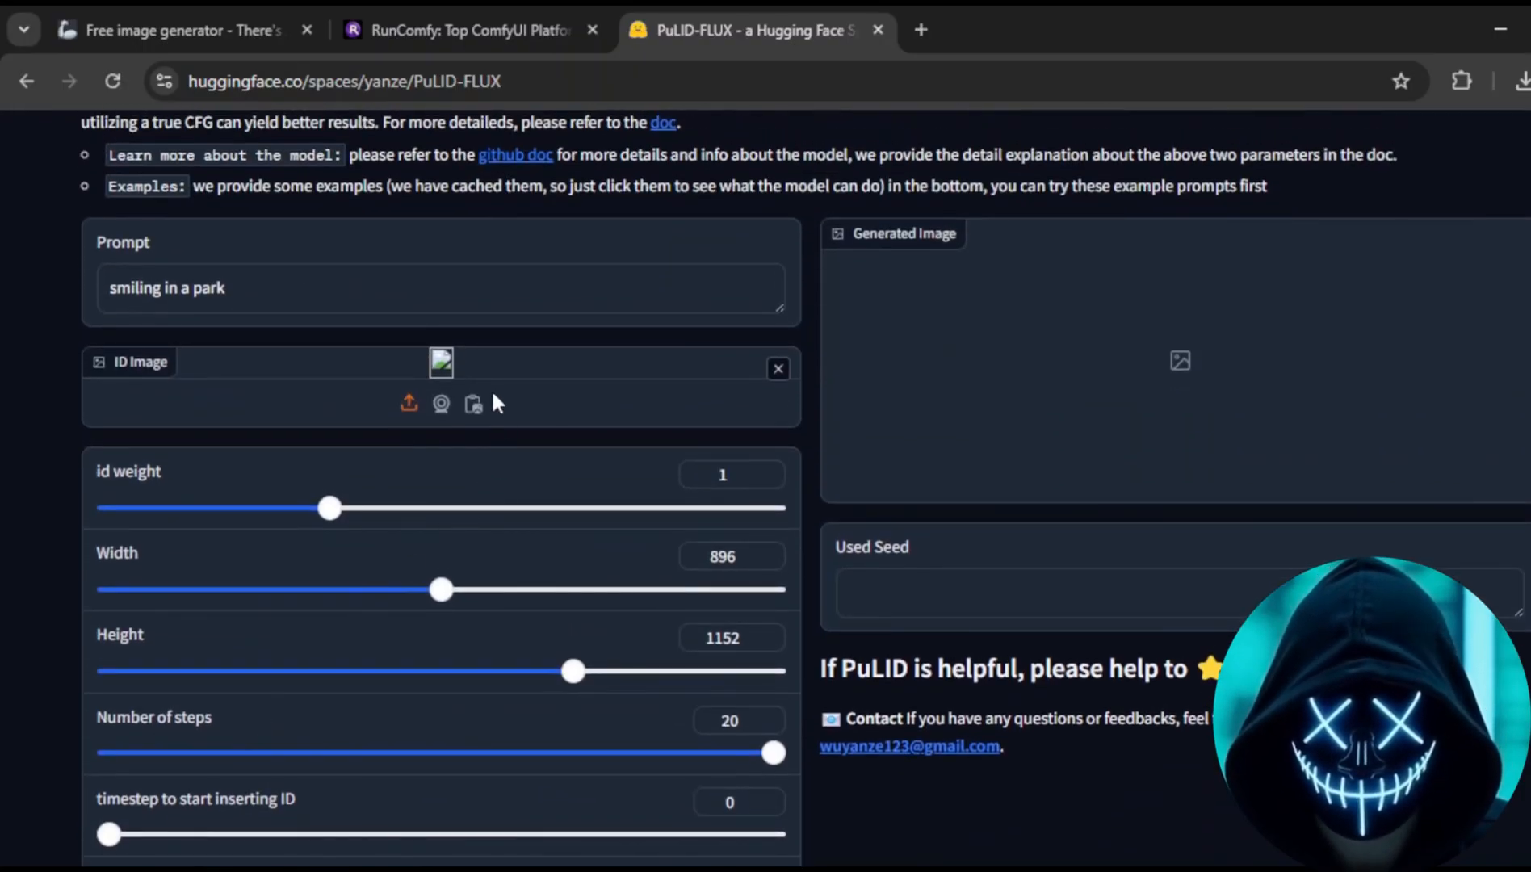
scroll(down, 3)
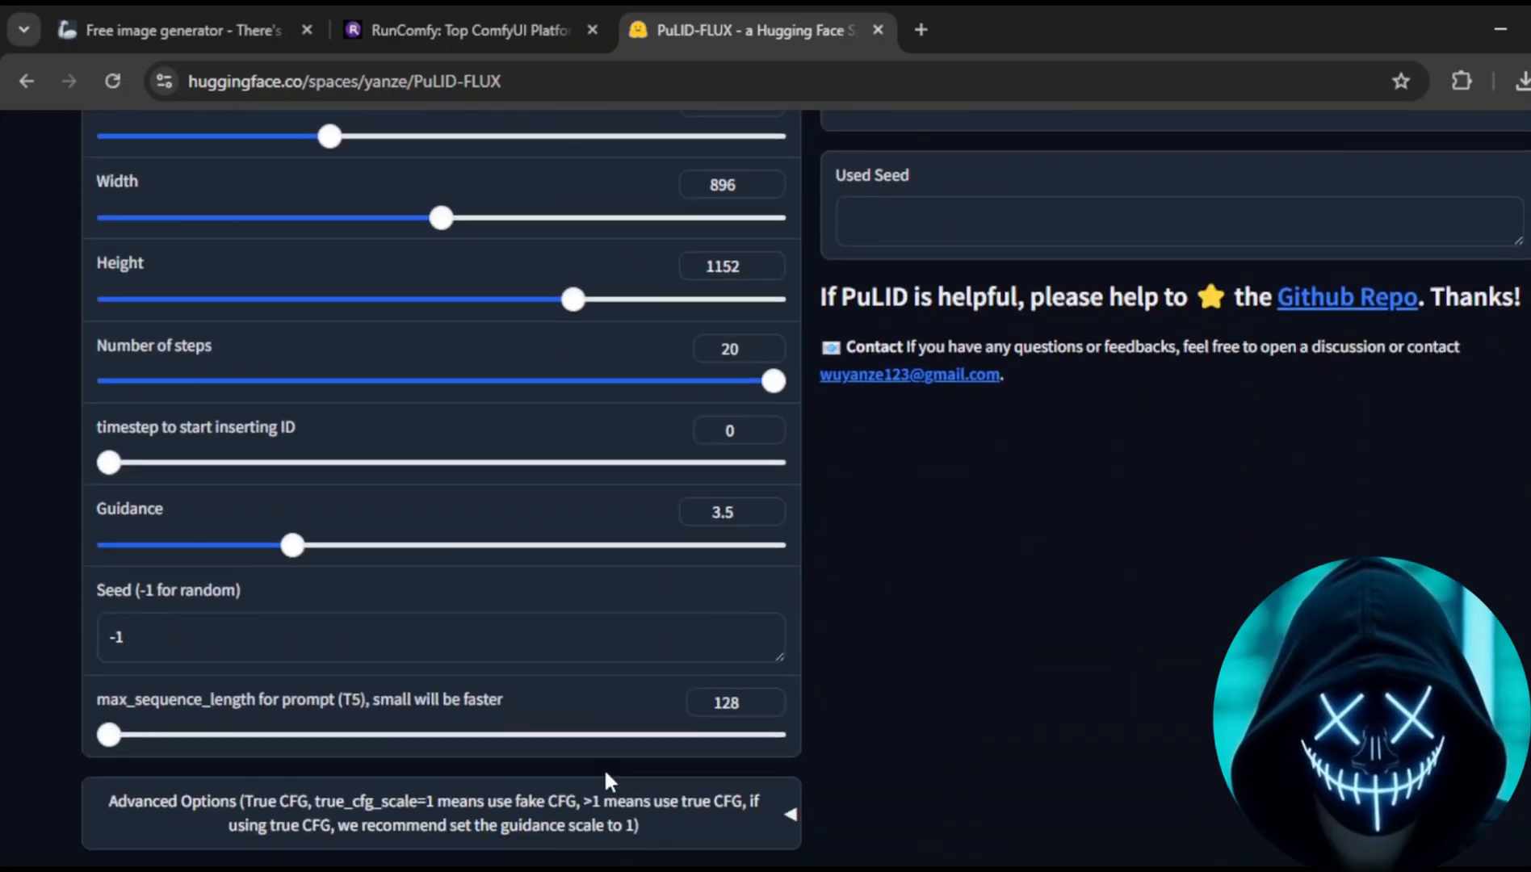
scroll(down, 3)
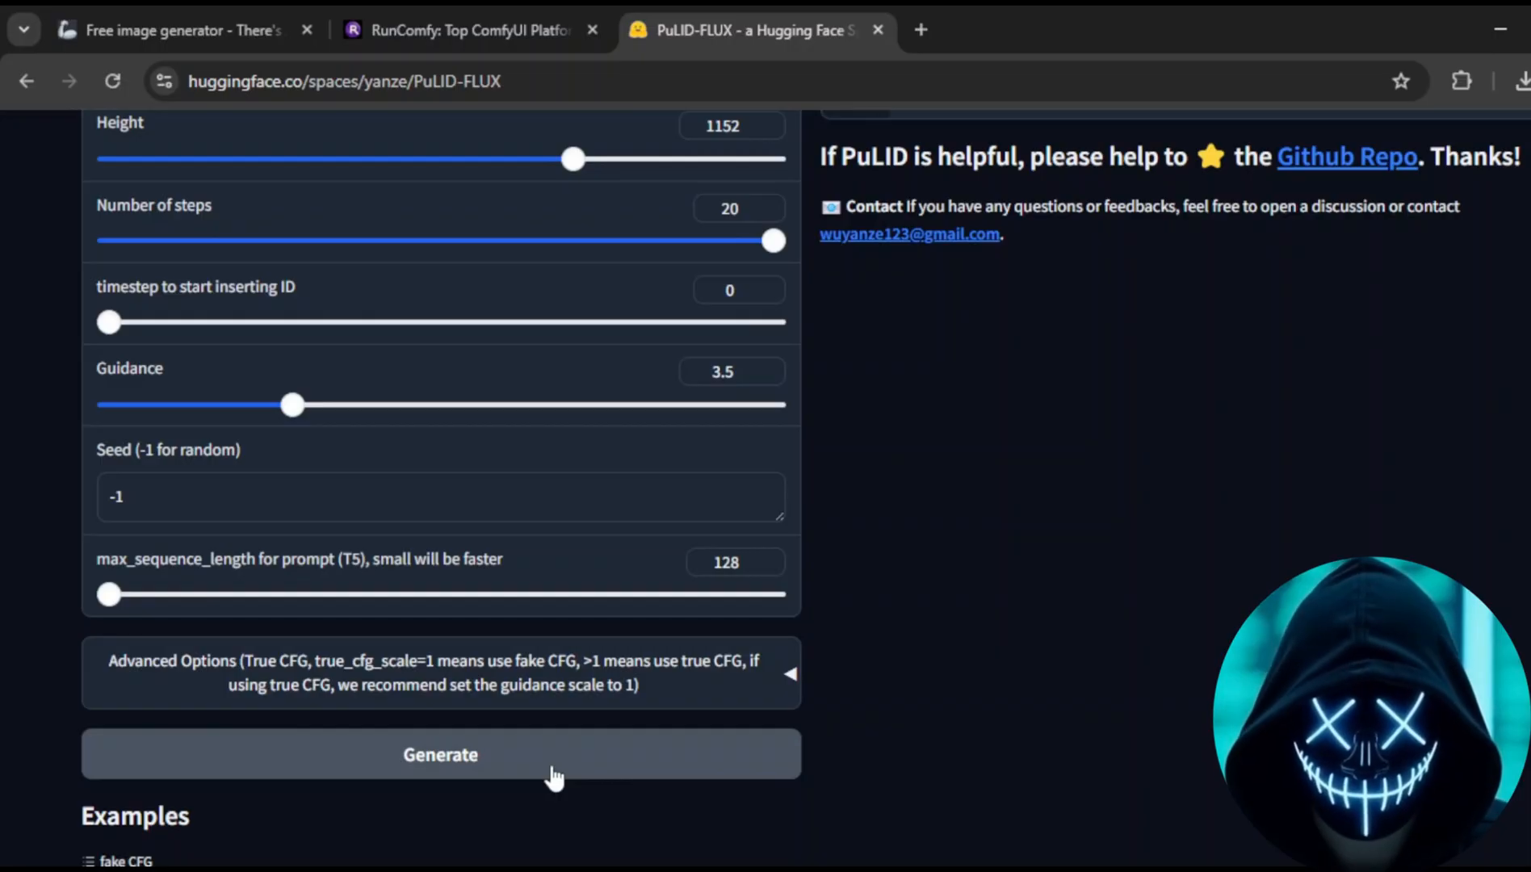
Generate the smiling-in-a-park image with the reference face and save it to disk
click(441, 754)
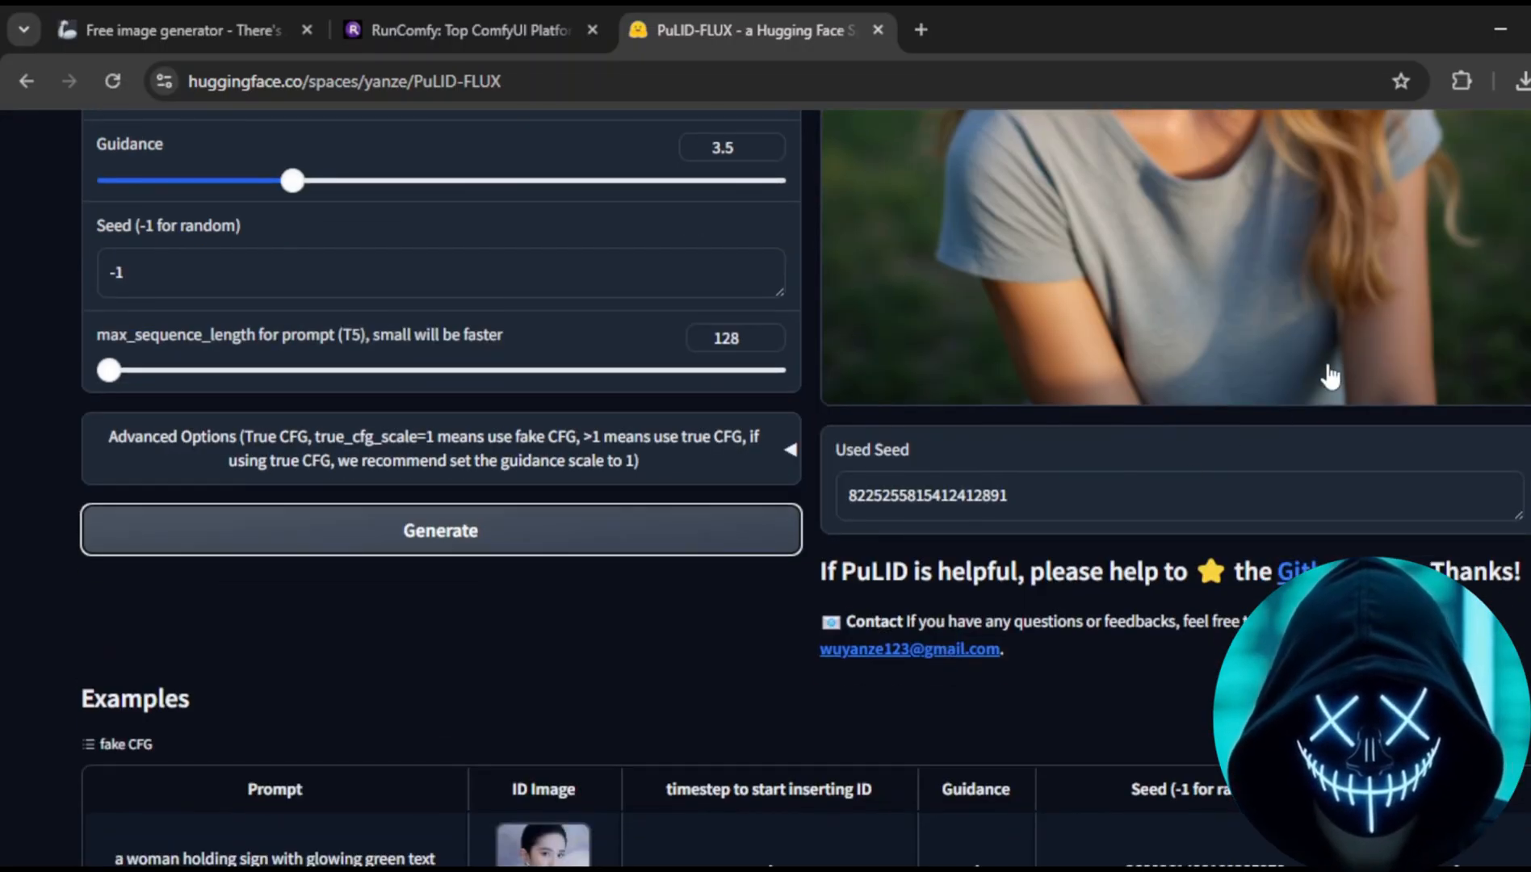
scroll(up, 3)
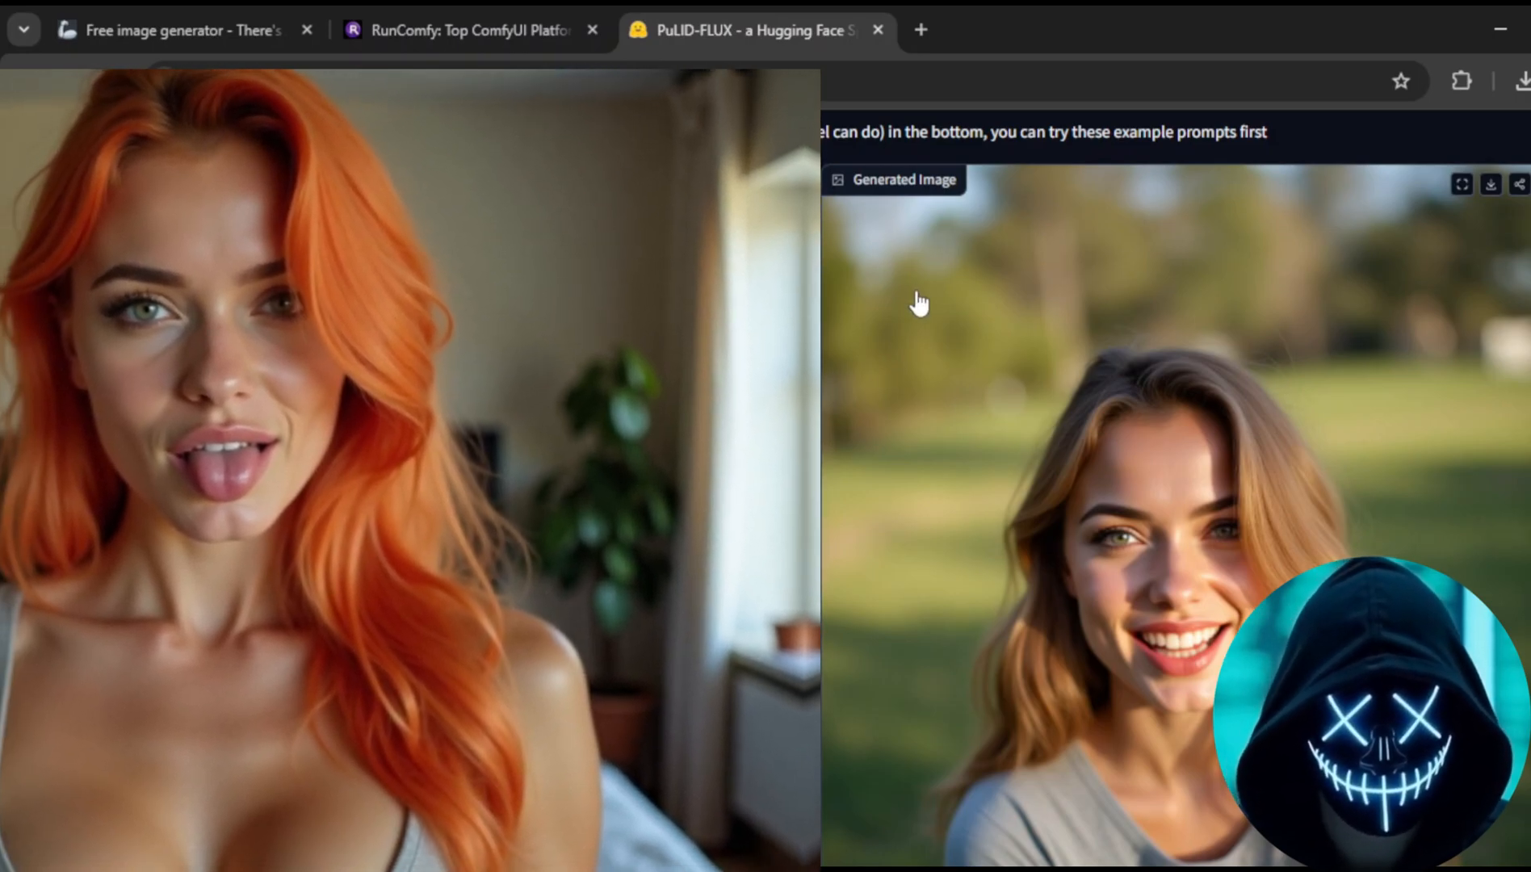
mouse_move(1470, 220)
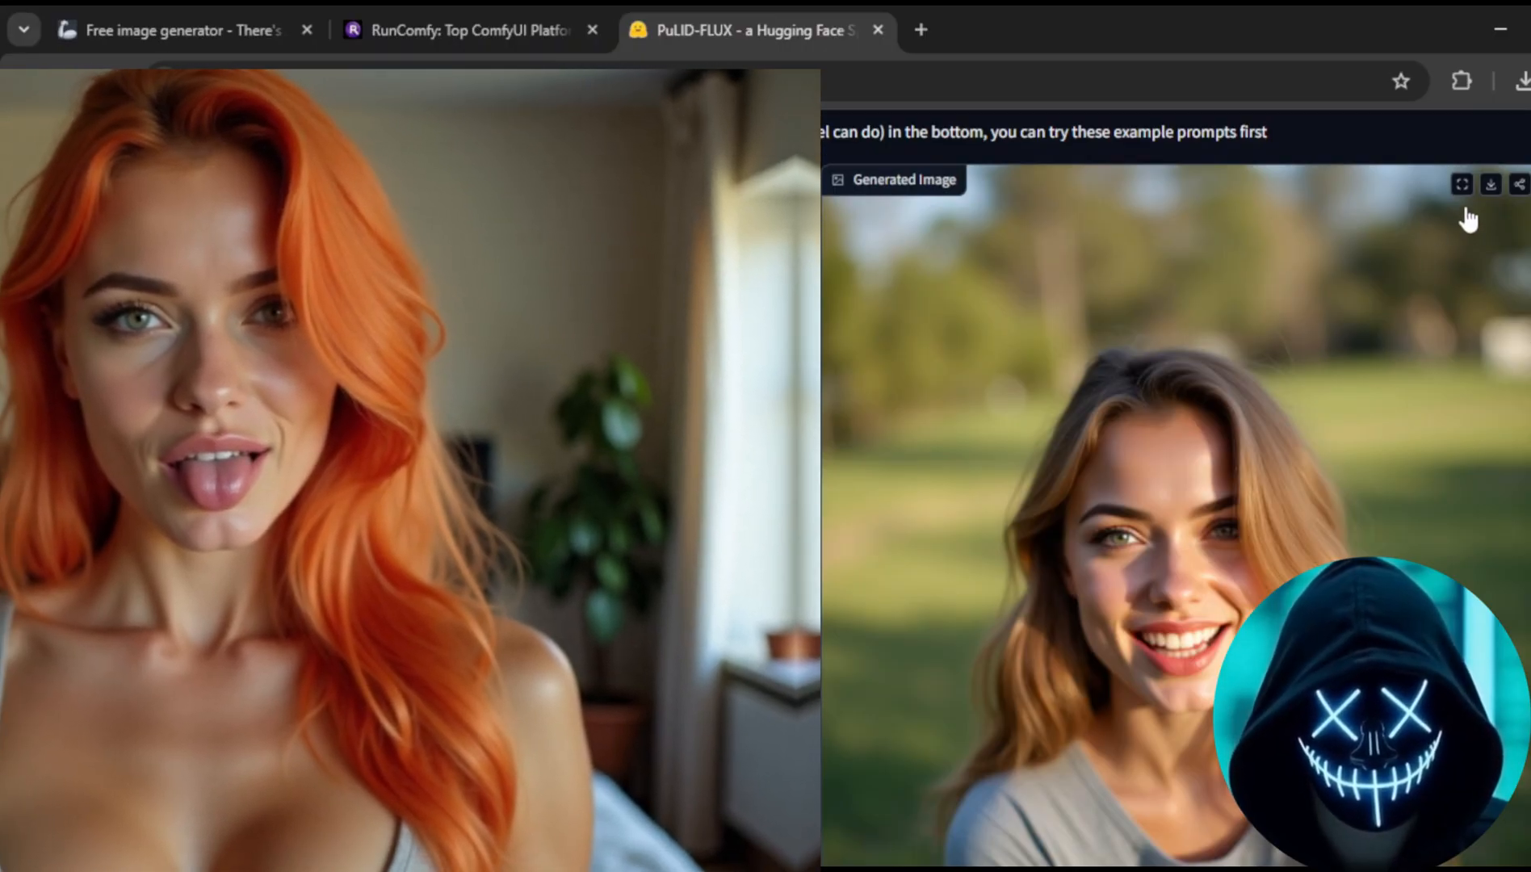
click(1520, 80)
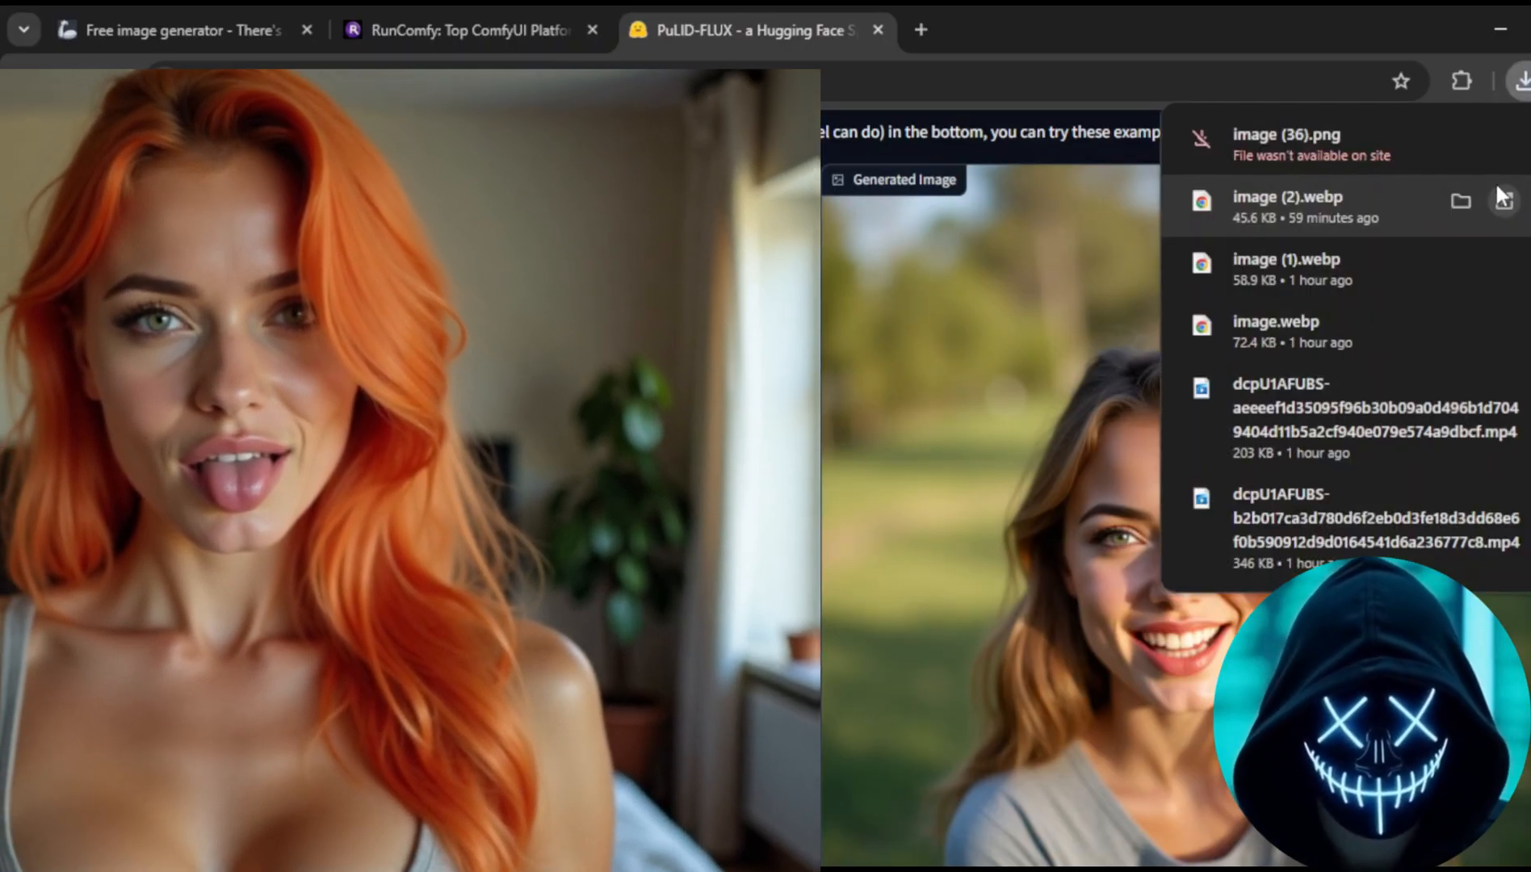
scroll(up, 3)
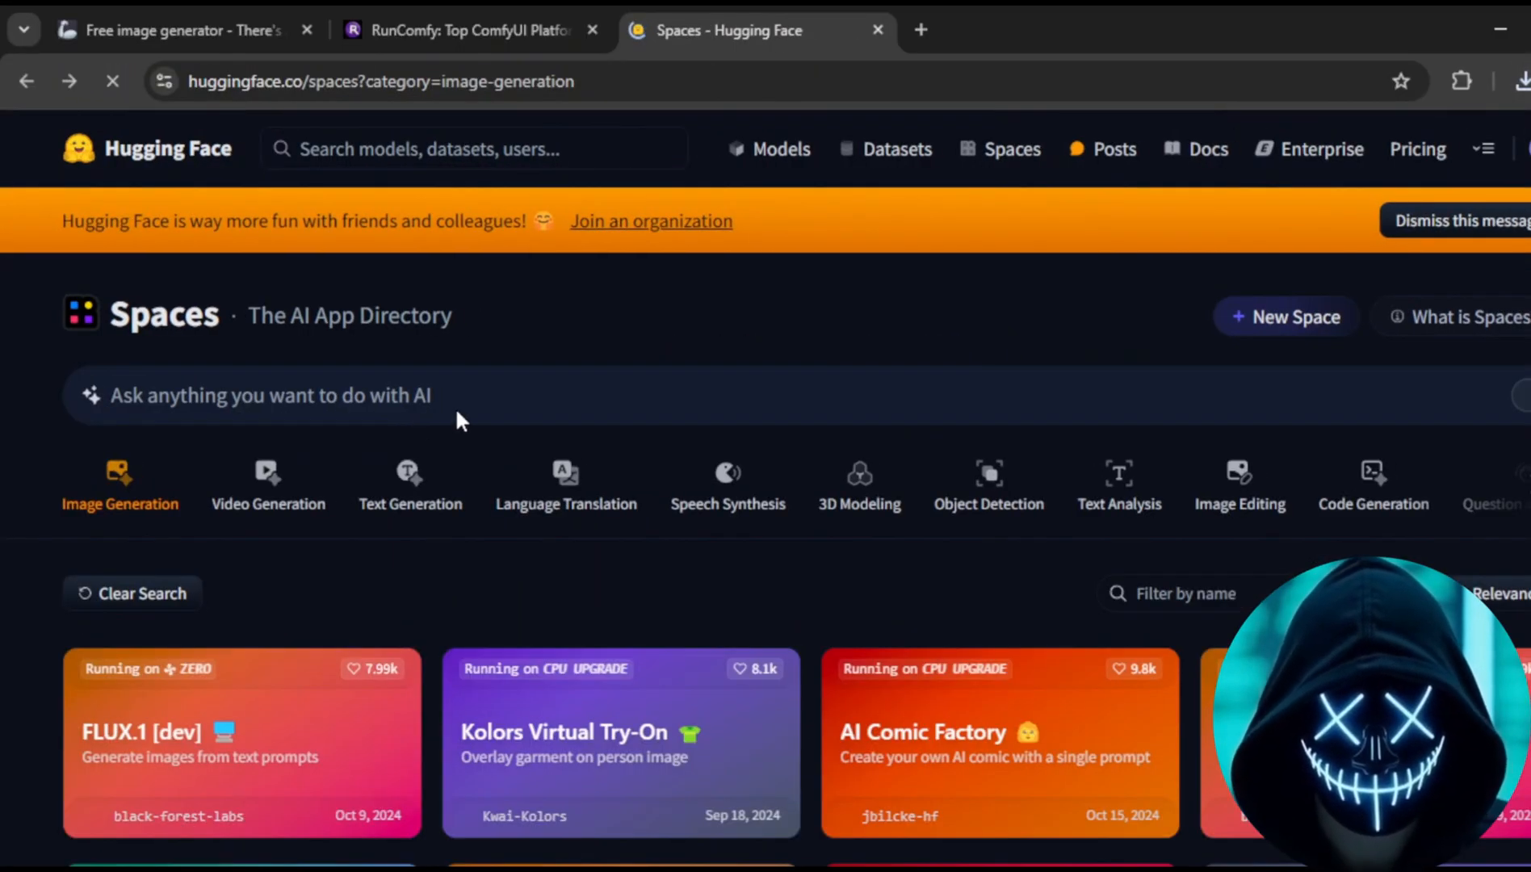
scroll(down, 3)
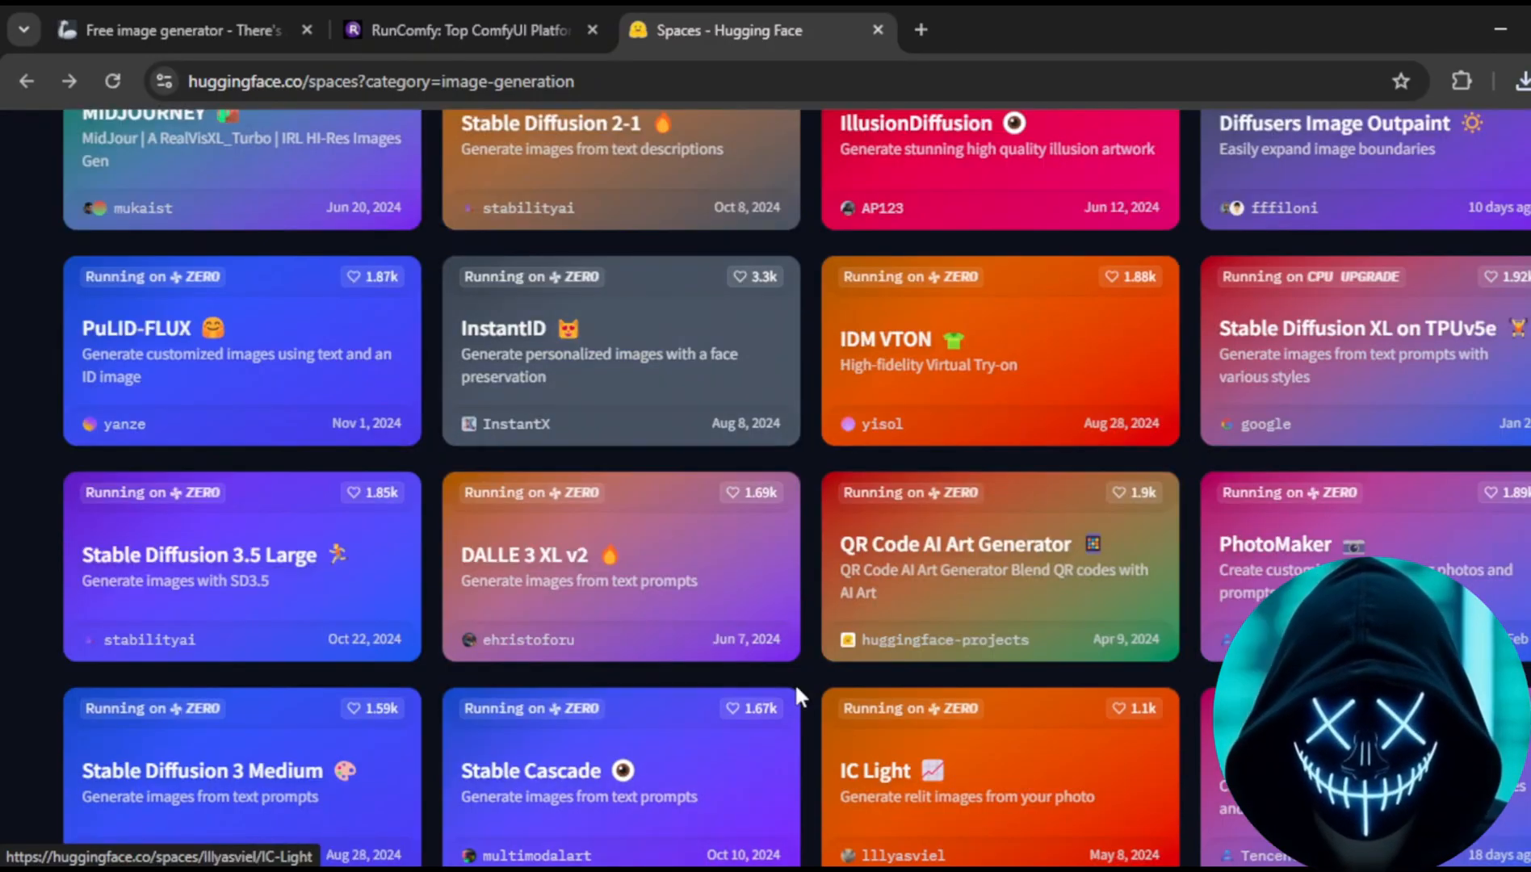
scroll(down, 3)
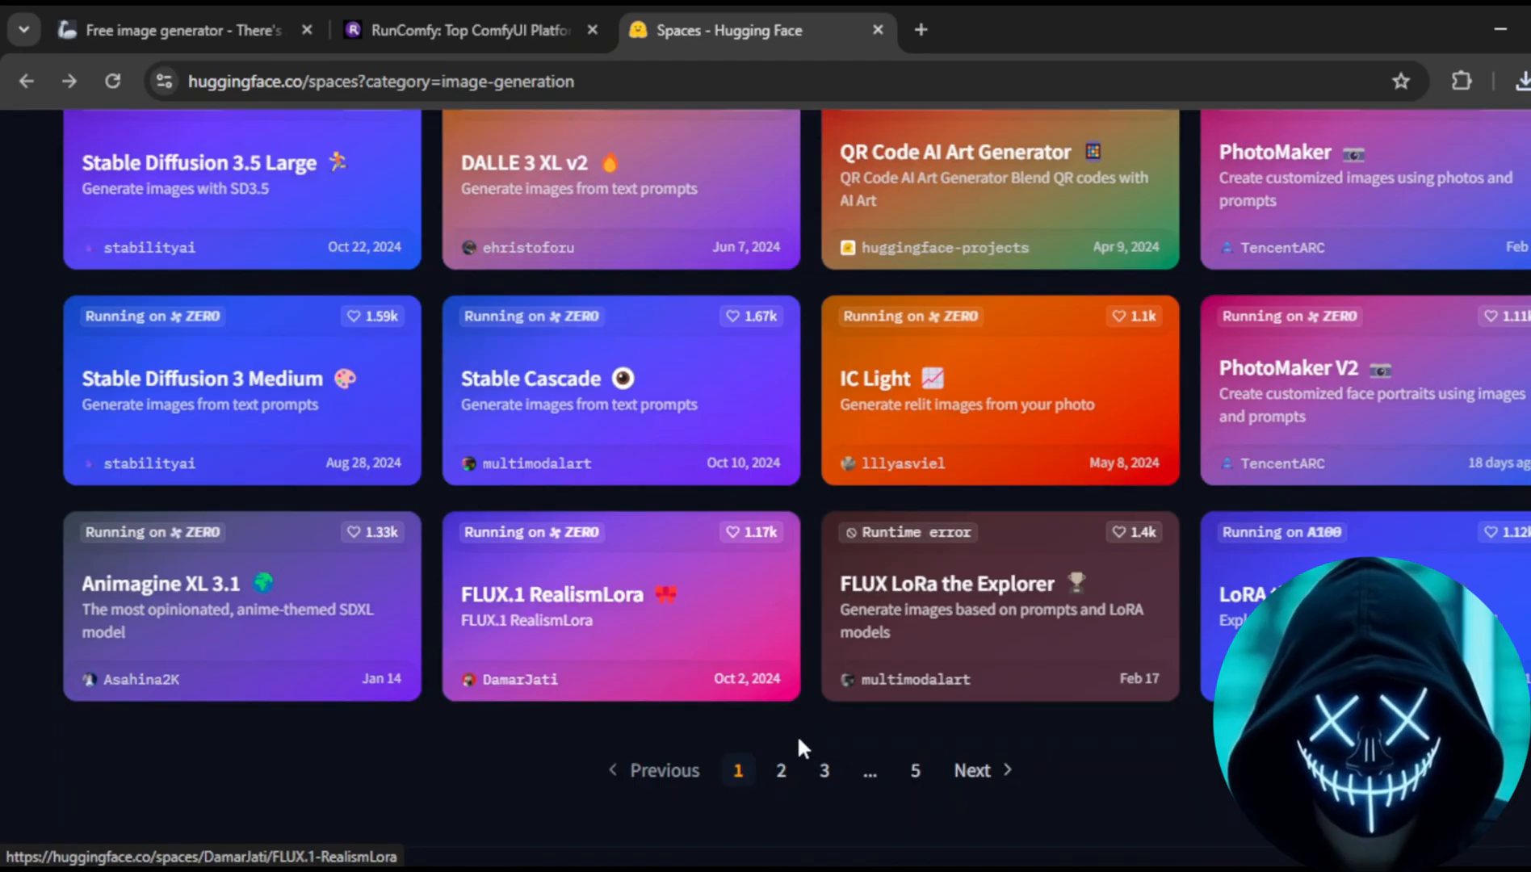
mouse_move(811, 591)
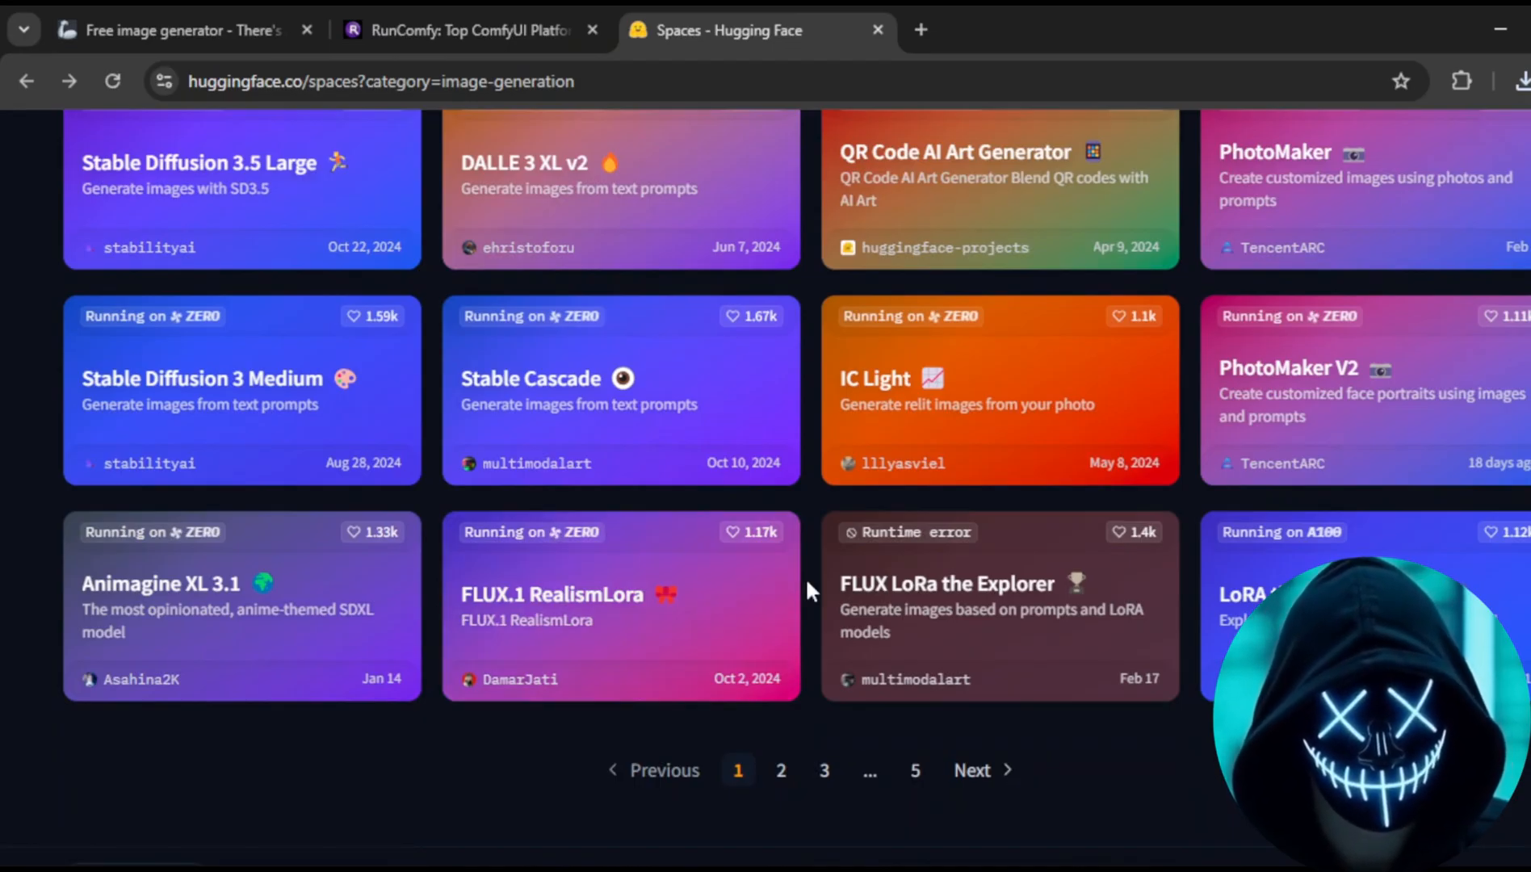
scroll(up, 3)
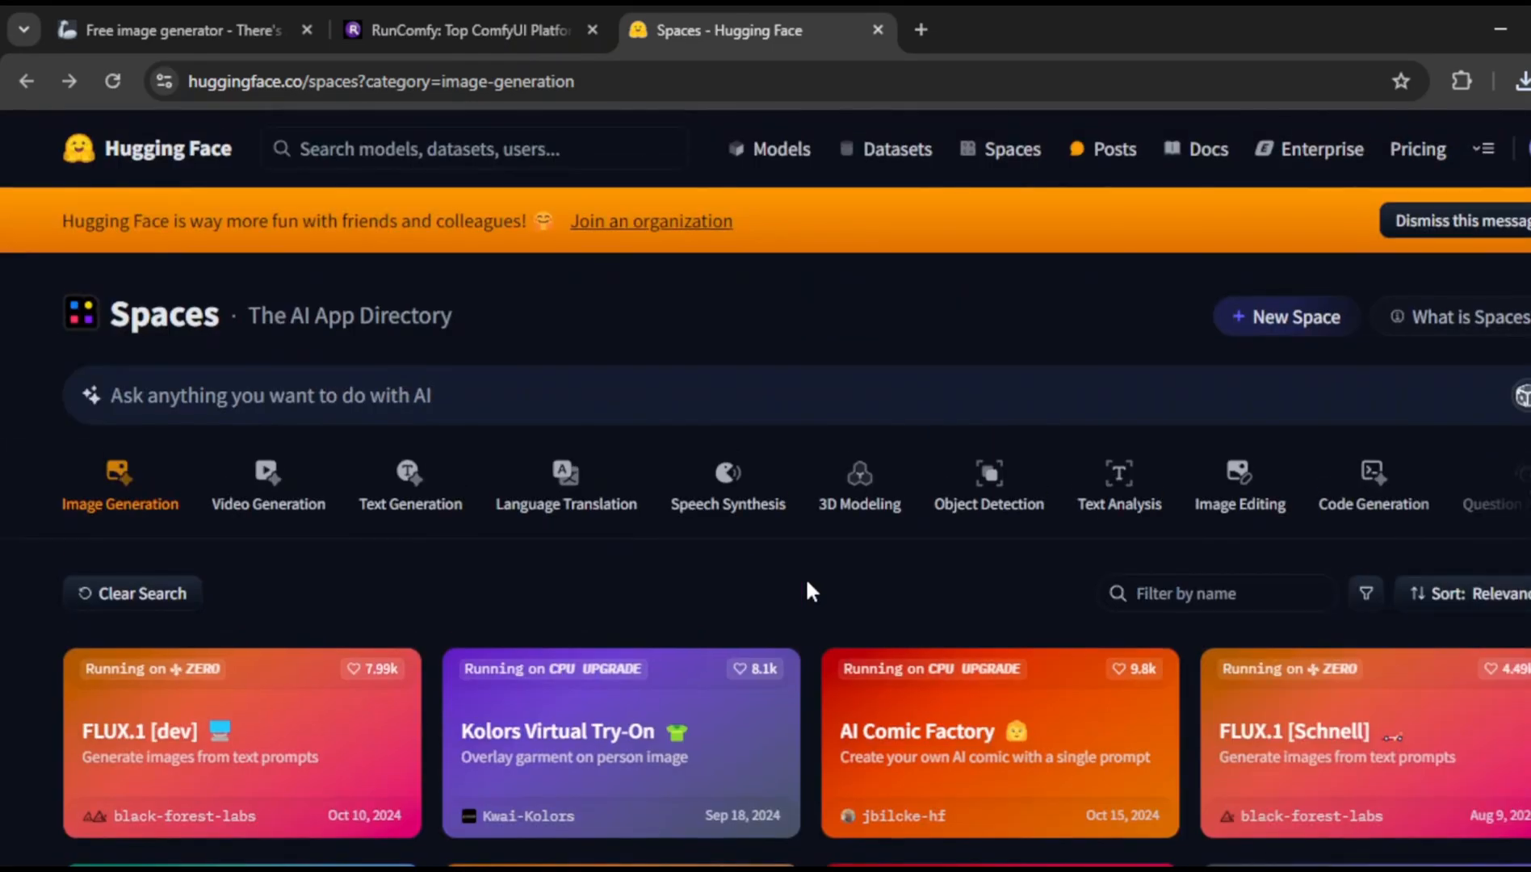